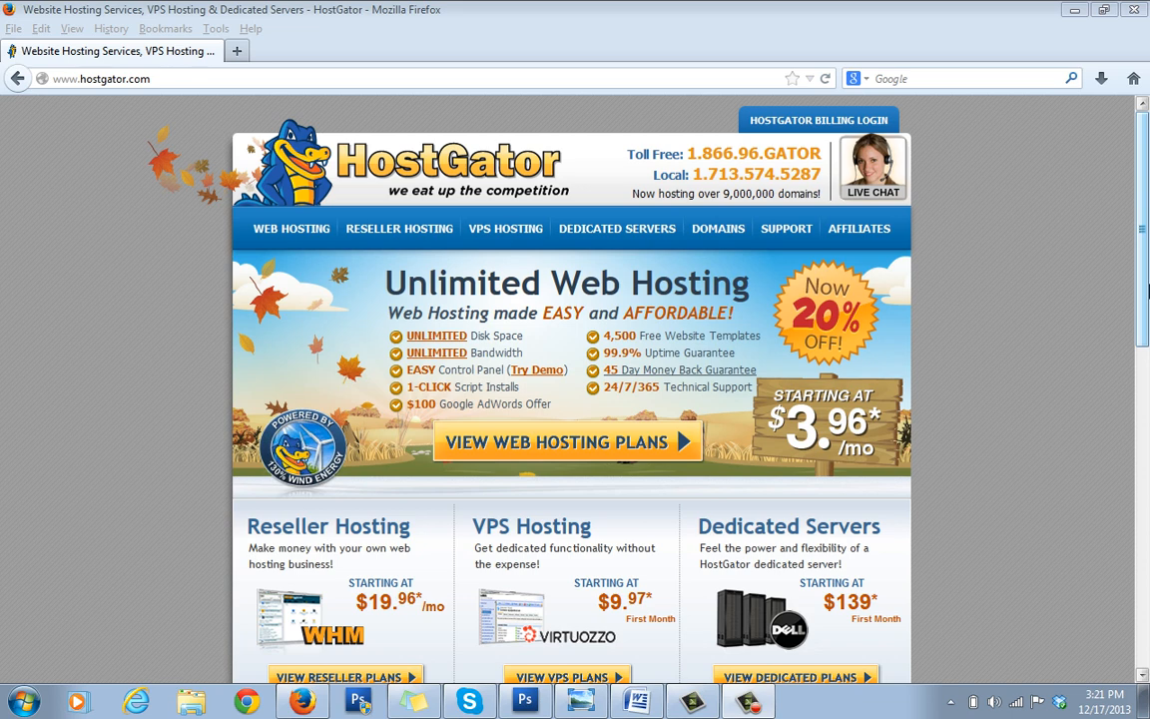
{"action": "mouse_move", "coordinate": [1008, 359]}
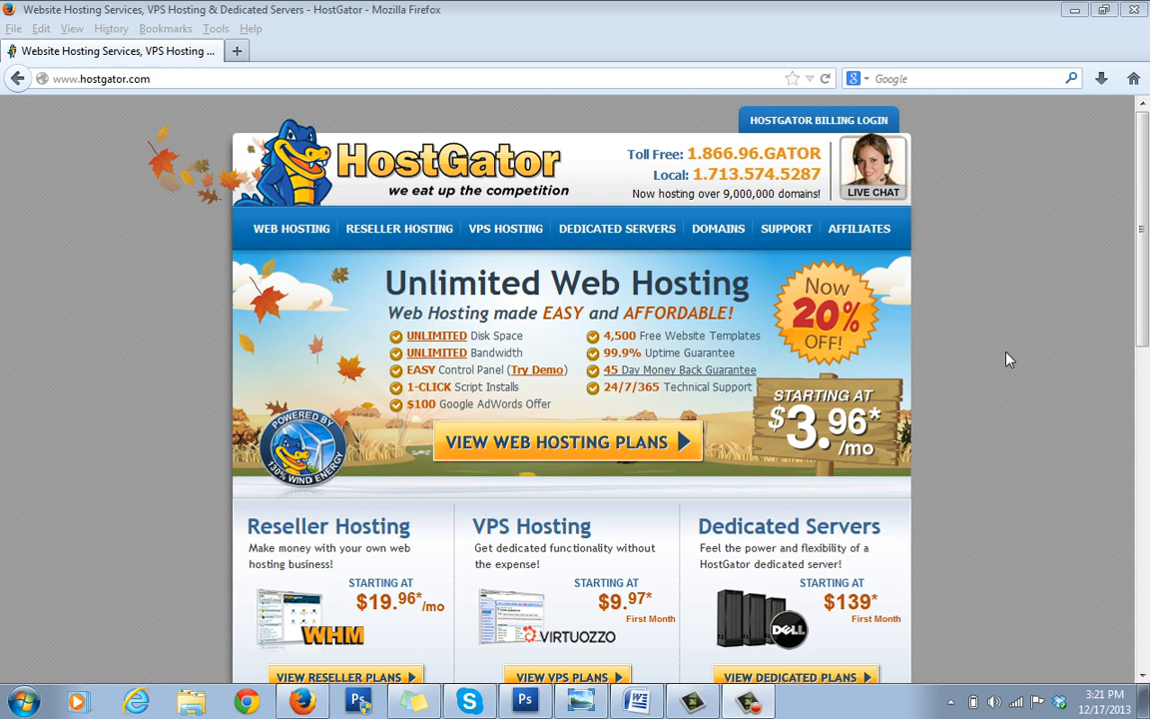
{"action": "mouse_move", "coordinate": [950, 323]}
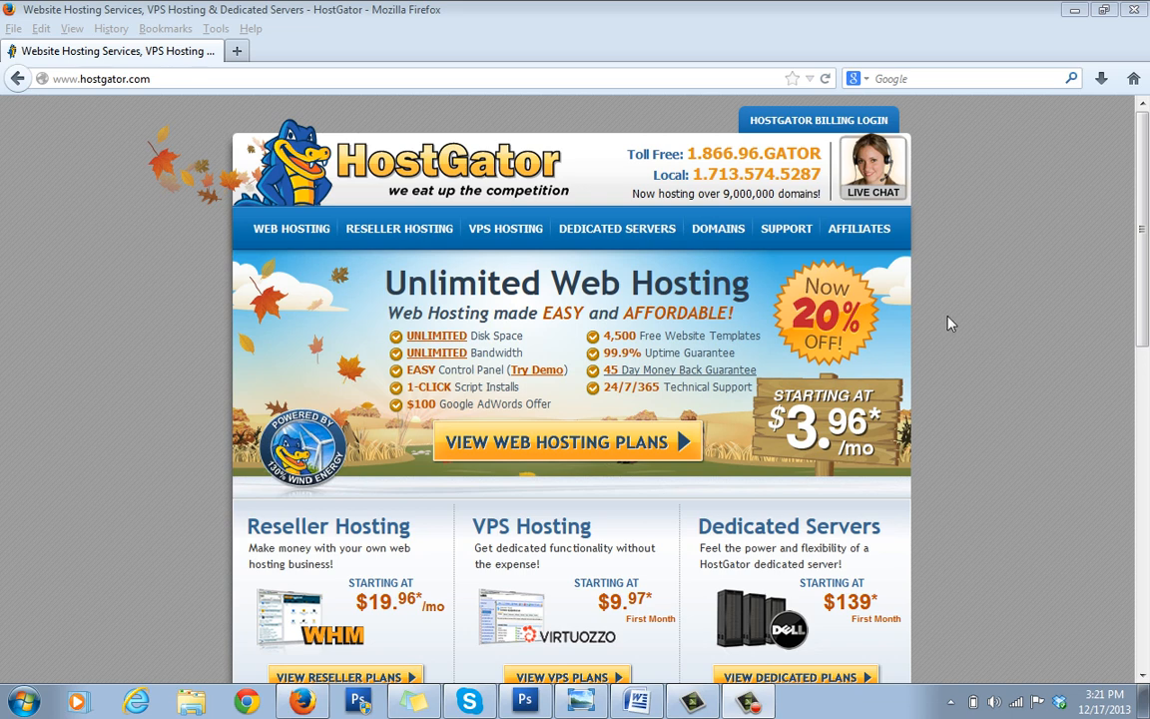
{"action": "mouse_move", "coordinate": [643, 167]}
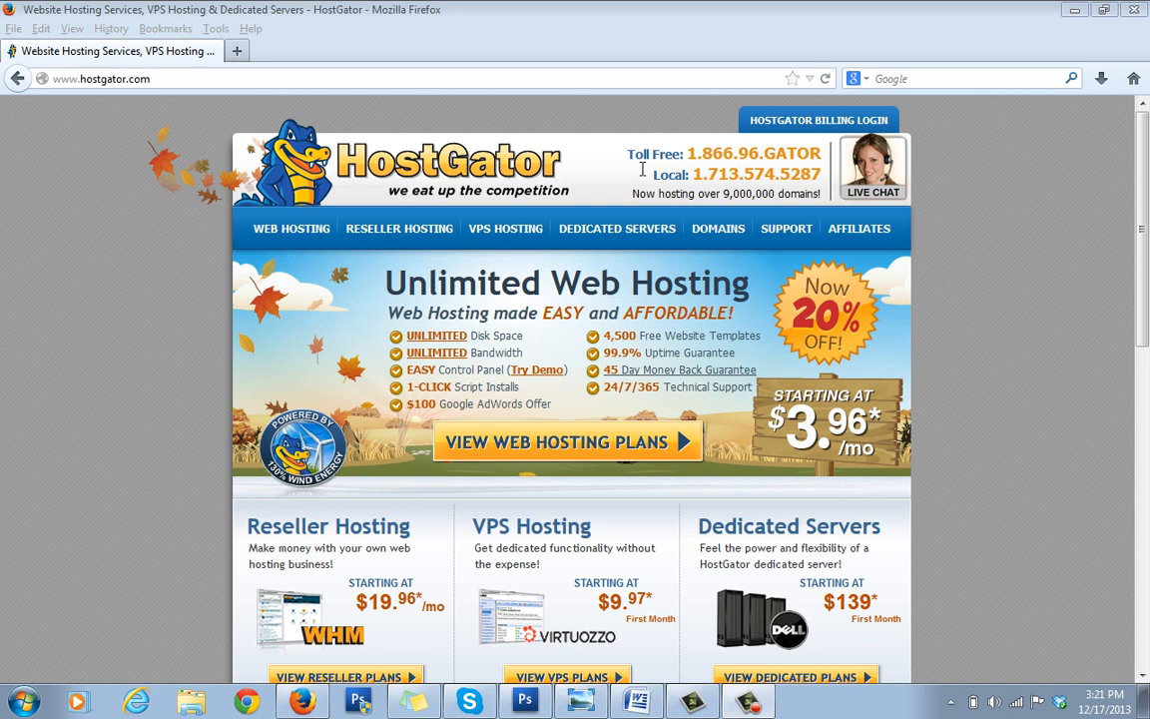
{"action": "mouse_move", "coordinate": [942, 298]}
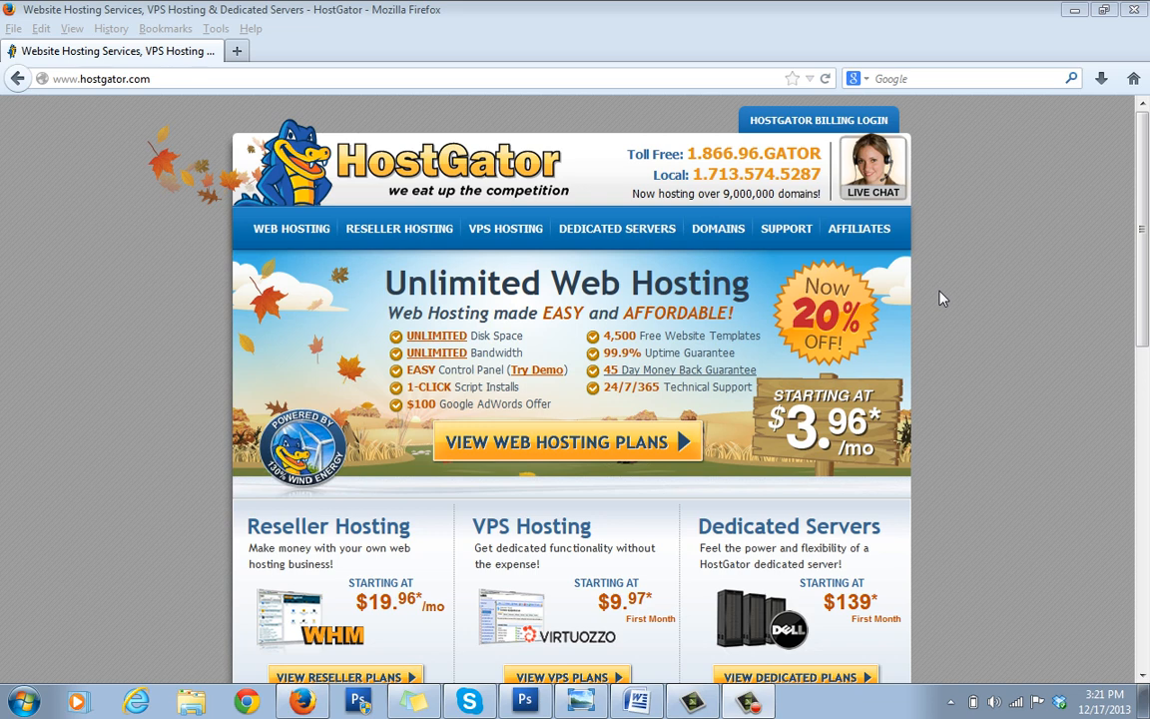
{"action": "mouse_move", "coordinate": [1014, 320]}
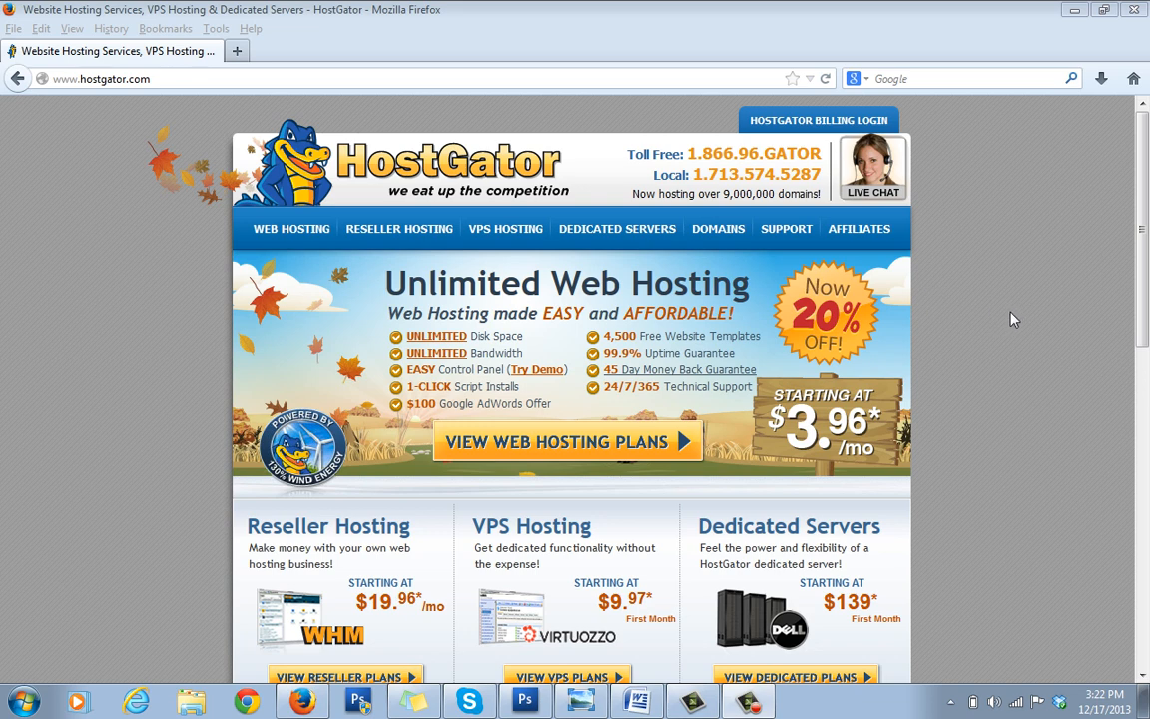
{"action": "mouse_move", "coordinate": [727, 220]}
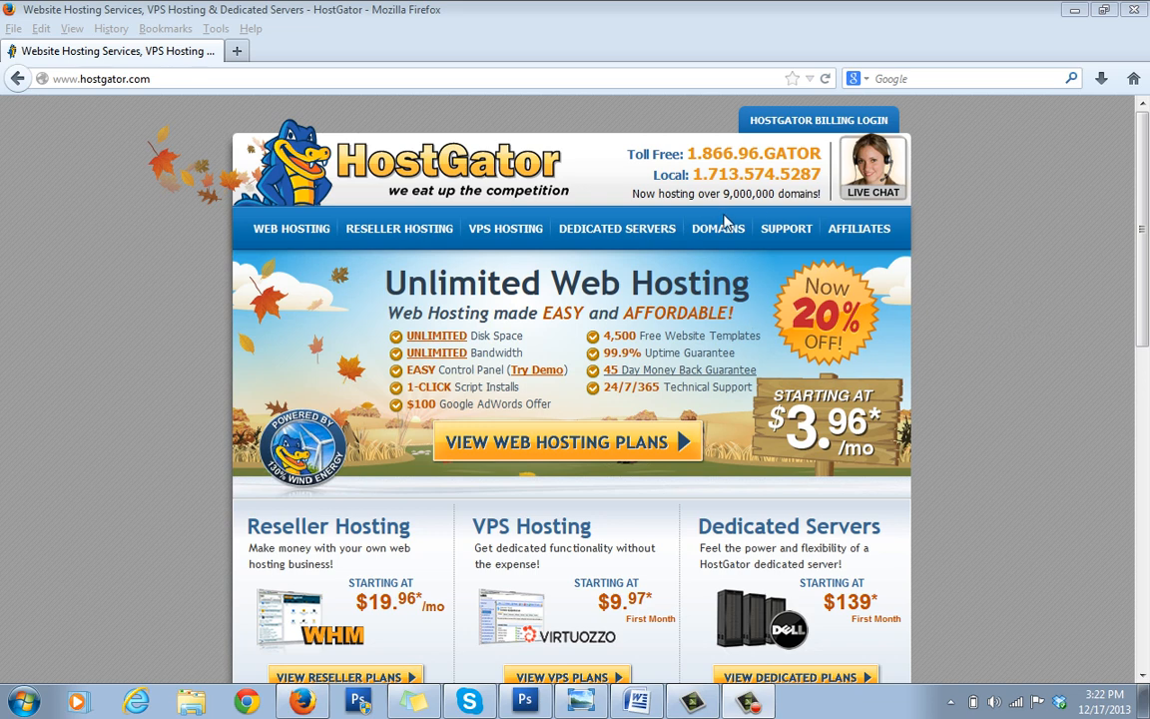
- Go to the shared Web Hosting page and scroll to the Hatchling, Baby and Business plan boxes
{"action": "left_click", "coordinate": [291, 227]}
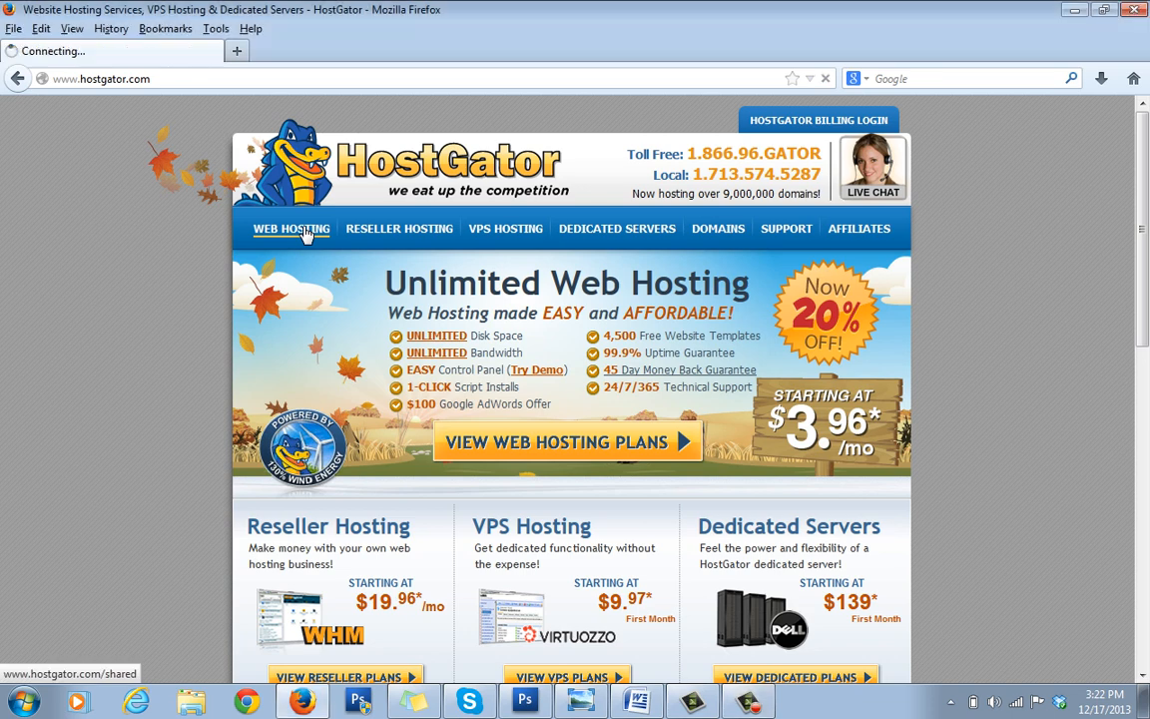
{"action": "left_click", "coordinate": [291, 228]}
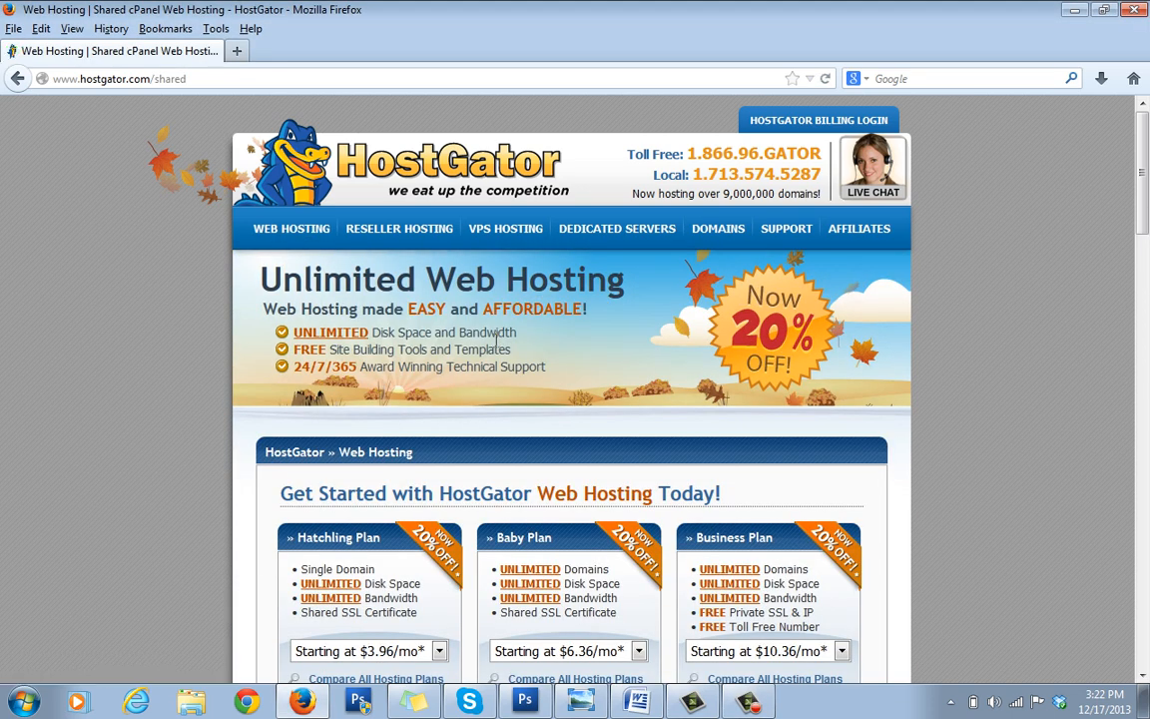
{"action": "scroll", "scroll_direction": "down", "scroll_amount": 3}
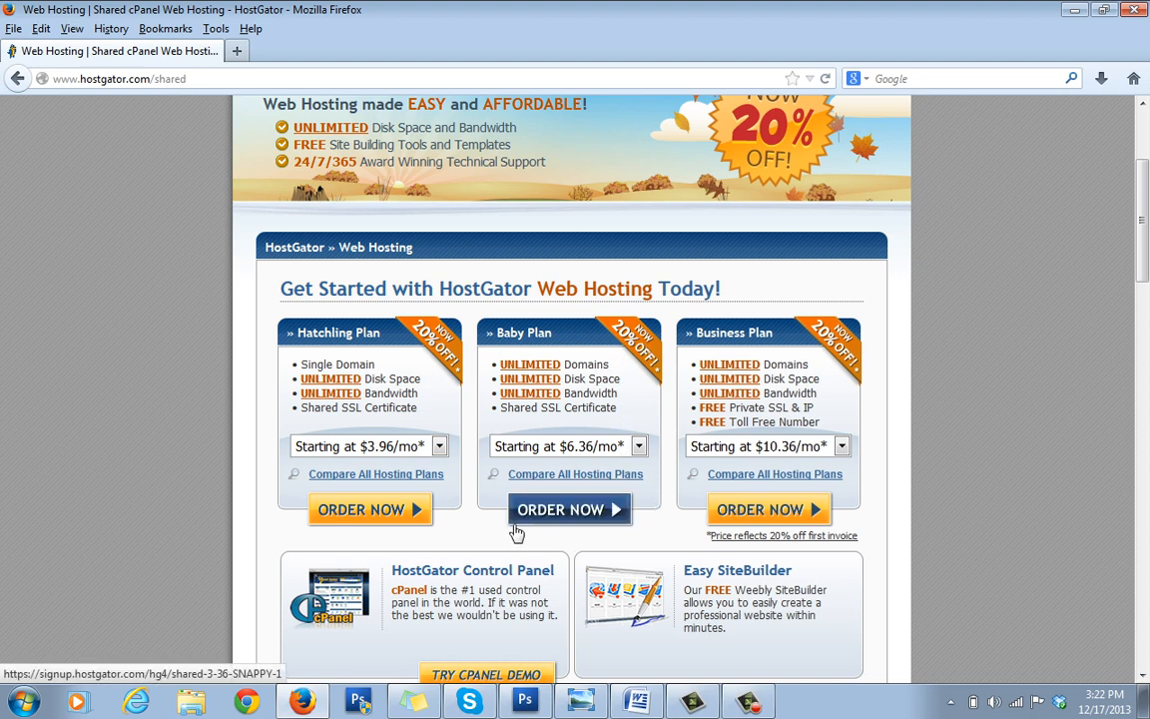
{"action": "mouse_move", "coordinate": [559, 335]}
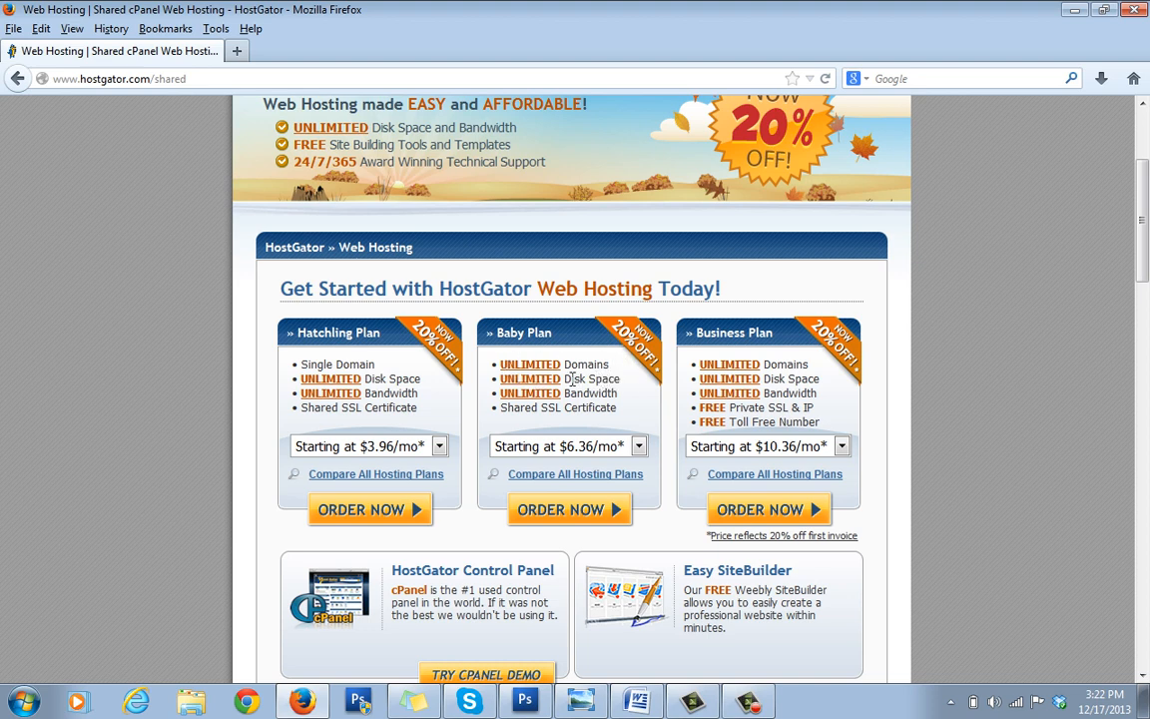
{"action": "mouse_move", "coordinate": [389, 367]}
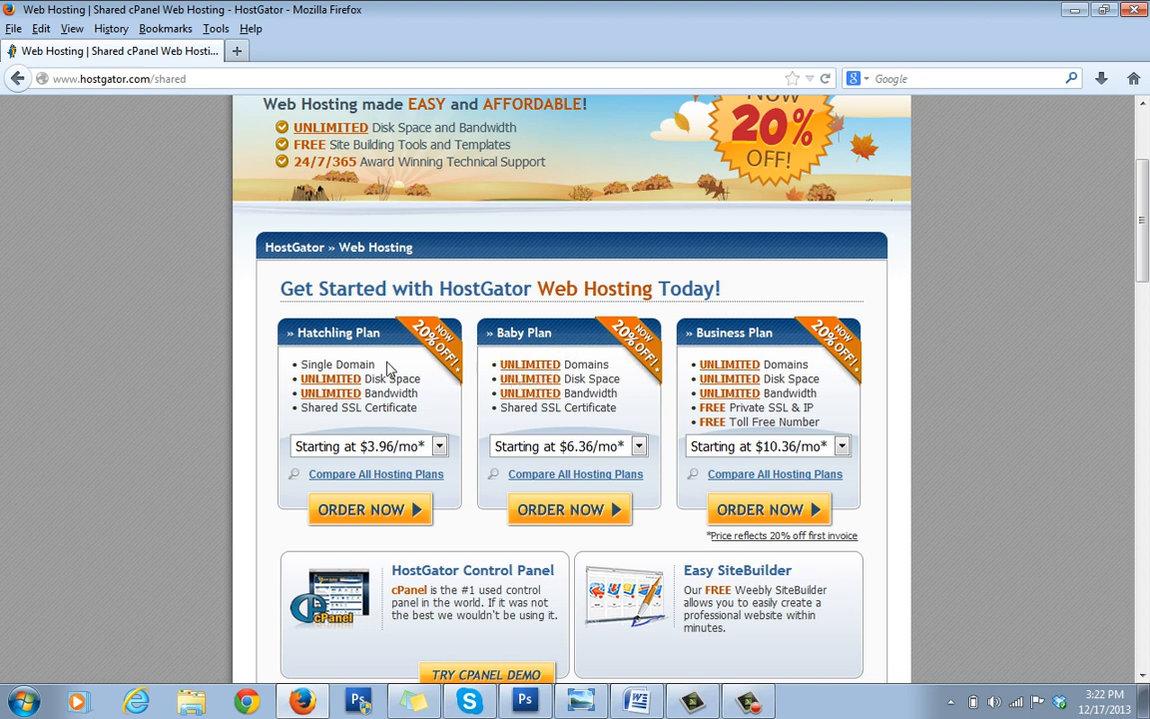
{"action": "mouse_move", "coordinate": [389, 437]}
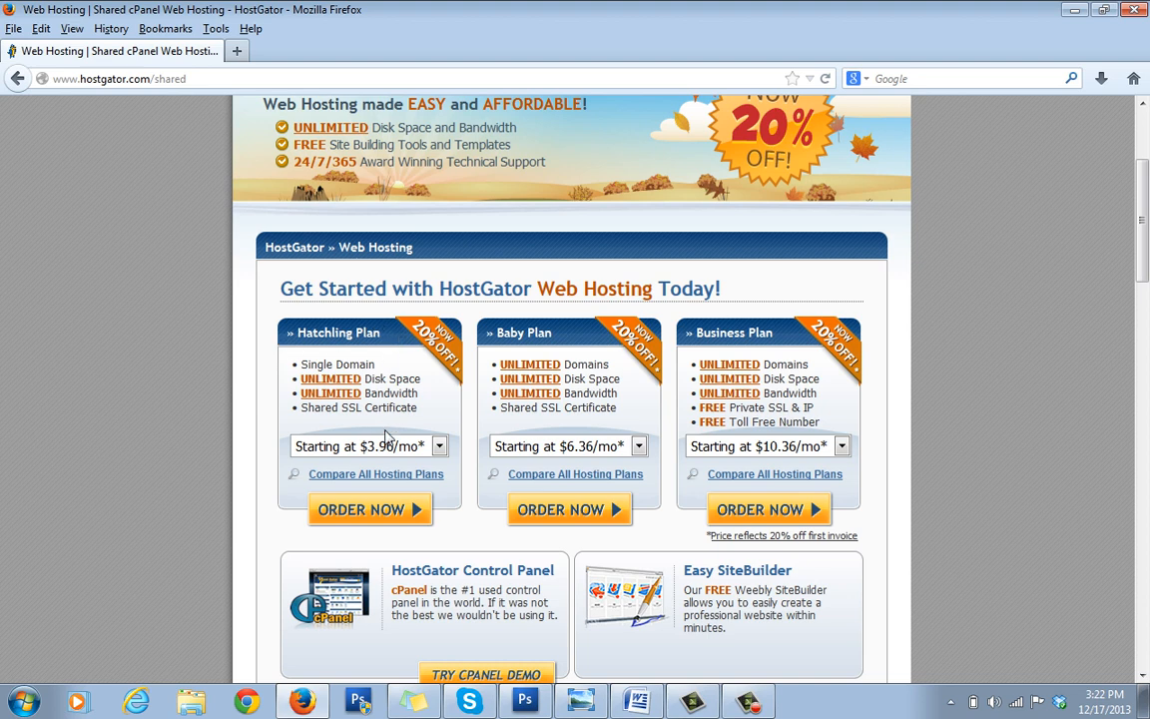
{"action": "mouse_move", "coordinate": [291, 361]}
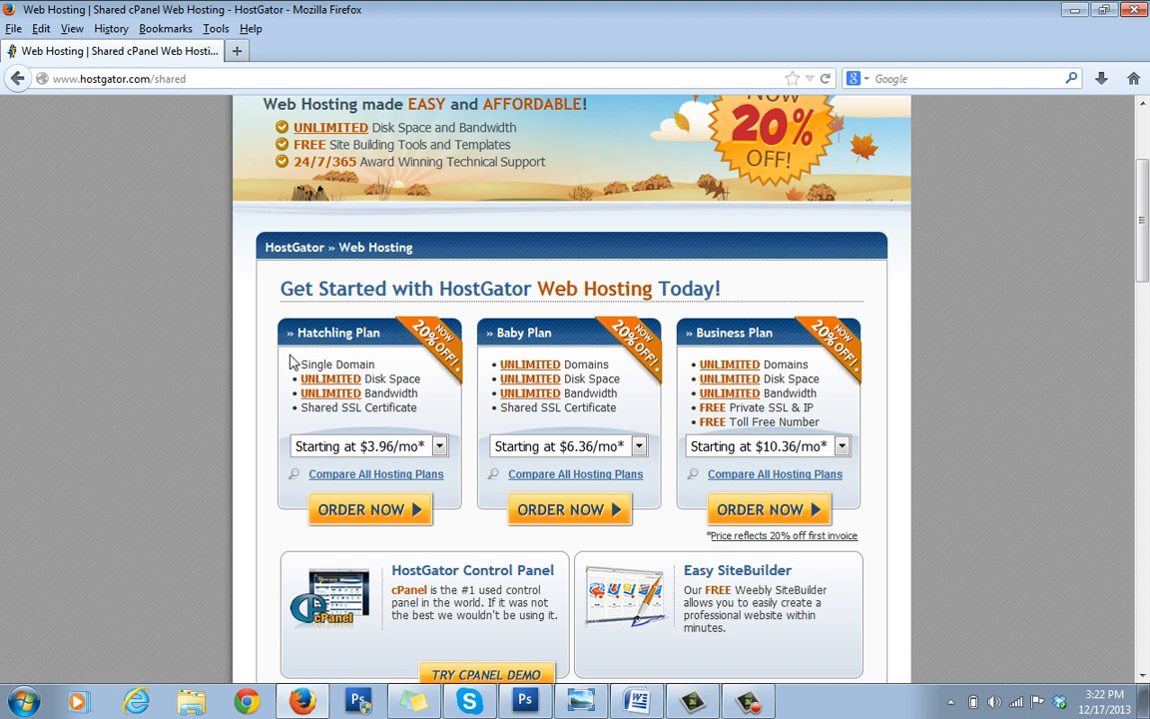
{"action": "mouse_move", "coordinate": [551, 339]}
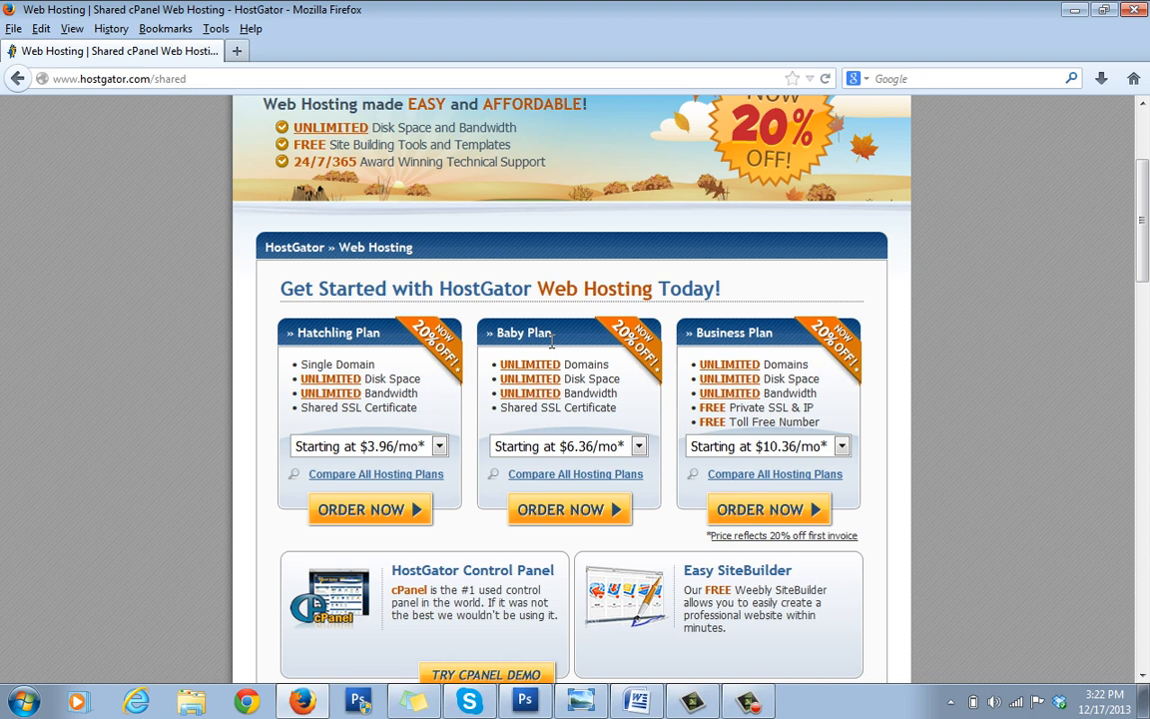
{"action": "mouse_move", "coordinate": [587, 345]}
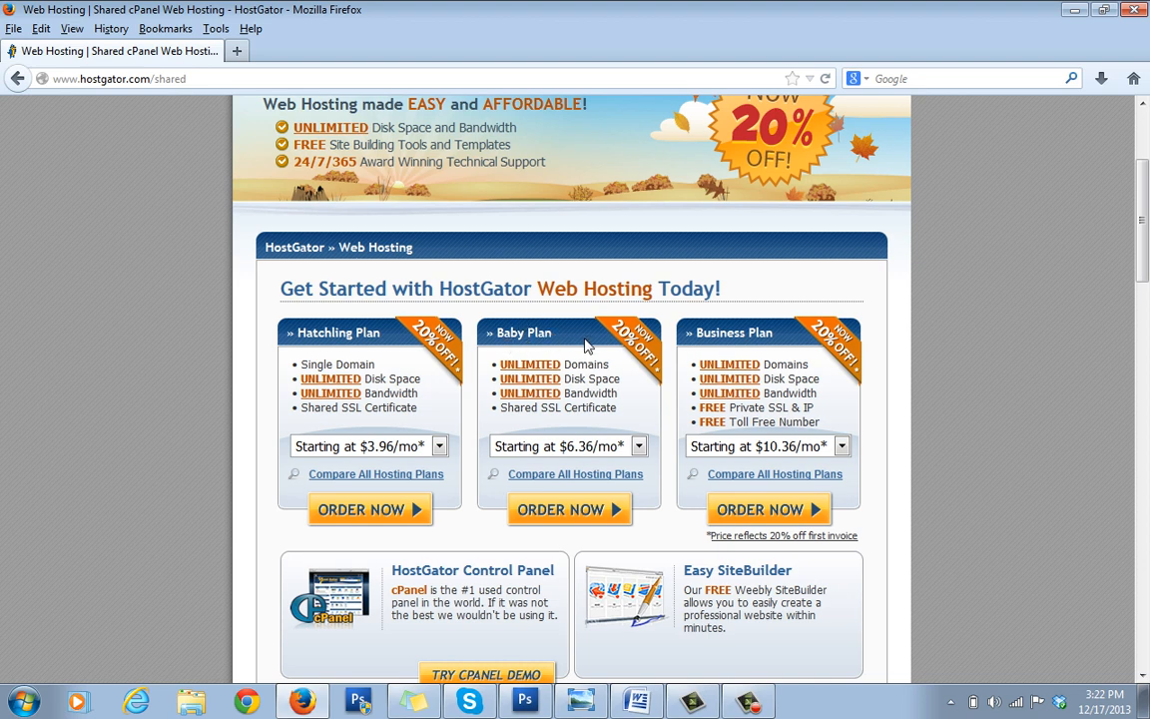
{"action": "mouse_move", "coordinate": [577, 347]}
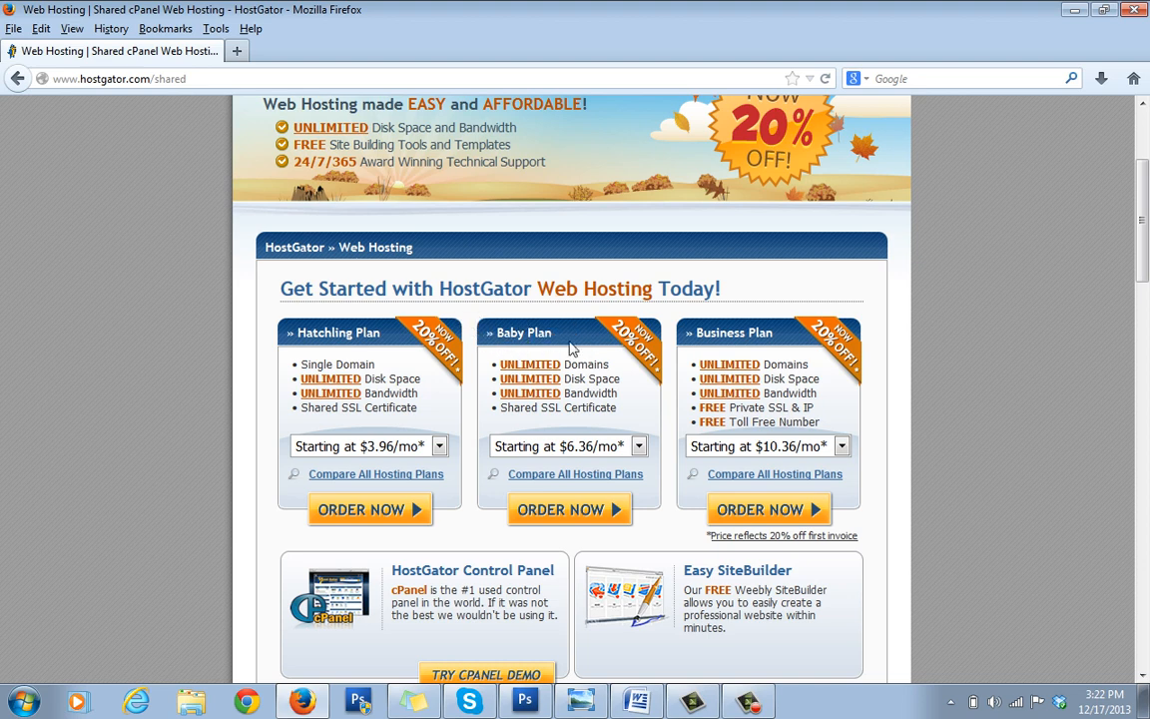
{"action": "mouse_move", "coordinate": [535, 303]}
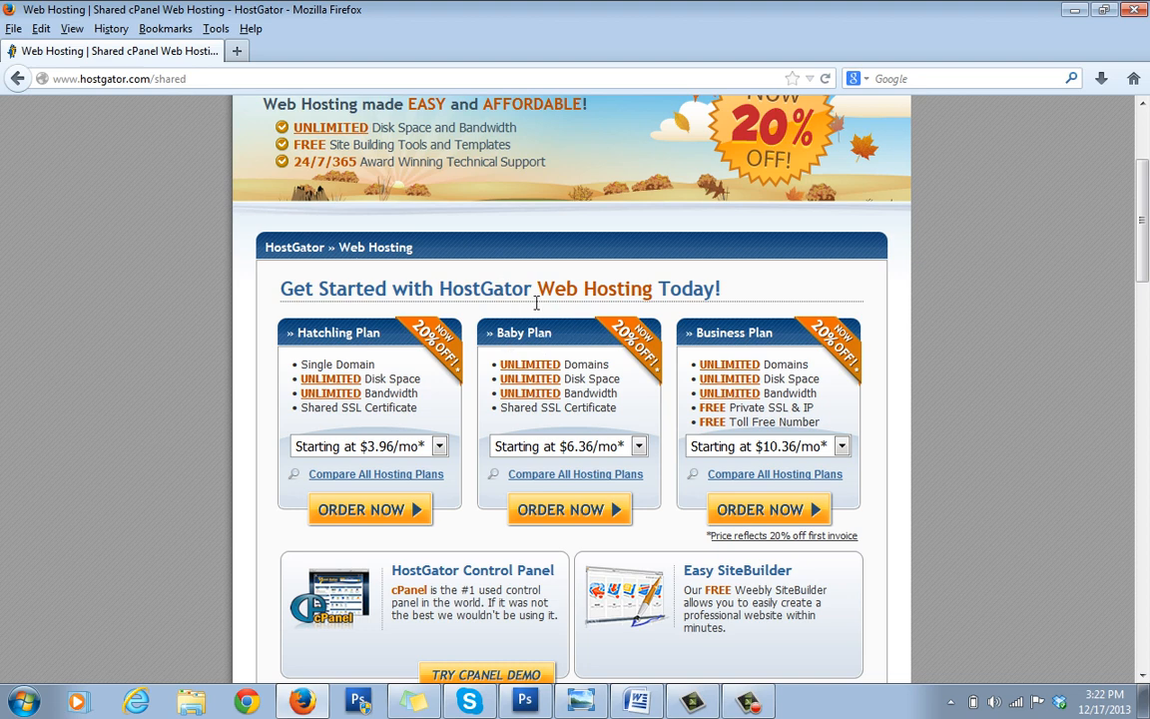
{"action": "mouse_move", "coordinate": [674, 377]}
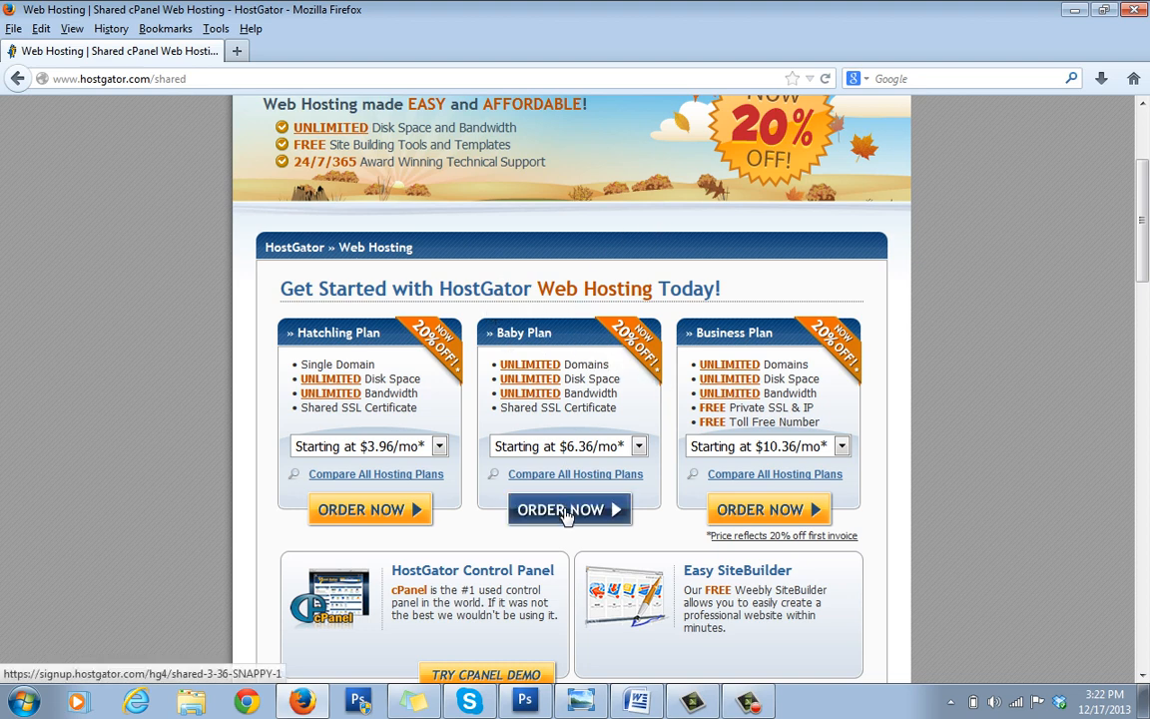
- Start a Baby plan order and choose 'I already own this domain'
{"action": "left_click", "coordinate": [569, 509]}
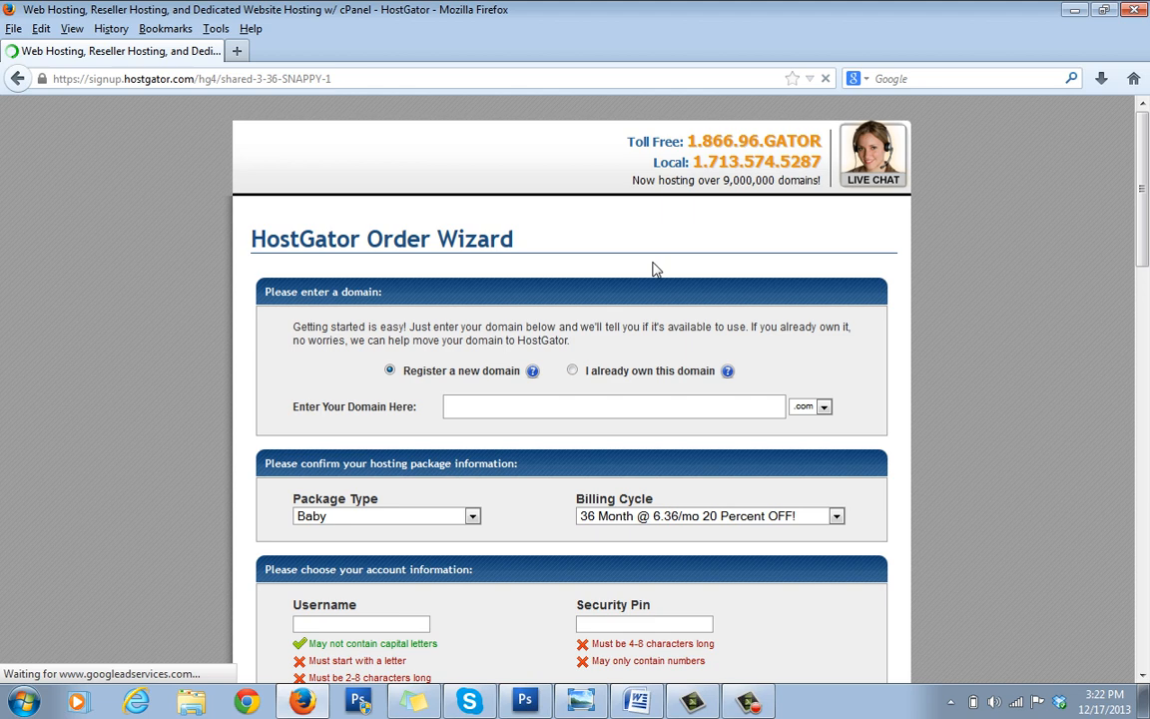
{"action": "scroll", "scroll_direction": "down", "scroll_amount": 3}
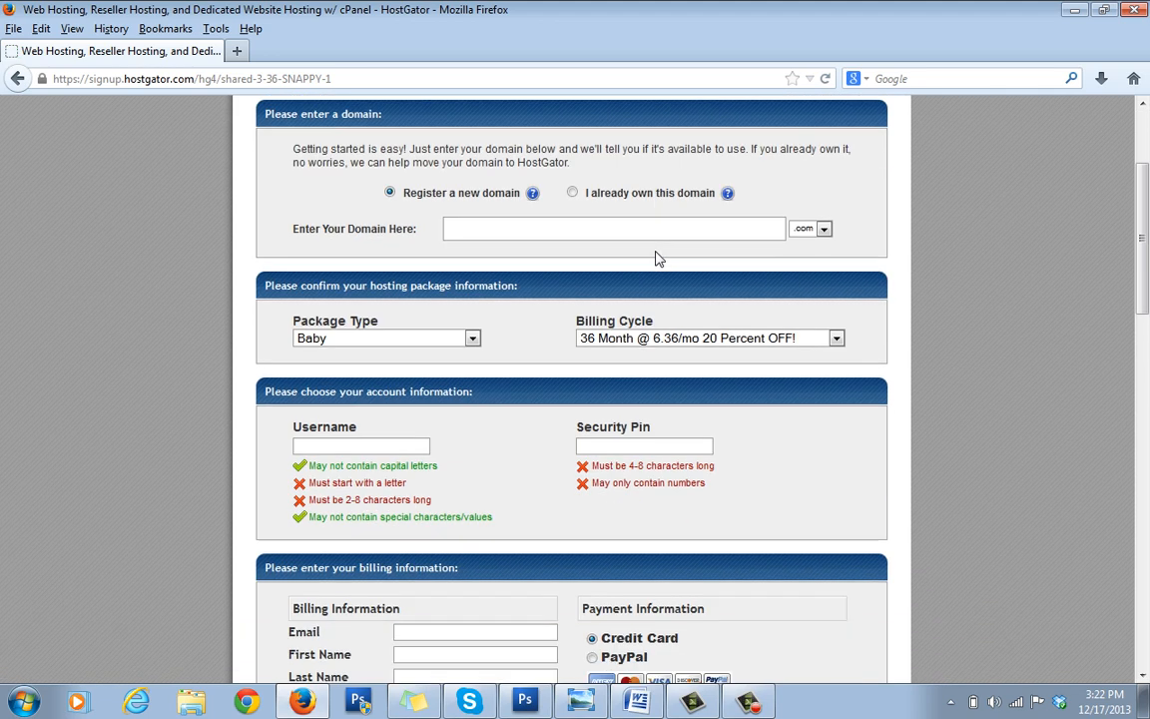
{"action": "scroll", "scroll_direction": "up", "scroll_amount": 3}
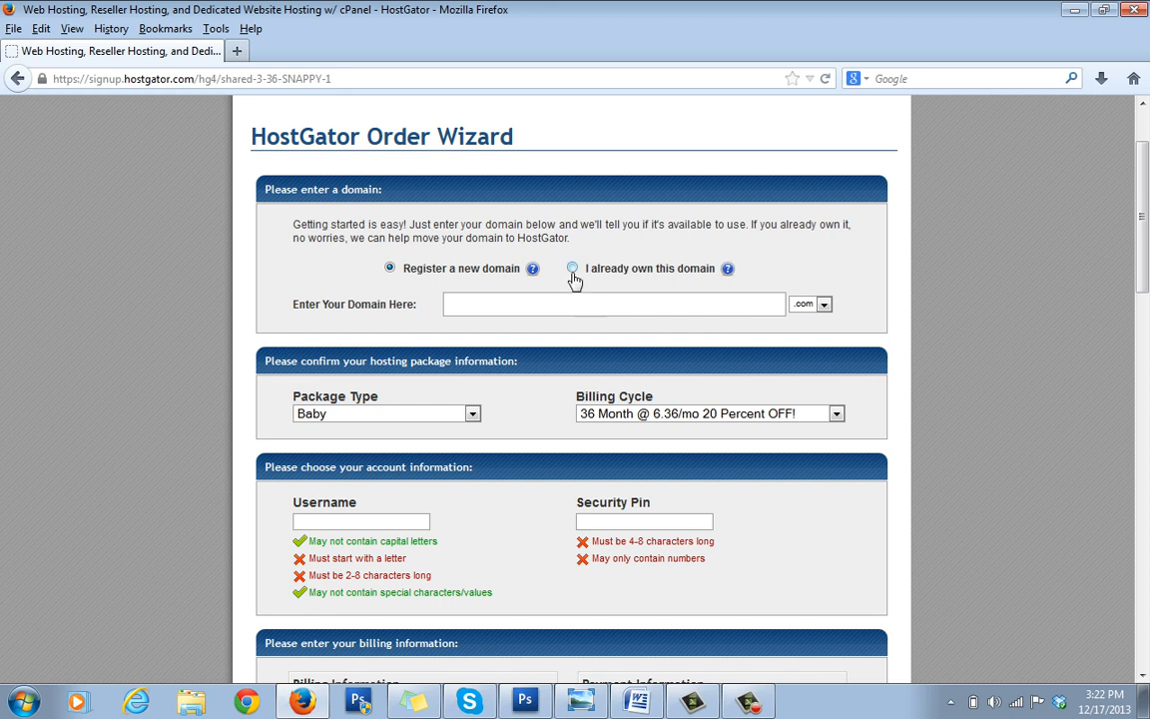
{"action": "left_click", "coordinate": [571, 267]}
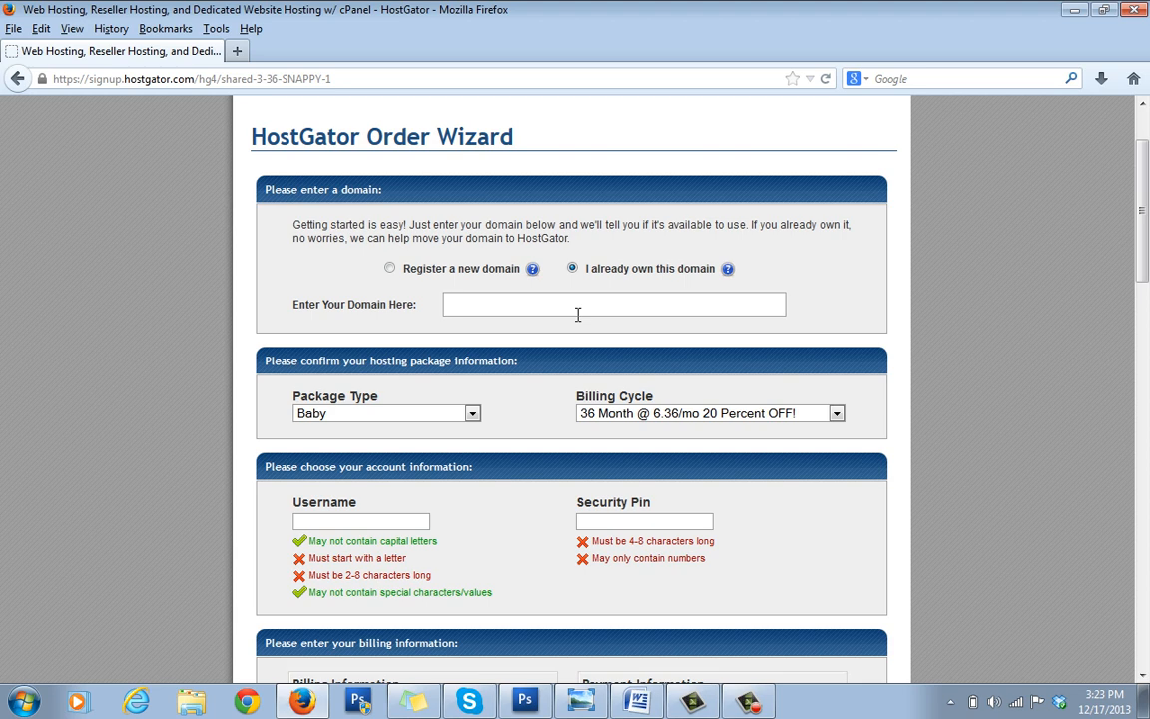
{"action": "left_click", "coordinate": [615, 303]}
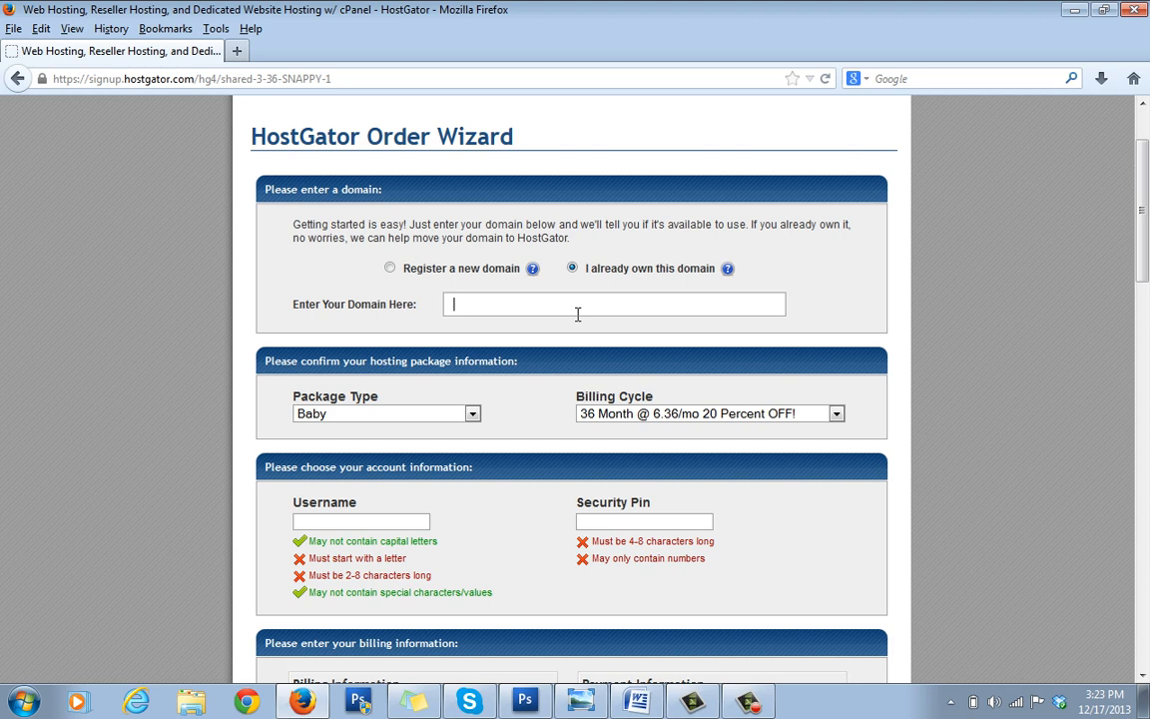
{"action": "type", "text": "www.bo"}
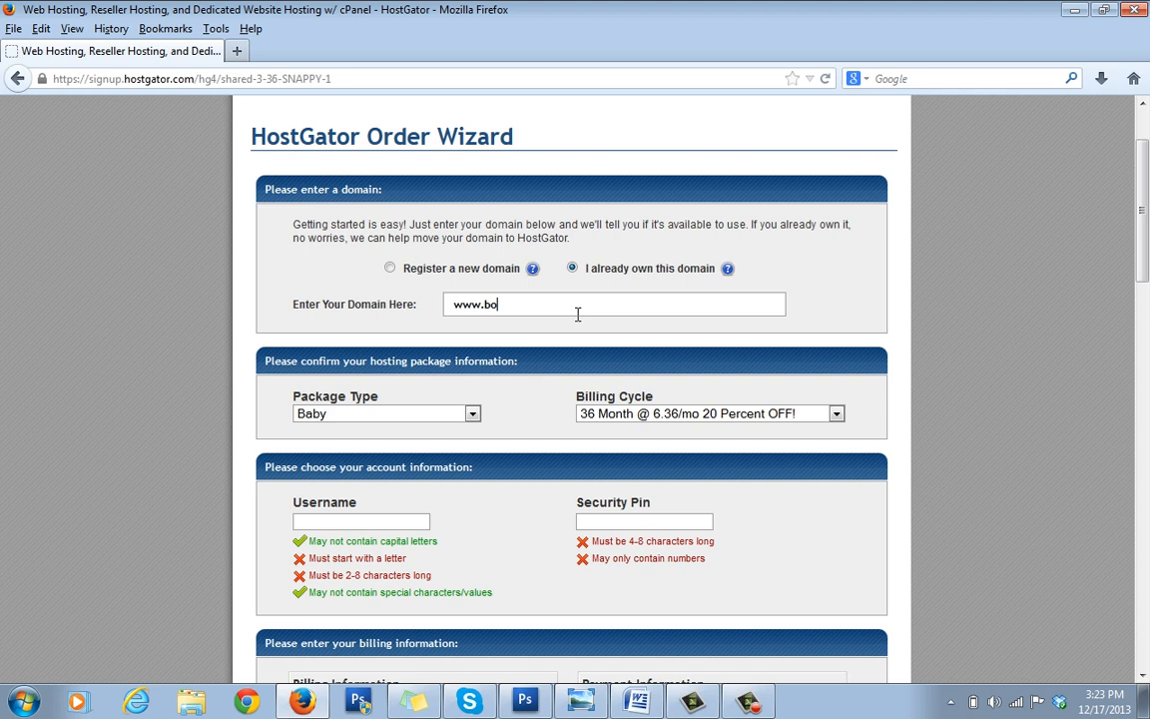
{"action": "type", "text": "dy"}
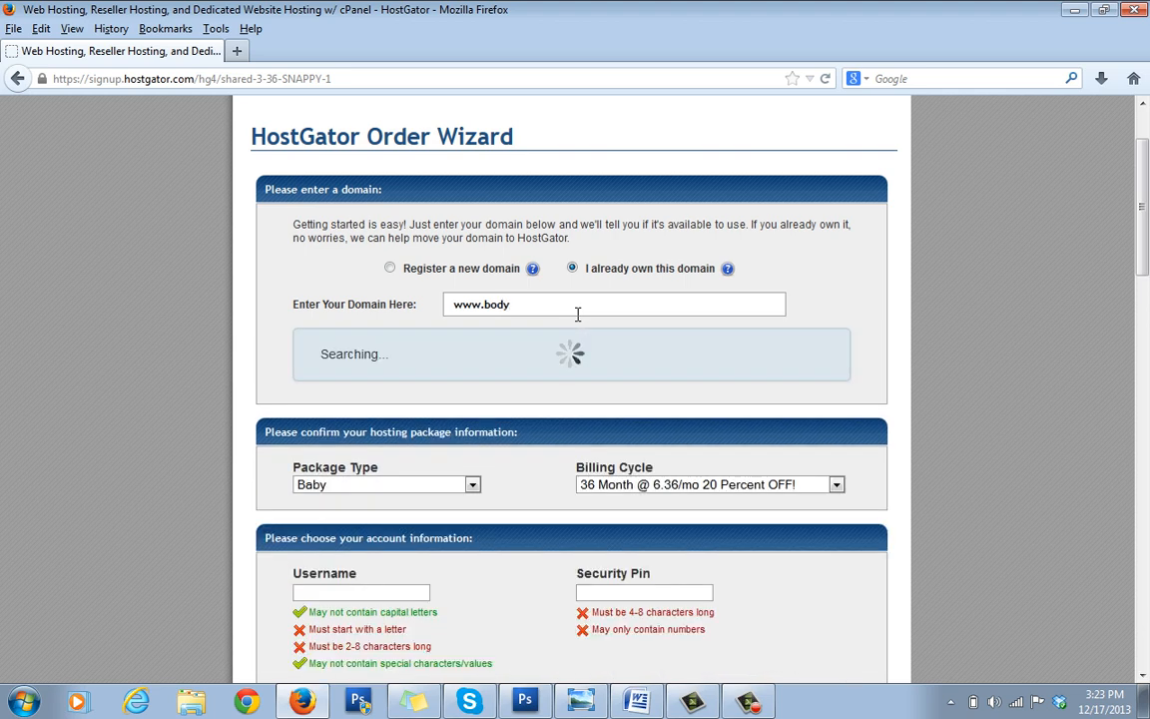
{"action": "type", "text": "weightzone"}
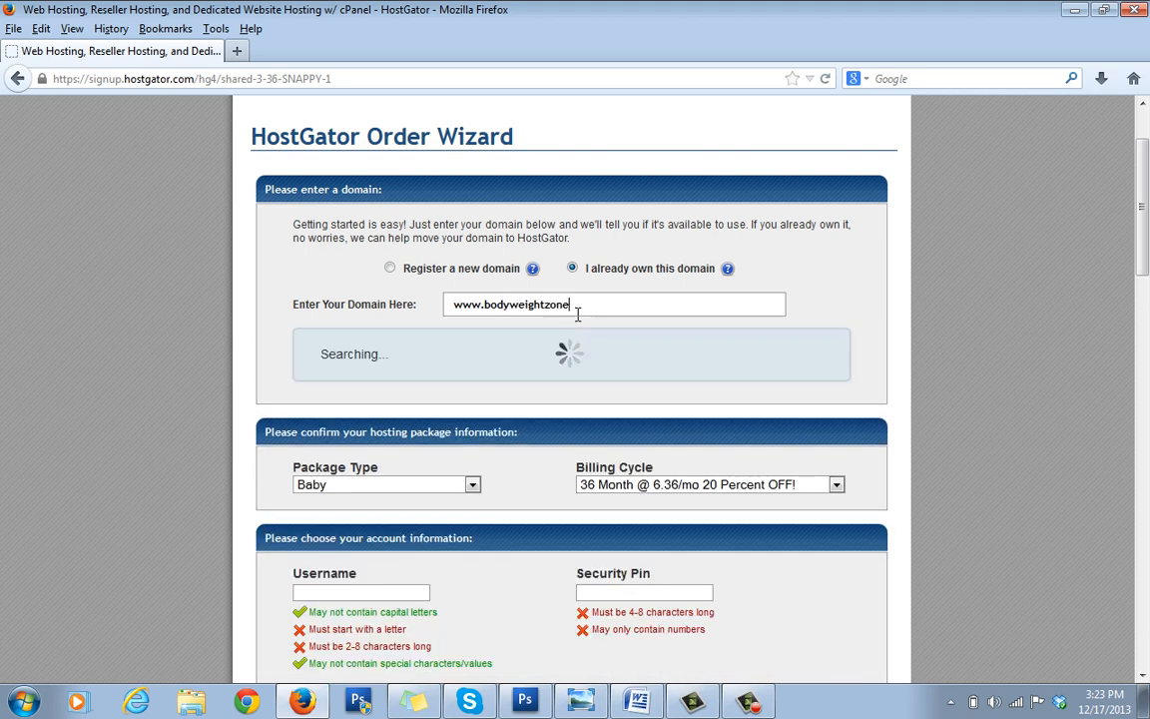
{"action": "type", "text": ".com"}
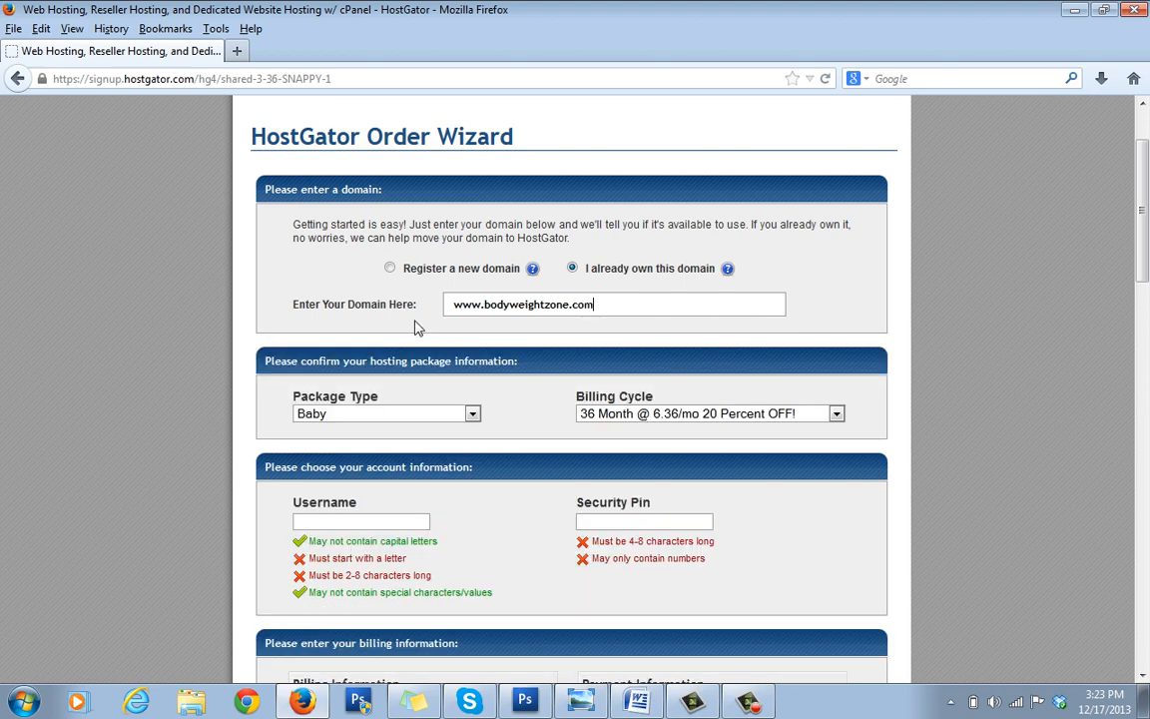
{"action": "mouse_move", "coordinate": [627, 361]}
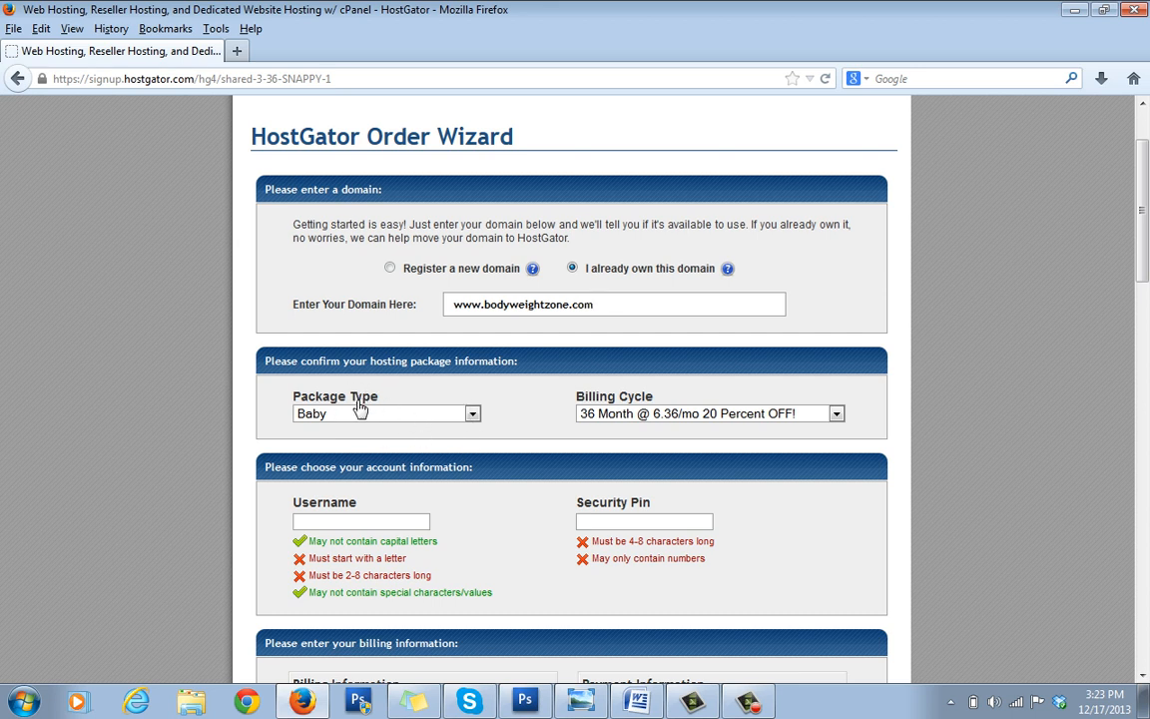
{"action": "mouse_move", "coordinate": [303, 431]}
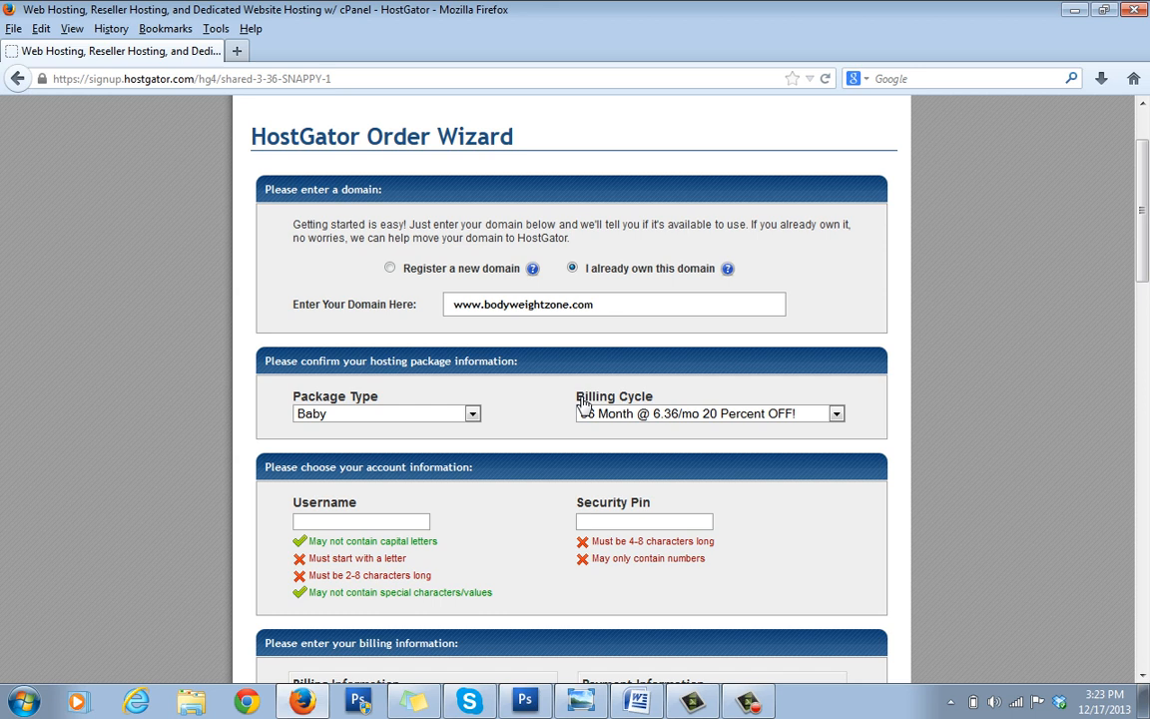
- Choose the '1 Month @ 7.96/mo 20 Percent OFF!' billing cycle for the Baby plan
{"action": "left_click", "coordinate": [836, 413]}
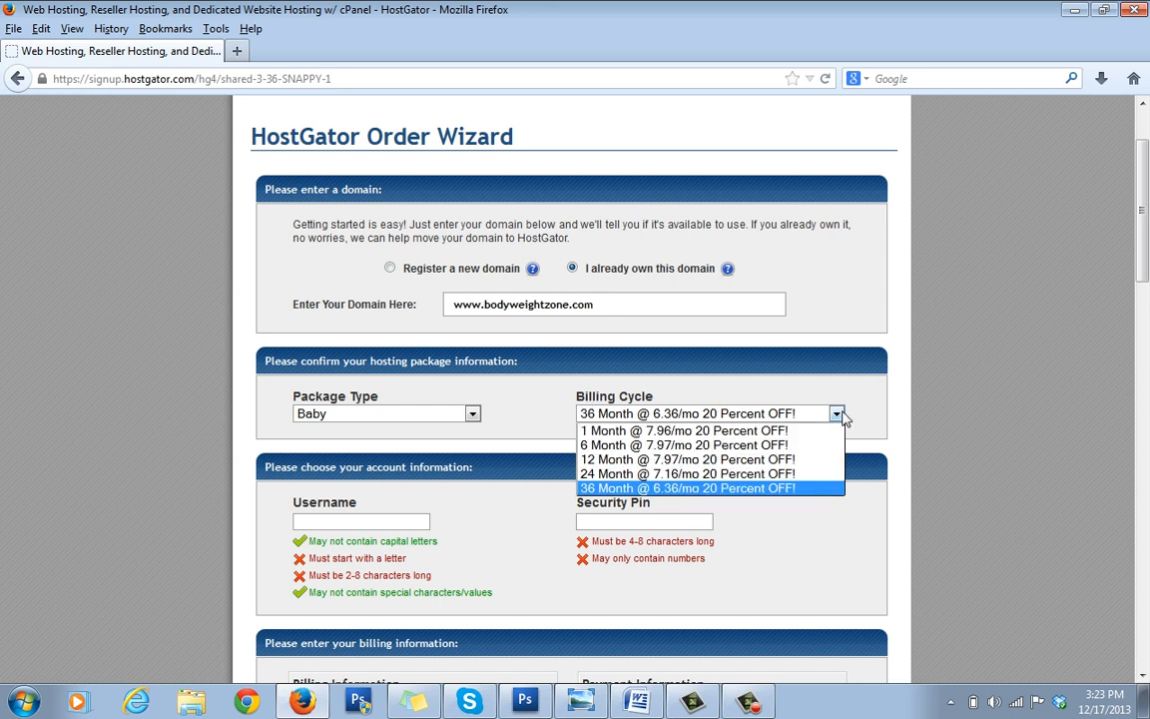
{"action": "mouse_move", "coordinate": [683, 431]}
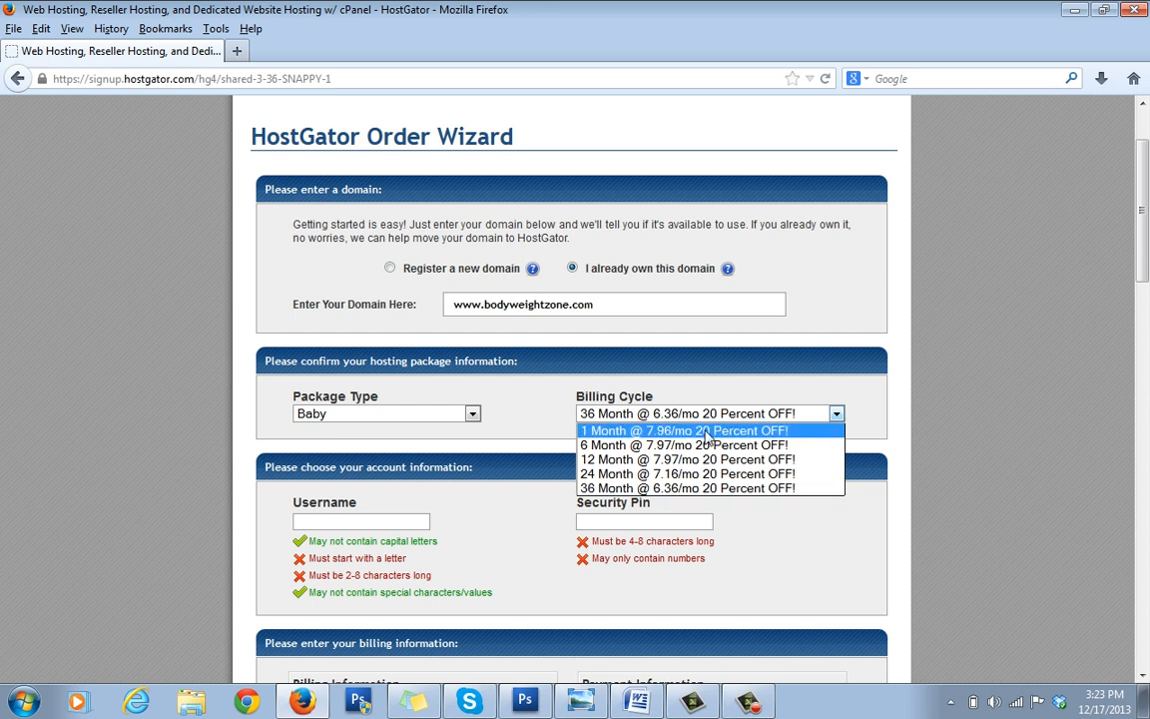
{"action": "mouse_move", "coordinate": [683, 444]}
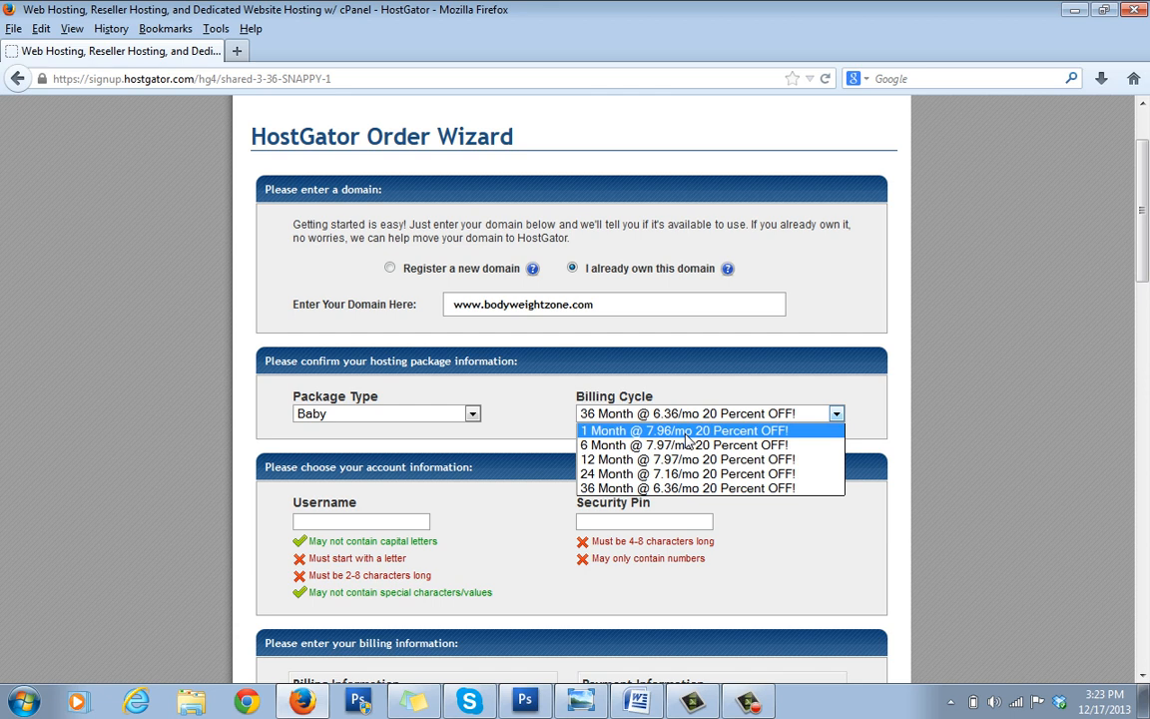
{"action": "mouse_move", "coordinate": [686, 443]}
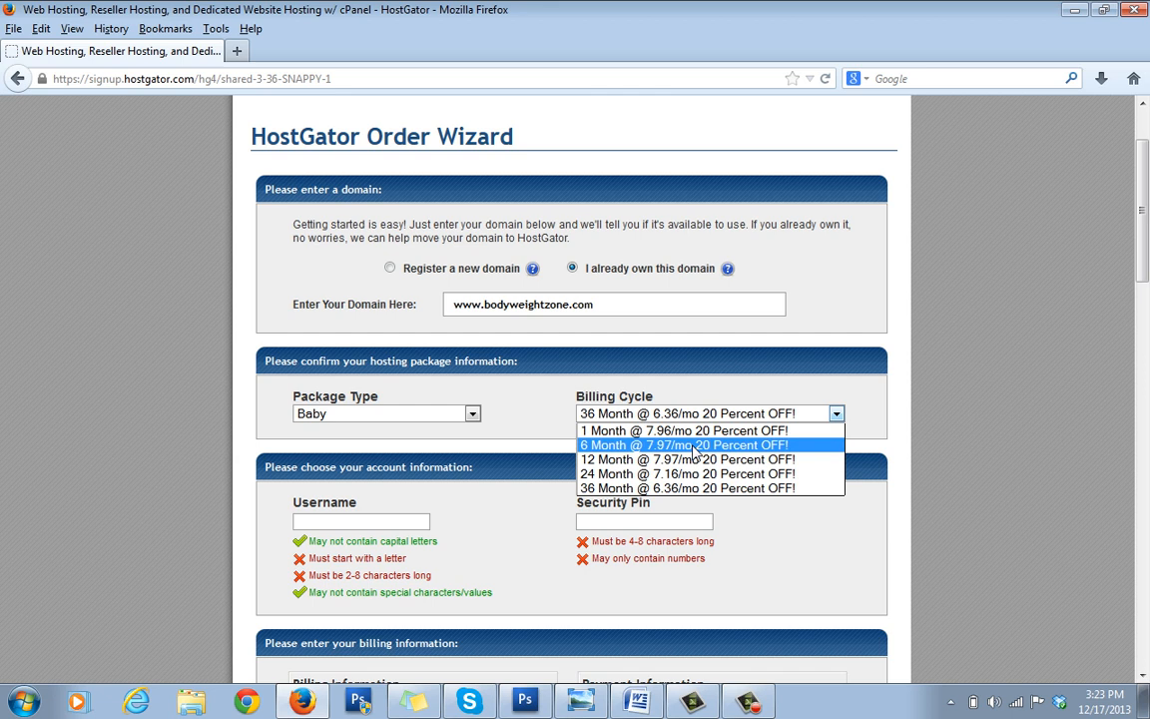
{"action": "mouse_move", "coordinate": [749, 447]}
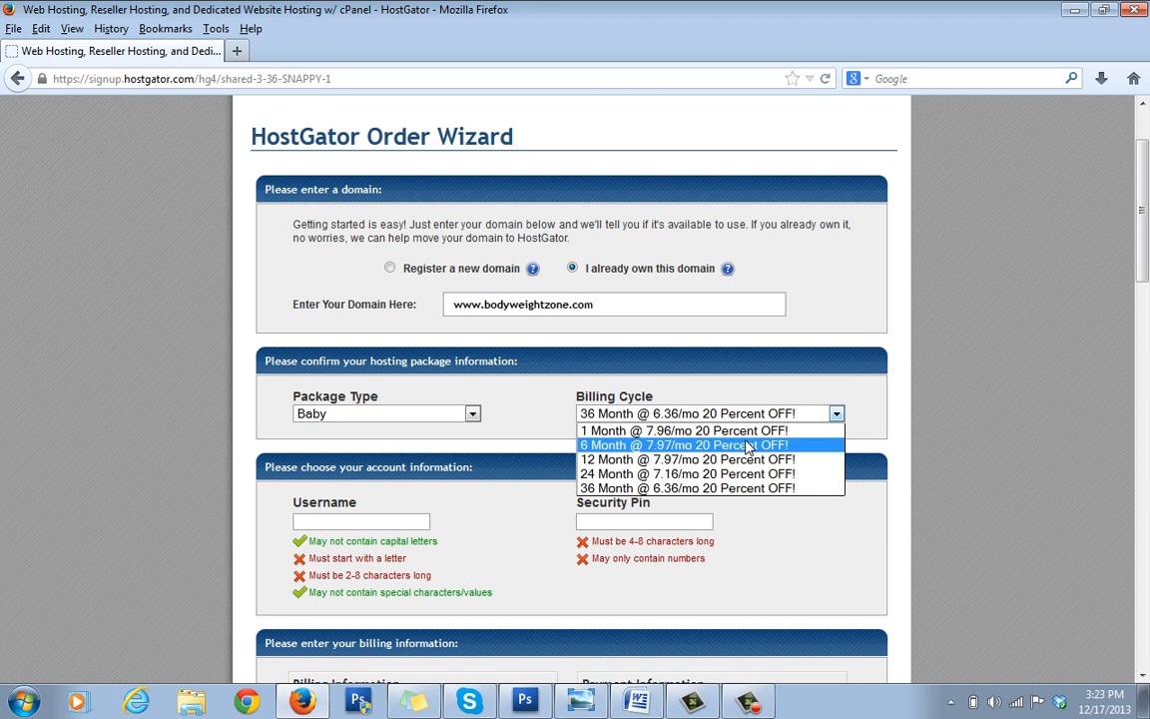
{"action": "mouse_move", "coordinate": [816, 451]}
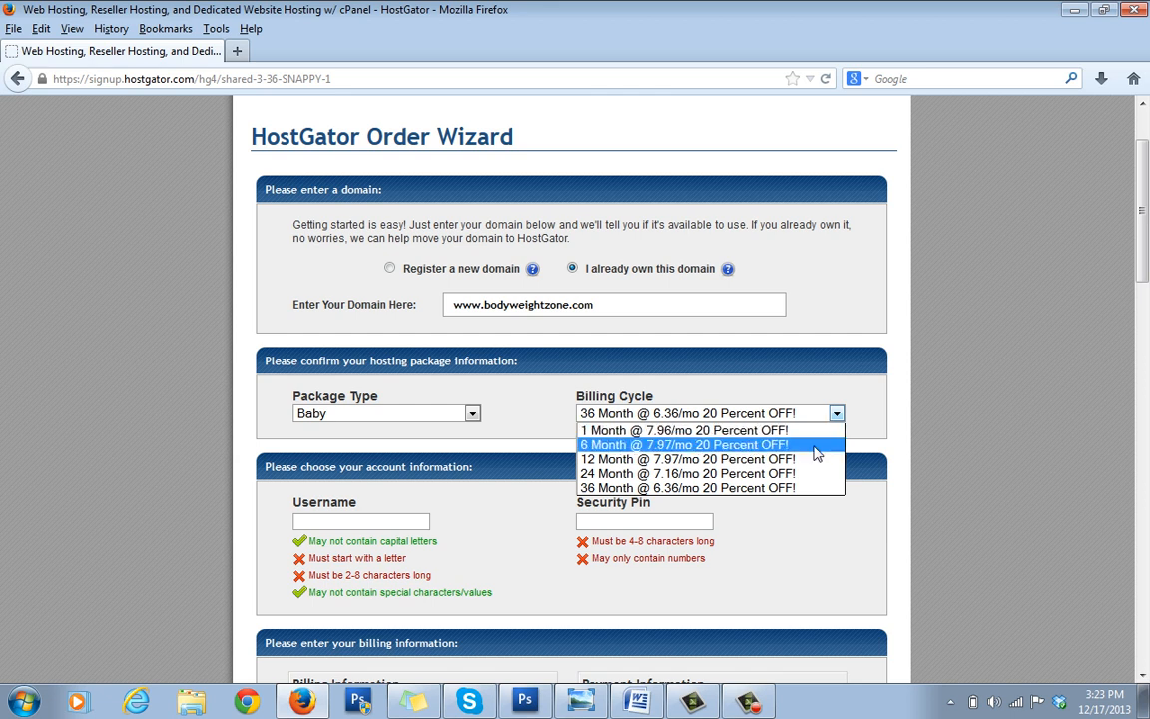
{"action": "mouse_move", "coordinate": [814, 451]}
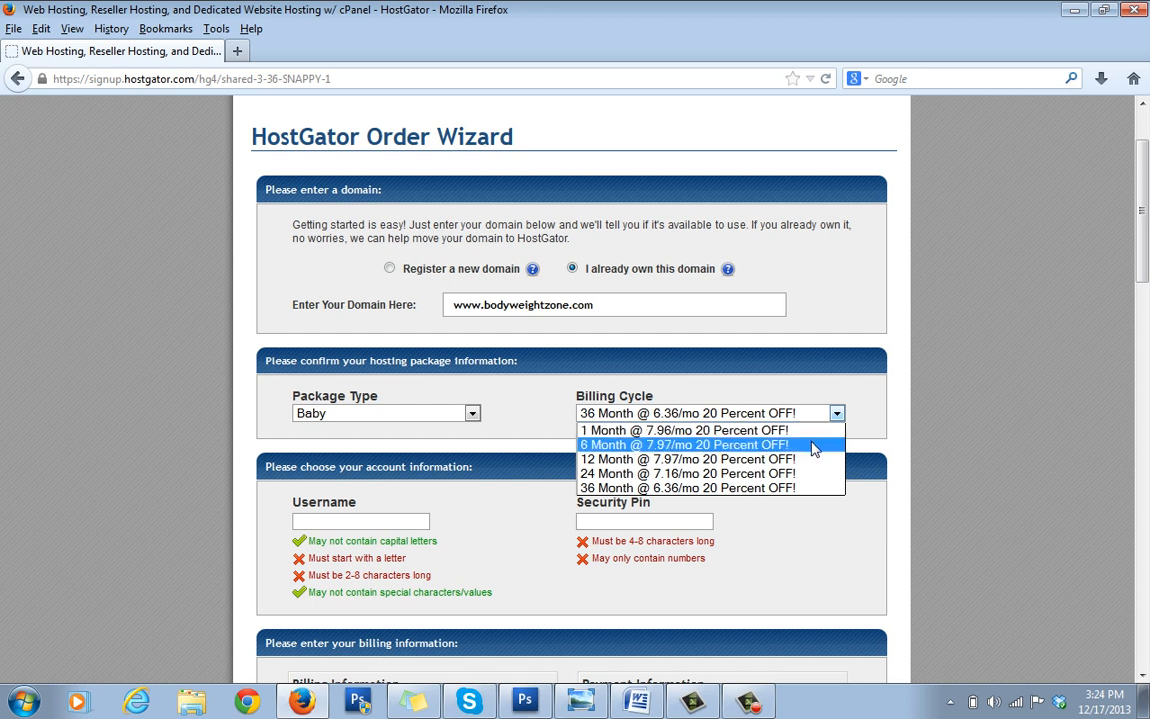
{"action": "mouse_move", "coordinate": [806, 473]}
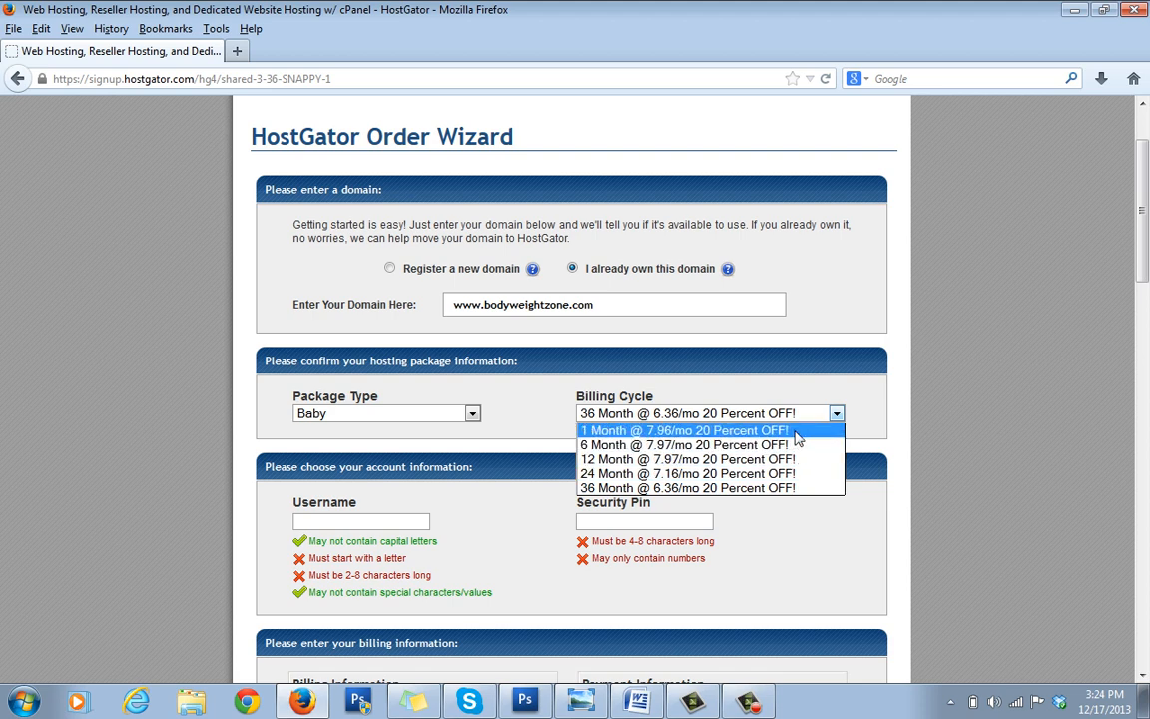
{"action": "left_click", "coordinate": [685, 429]}
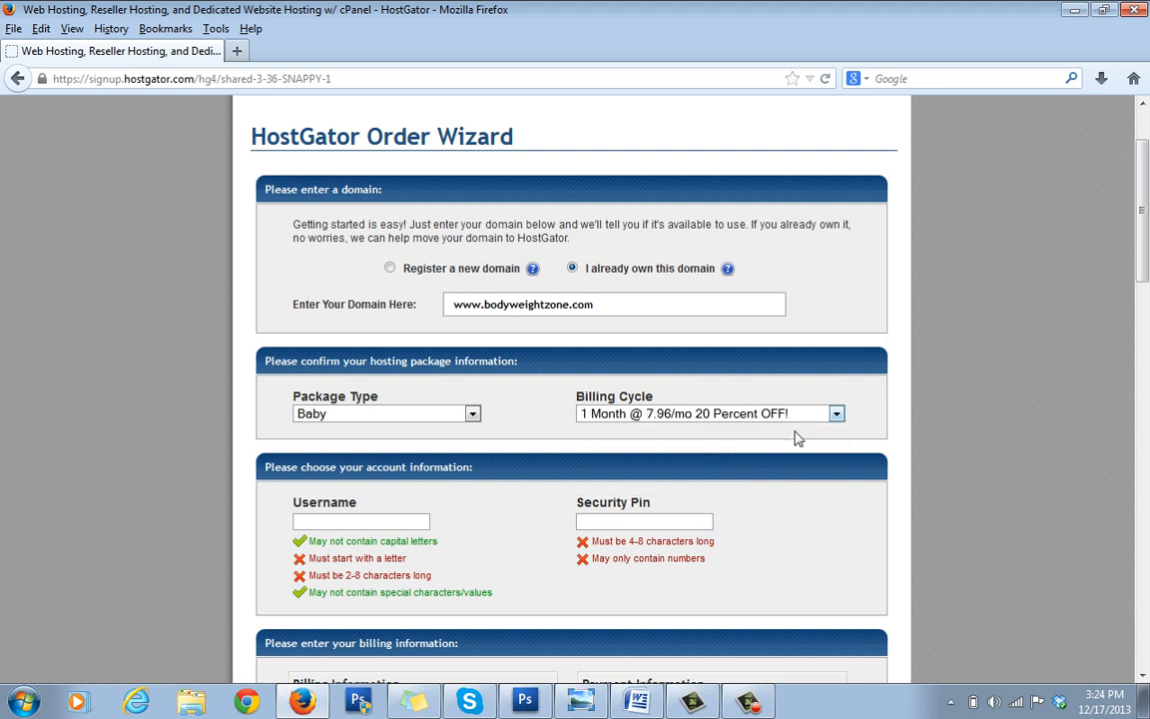
- Scroll down the order wizard to the billing information and payment sections
{"action": "scroll", "scroll_direction": "down", "scroll_amount": 3}
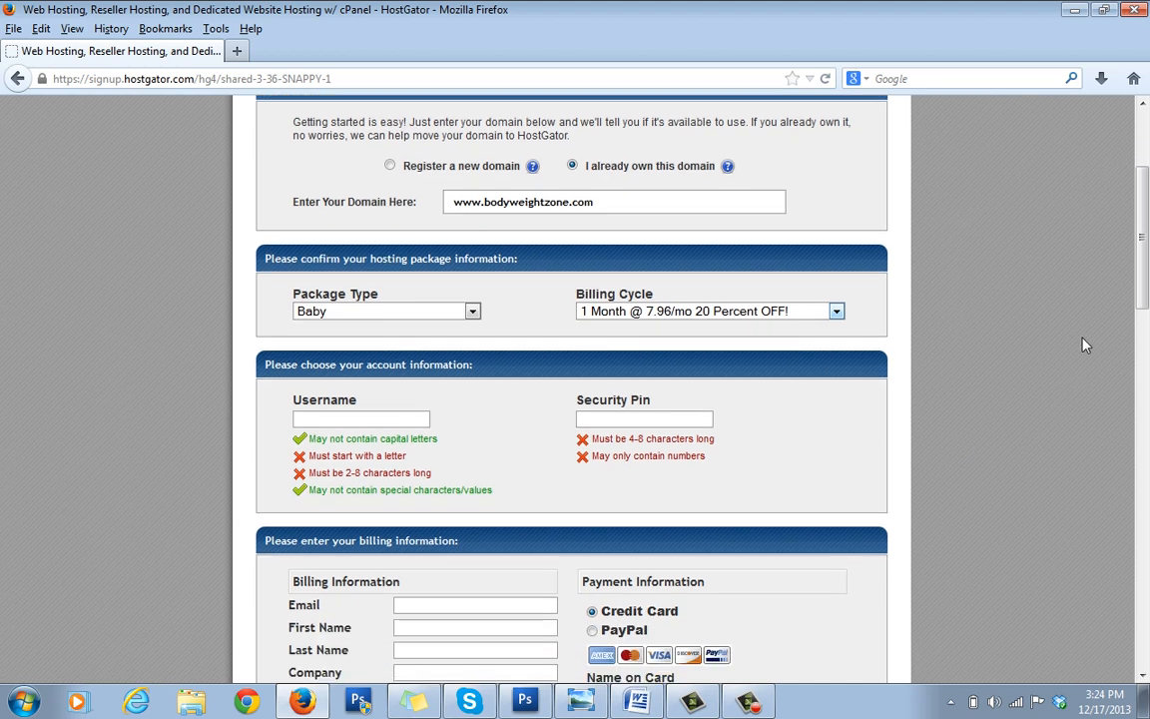
{"action": "scroll", "scroll_direction": "down", "scroll_amount": 3}
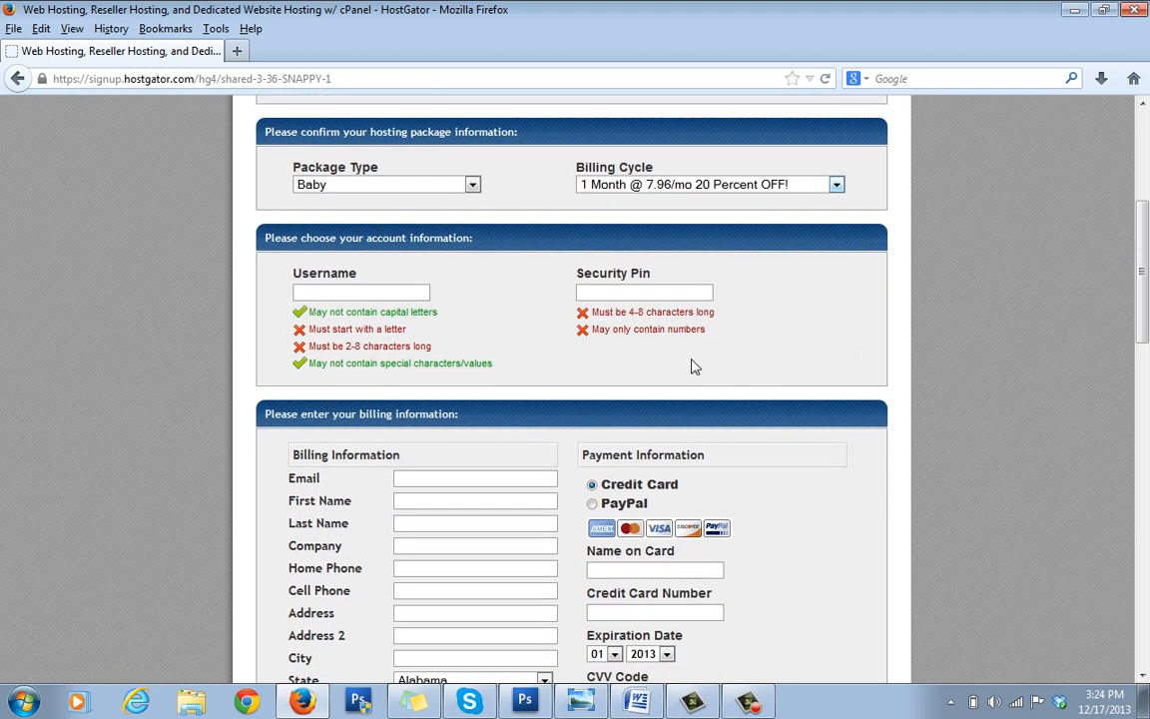
{"action": "mouse_move", "coordinate": [673, 273]}
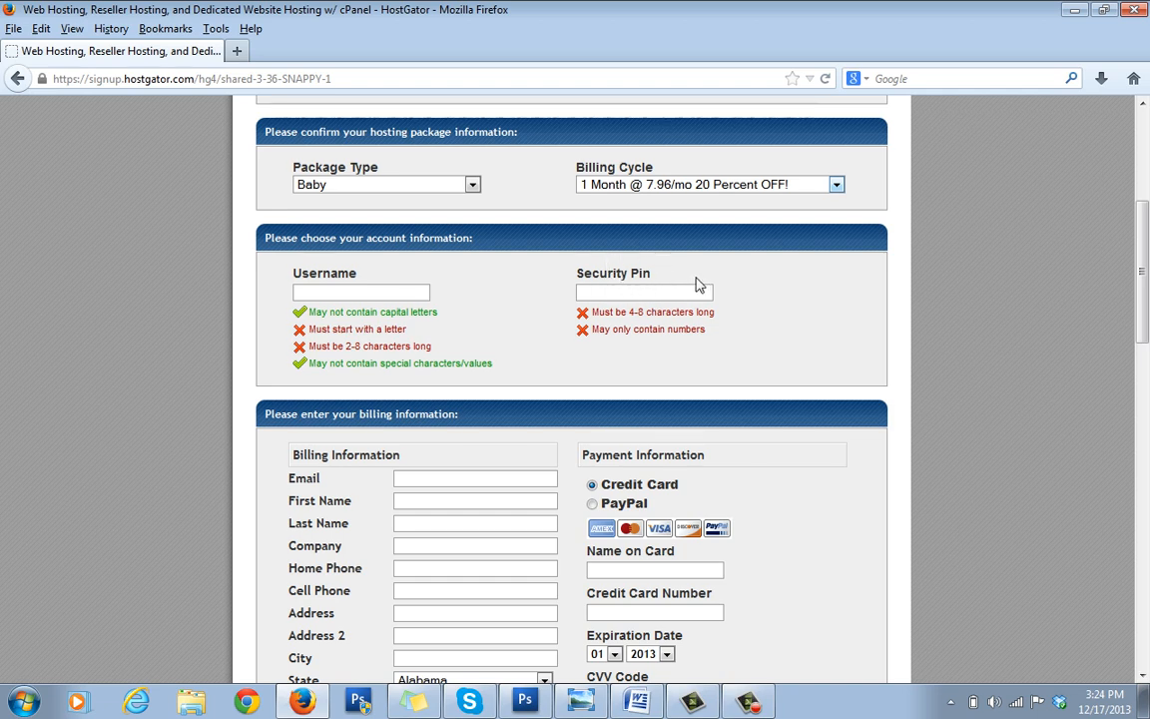
{"action": "scroll", "scroll_direction": "down", "scroll_amount": 3}
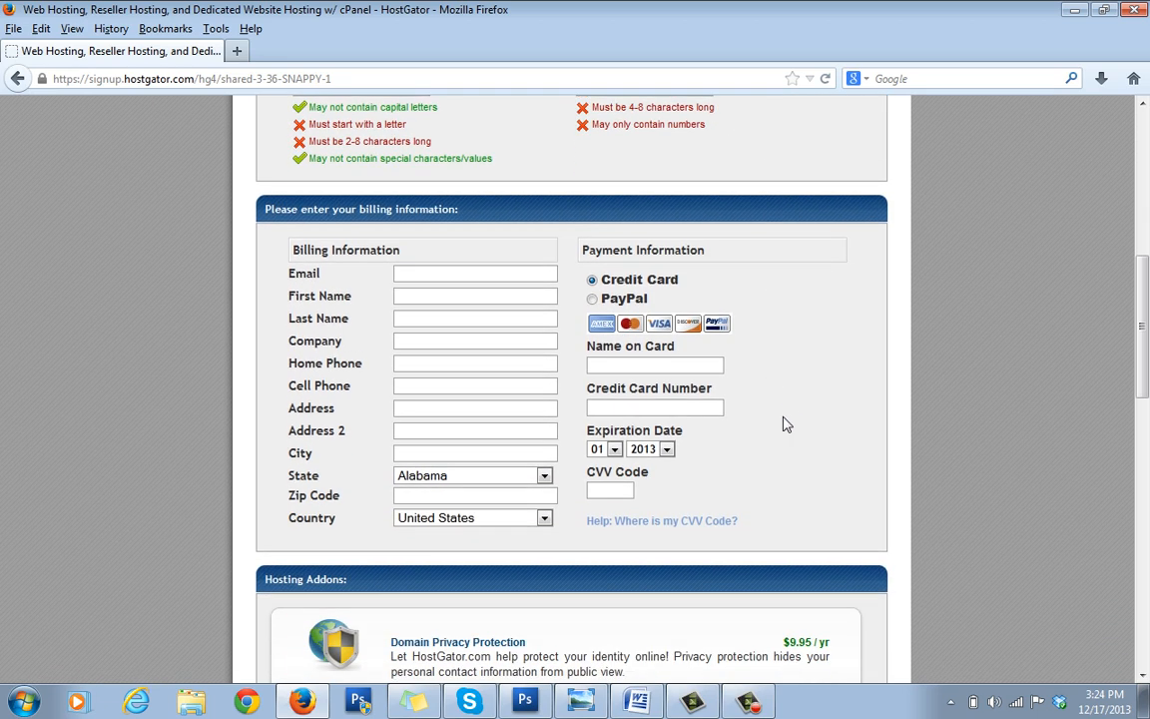
{"action": "mouse_move", "coordinate": [574, 519]}
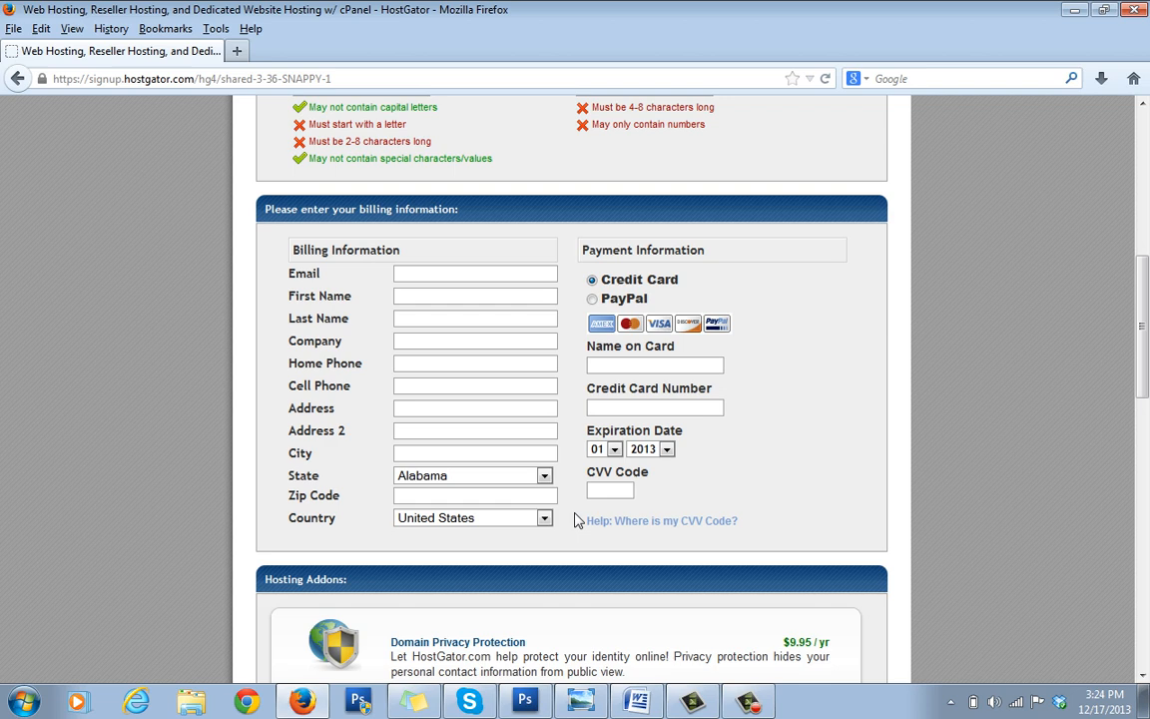
{"action": "mouse_move", "coordinate": [724, 507]}
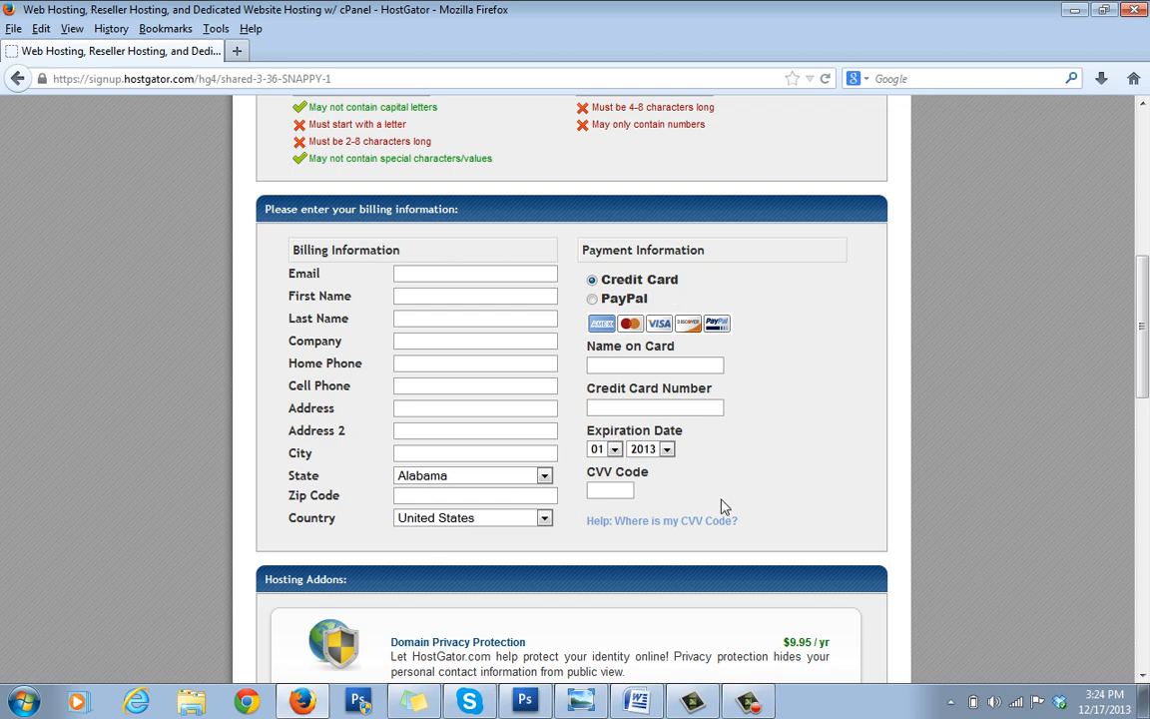
- Remove the CodeGuard backup add-on, keeping SiteLock, and check SNAPPY shows as the most valuable coupon
{"action": "scroll", "scroll_direction": "down", "scroll_amount": 3}
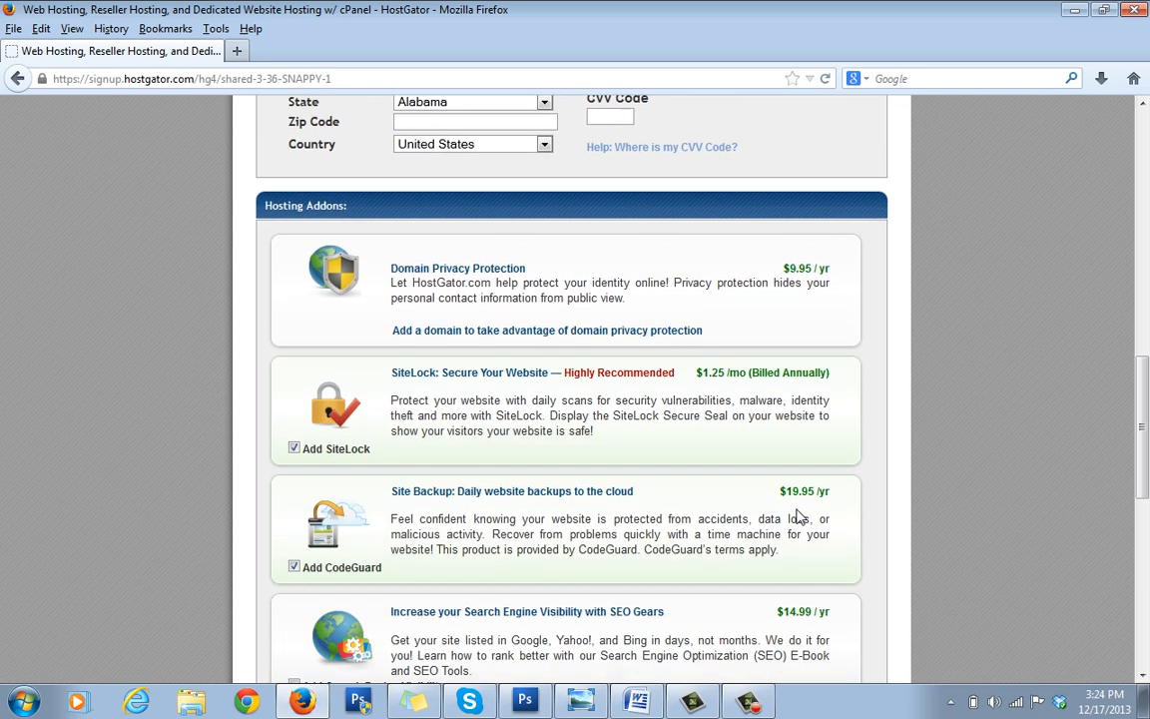
{"action": "scroll", "scroll_direction": "down", "scroll_amount": 3}
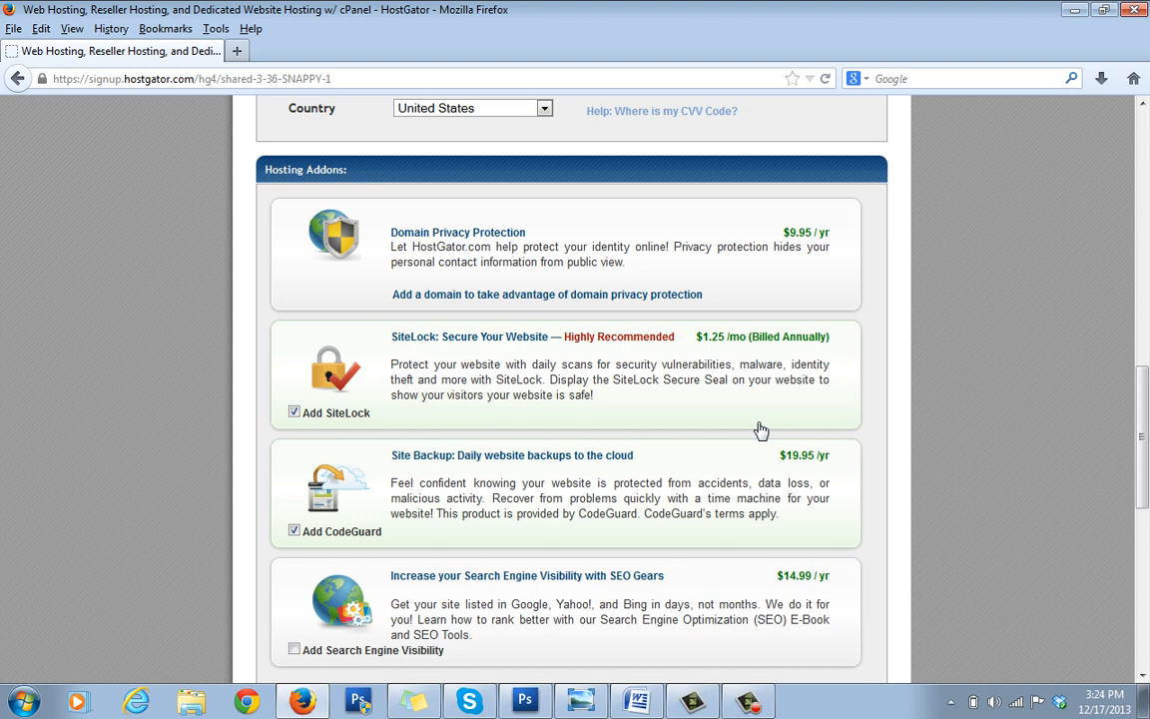
{"action": "scroll", "scroll_direction": "down", "scroll_amount": 3}
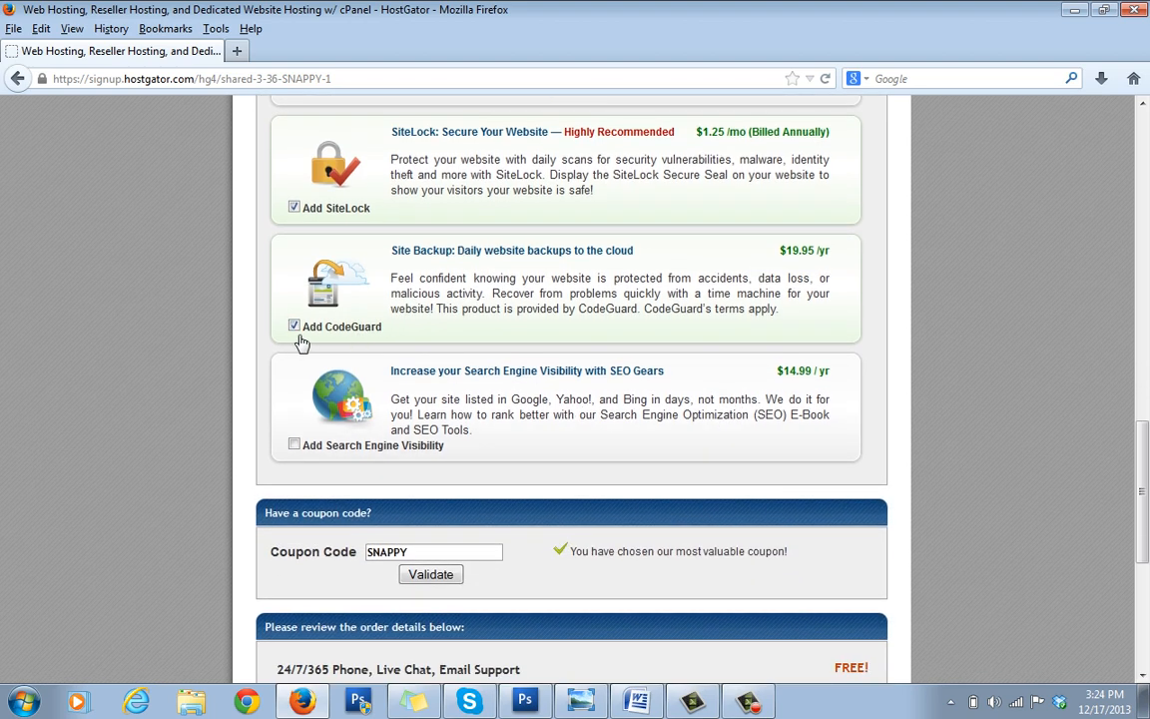
{"action": "left_click", "coordinate": [295, 326]}
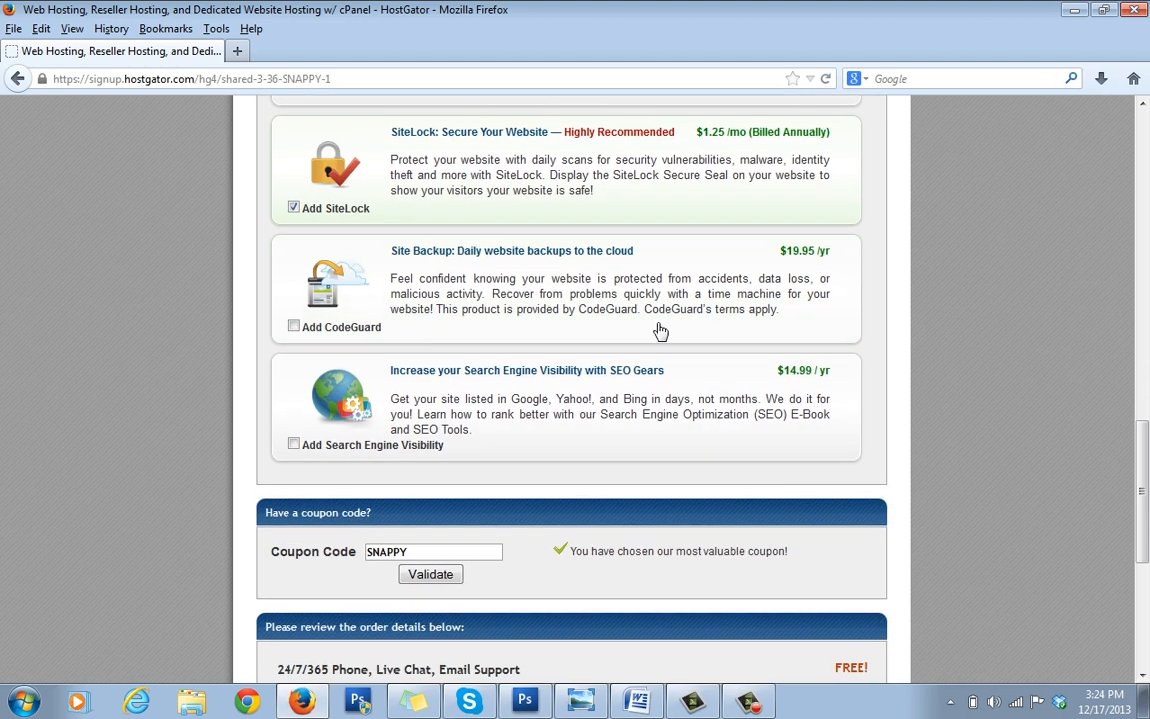
{"action": "scroll", "scroll_direction": "up", "scroll_amount": 3}
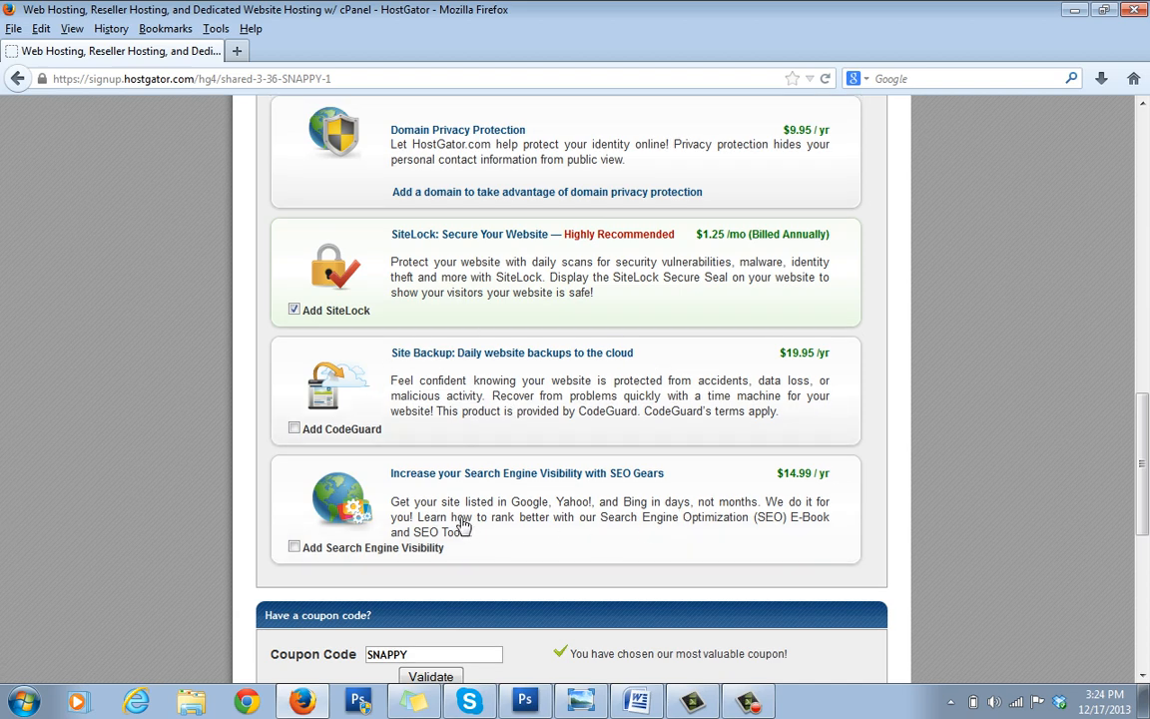
{"action": "mouse_move", "coordinate": [559, 251]}
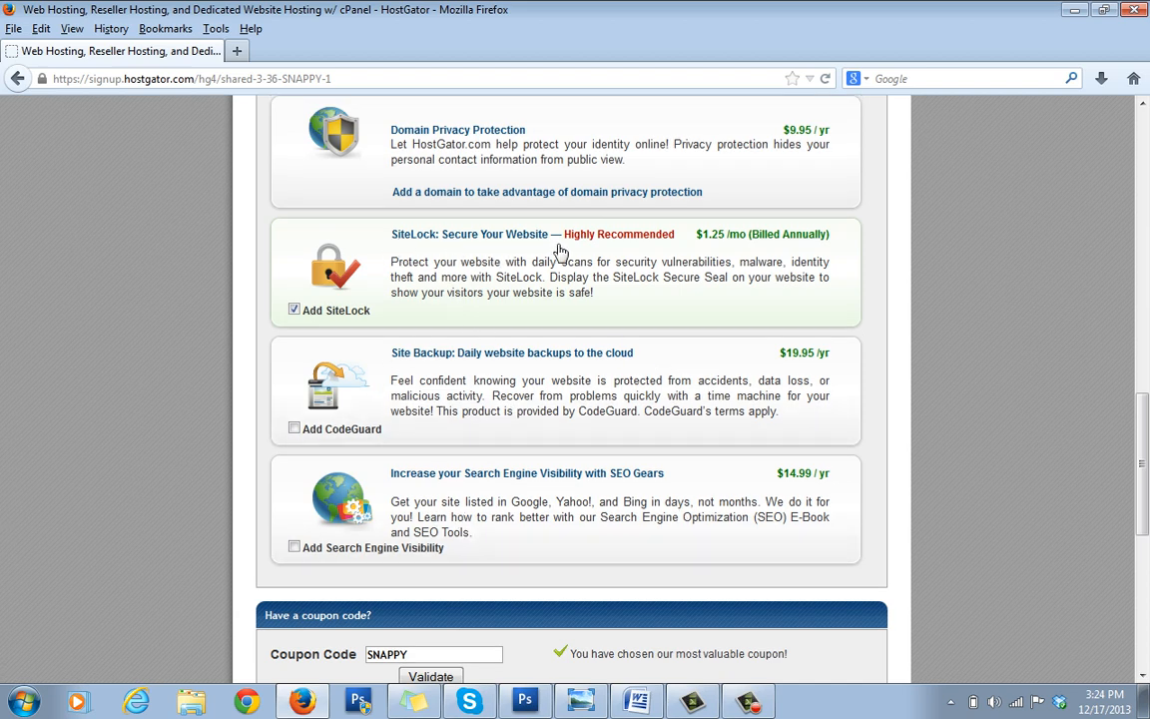
{"action": "mouse_move", "coordinate": [603, 255]}
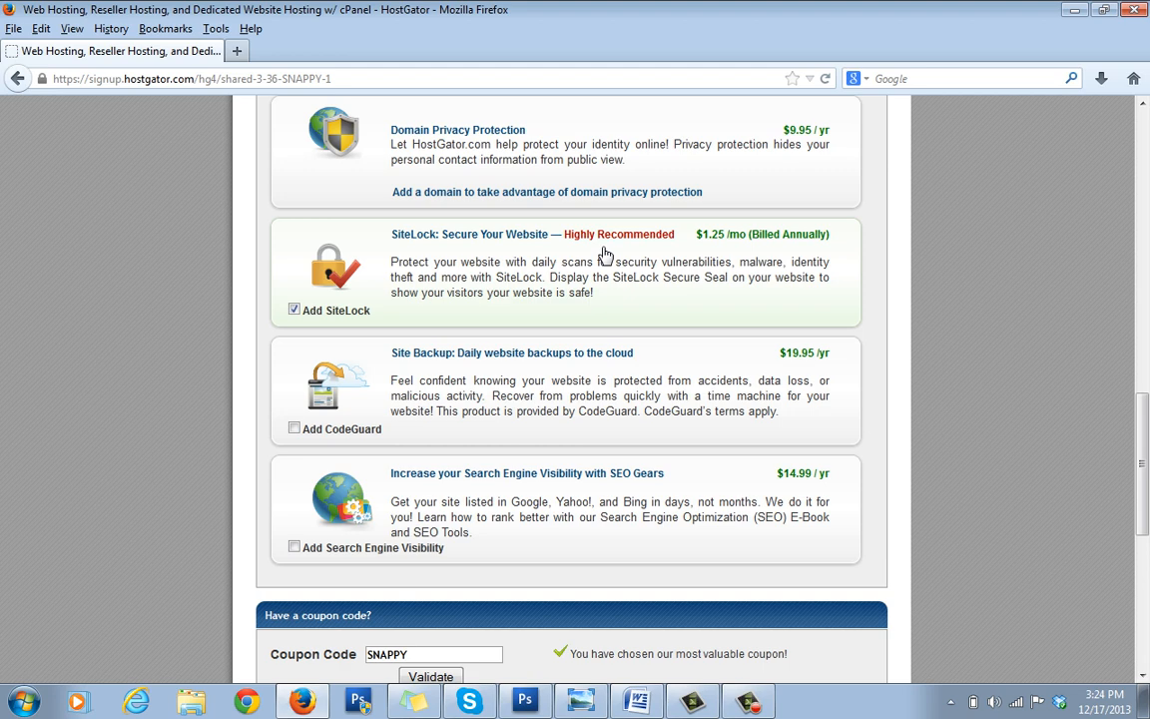
{"action": "mouse_move", "coordinate": [487, 218]}
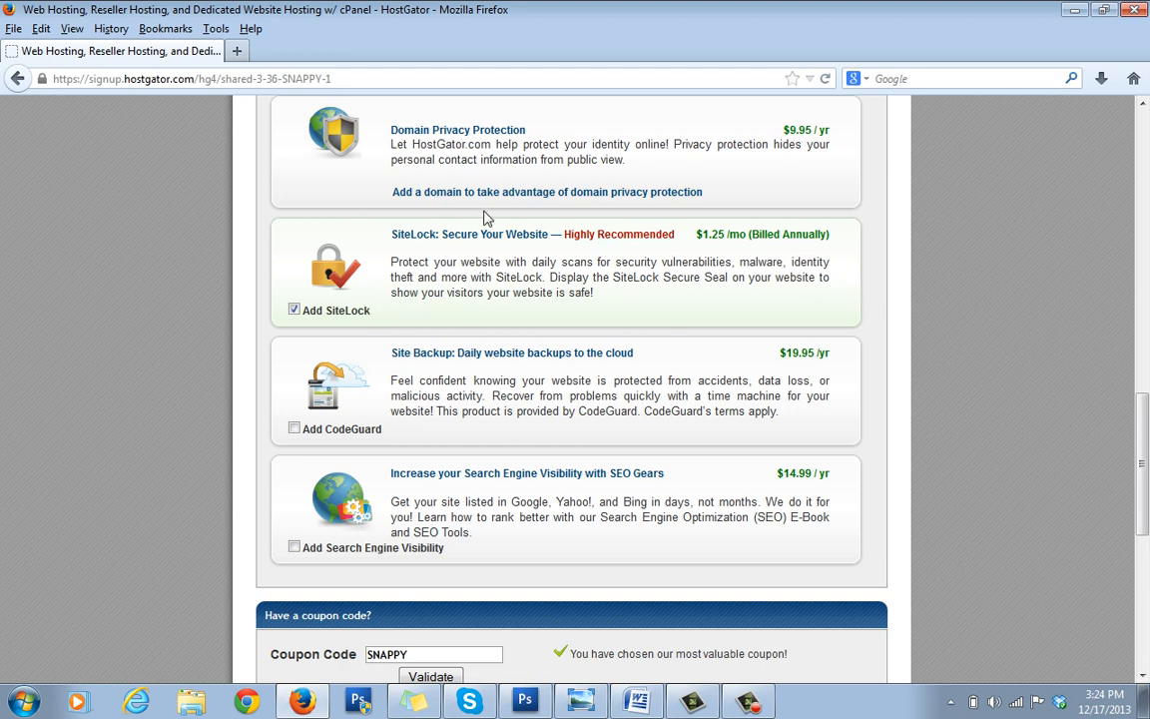
{"action": "scroll", "scroll_direction": "down", "scroll_amount": 3}
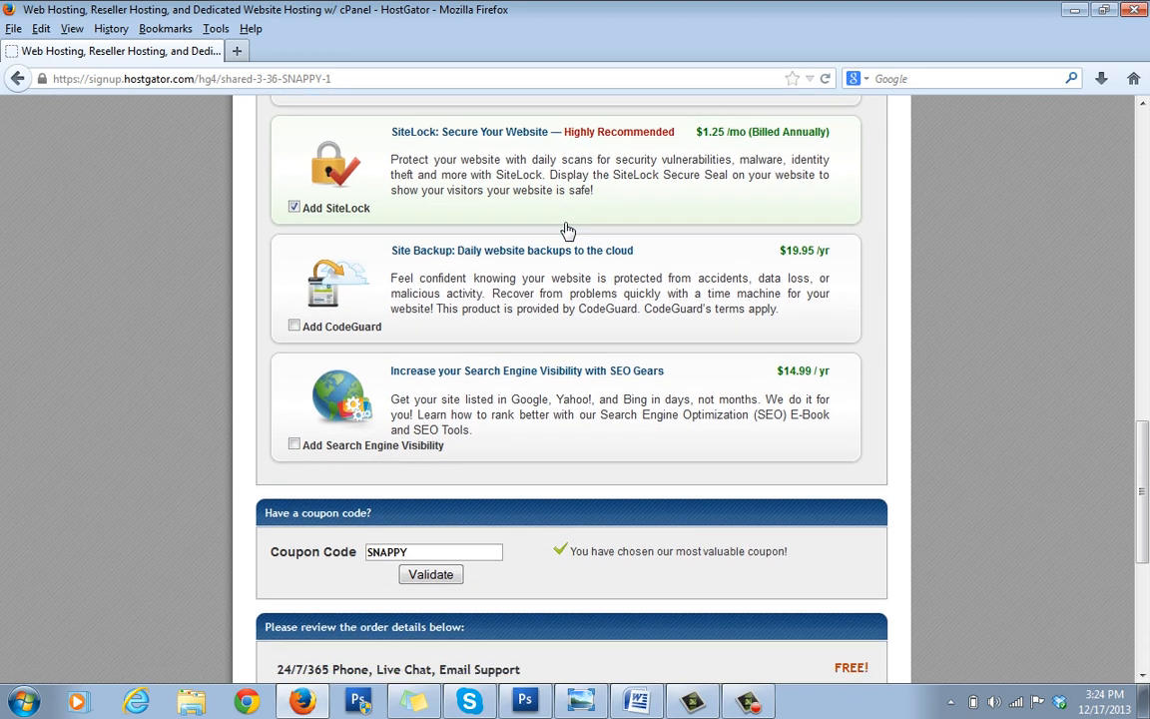
{"action": "scroll", "scroll_direction": "down", "scroll_amount": 3}
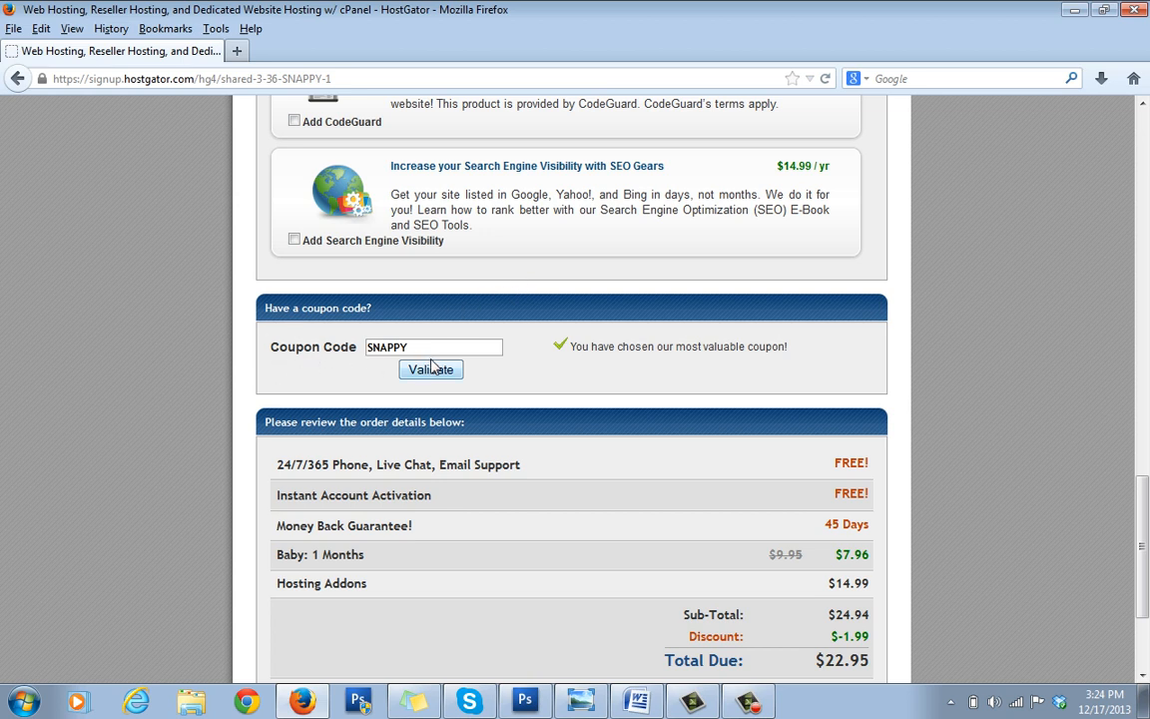
{"action": "mouse_move", "coordinate": [460, 356]}
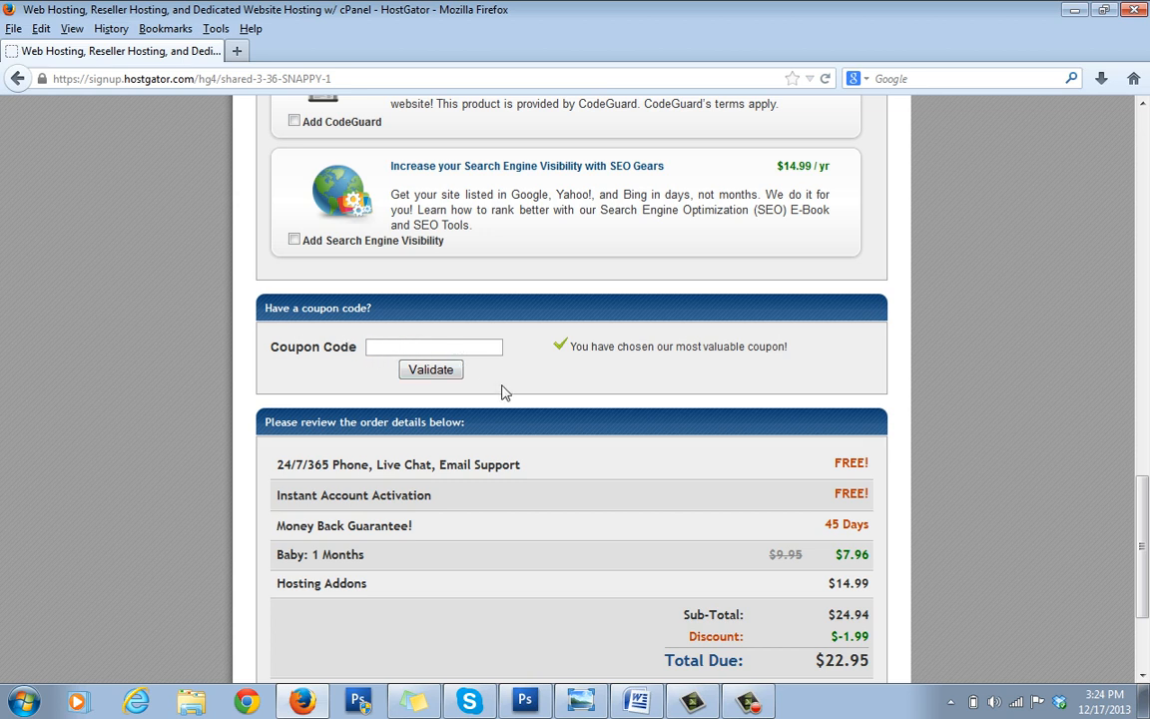
{"action": "mouse_move", "coordinate": [519, 331]}
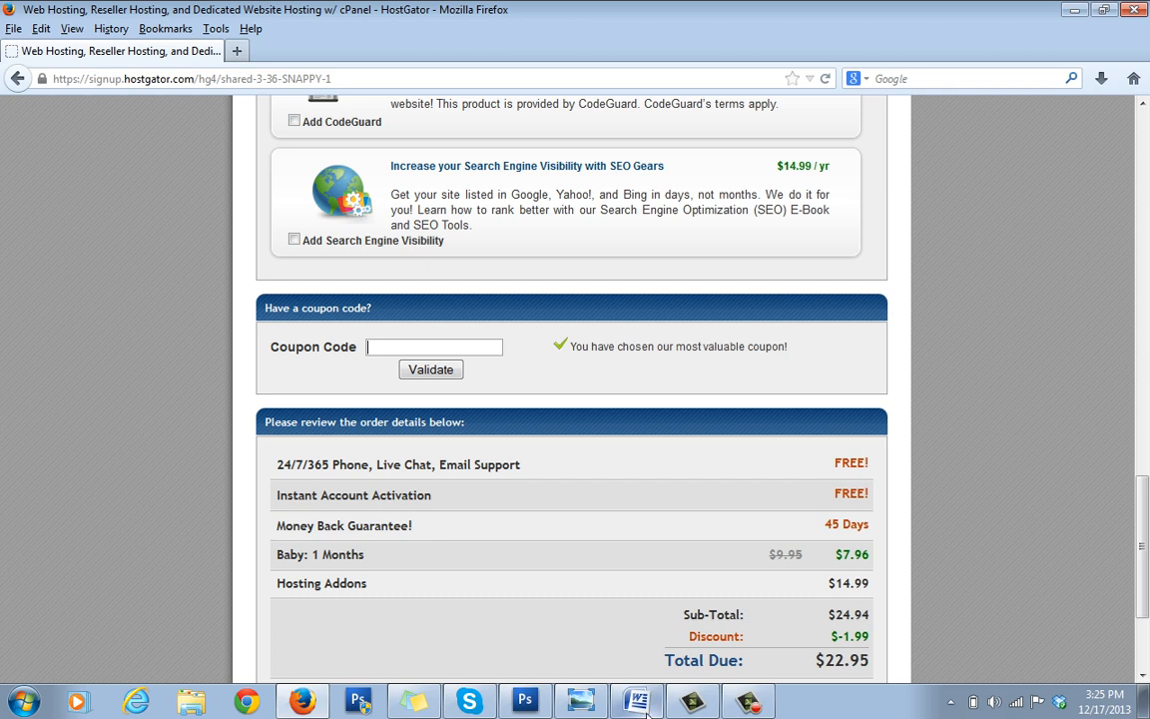
{"action": "left_click", "coordinate": [635, 699]}
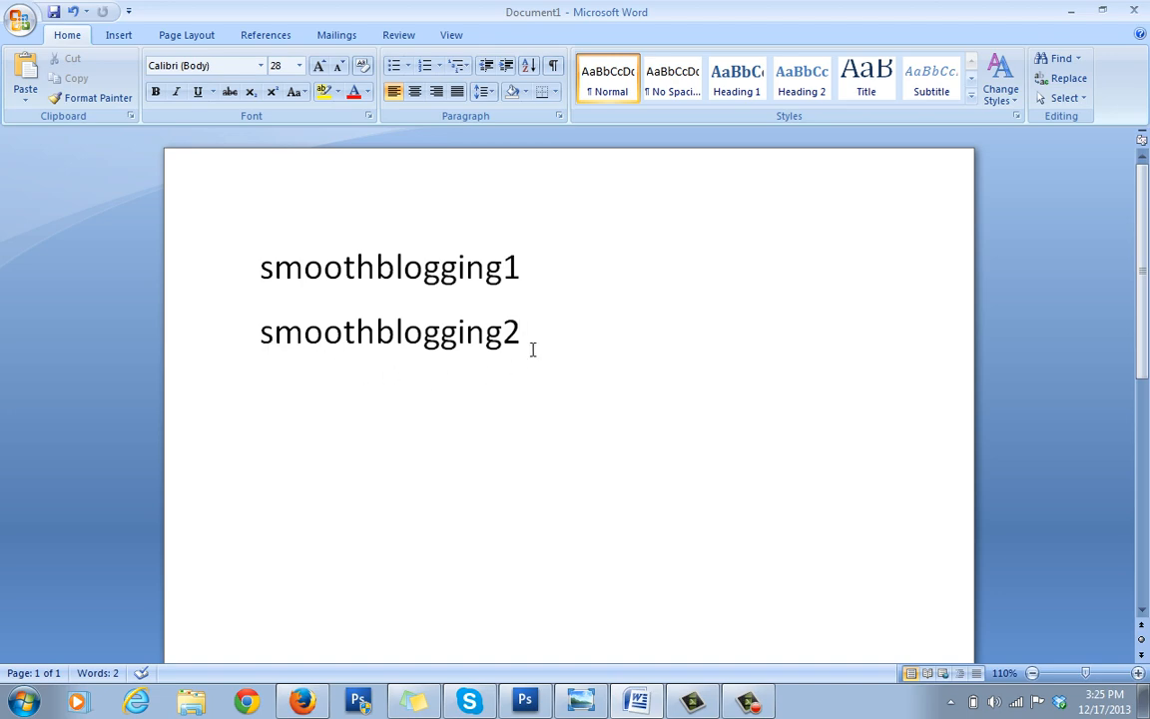
{"action": "left_click", "coordinate": [521, 331]}
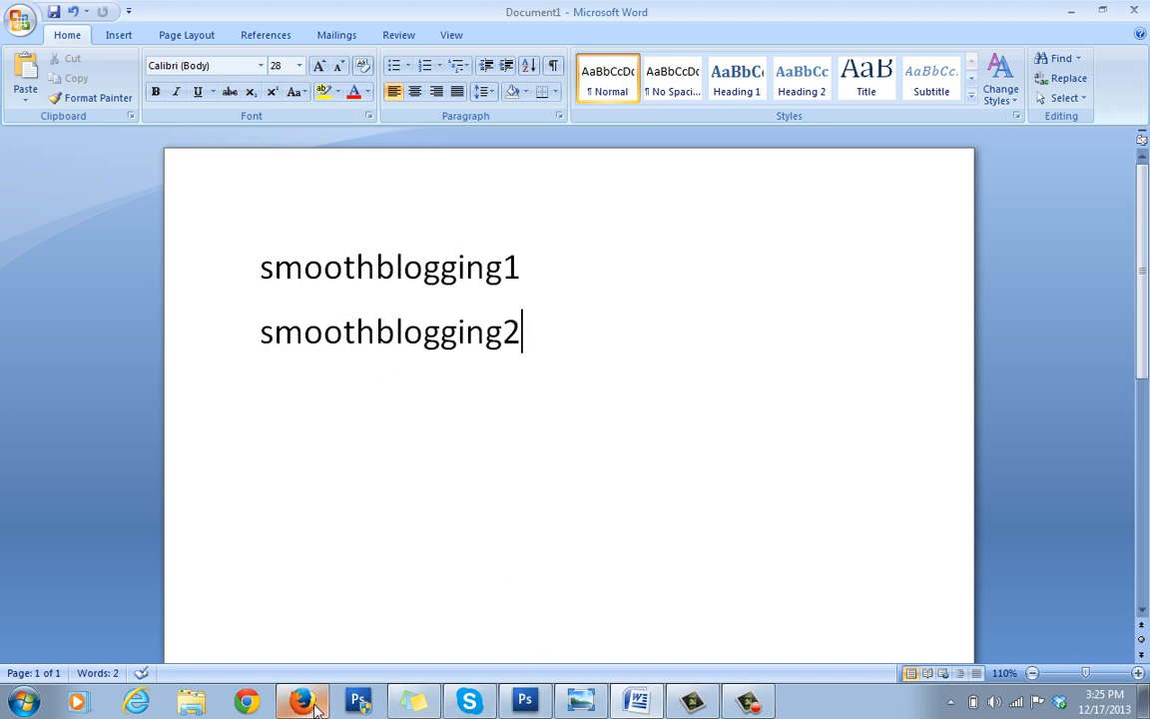
{"action": "left_click", "coordinate": [301, 701]}
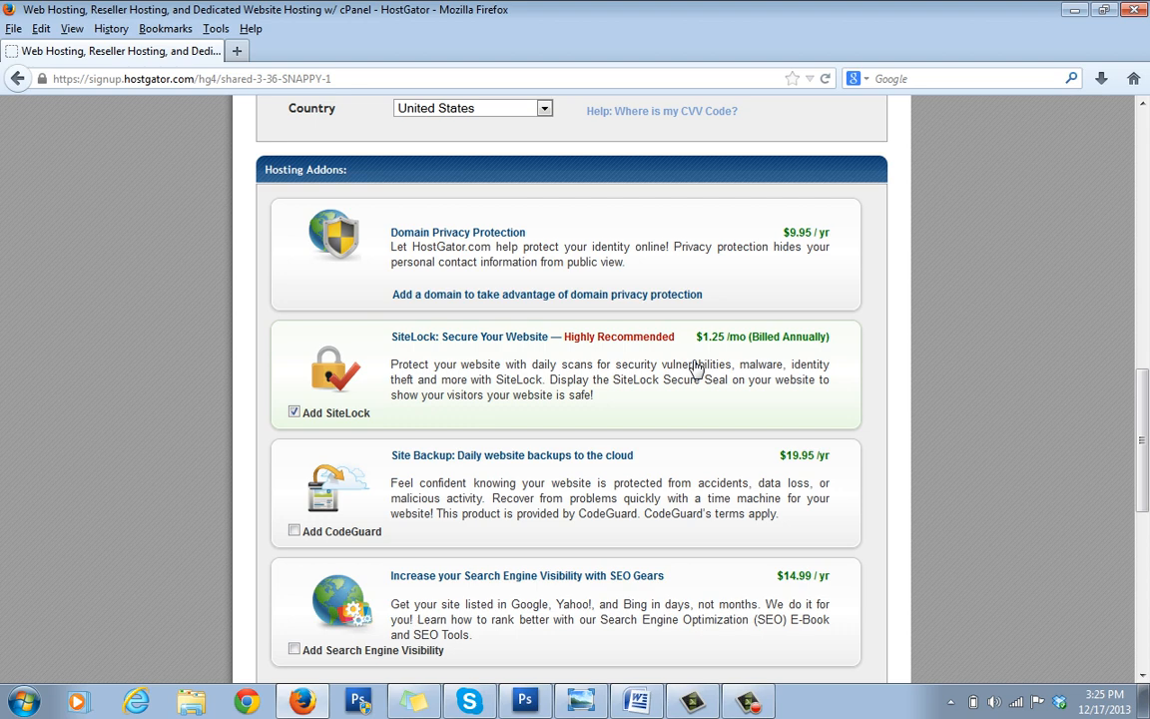
- Scroll through the account and billing sections back down to the empty coupon box and $24.94 summary
{"action": "scroll", "scroll_direction": "down", "scroll_amount": 3}
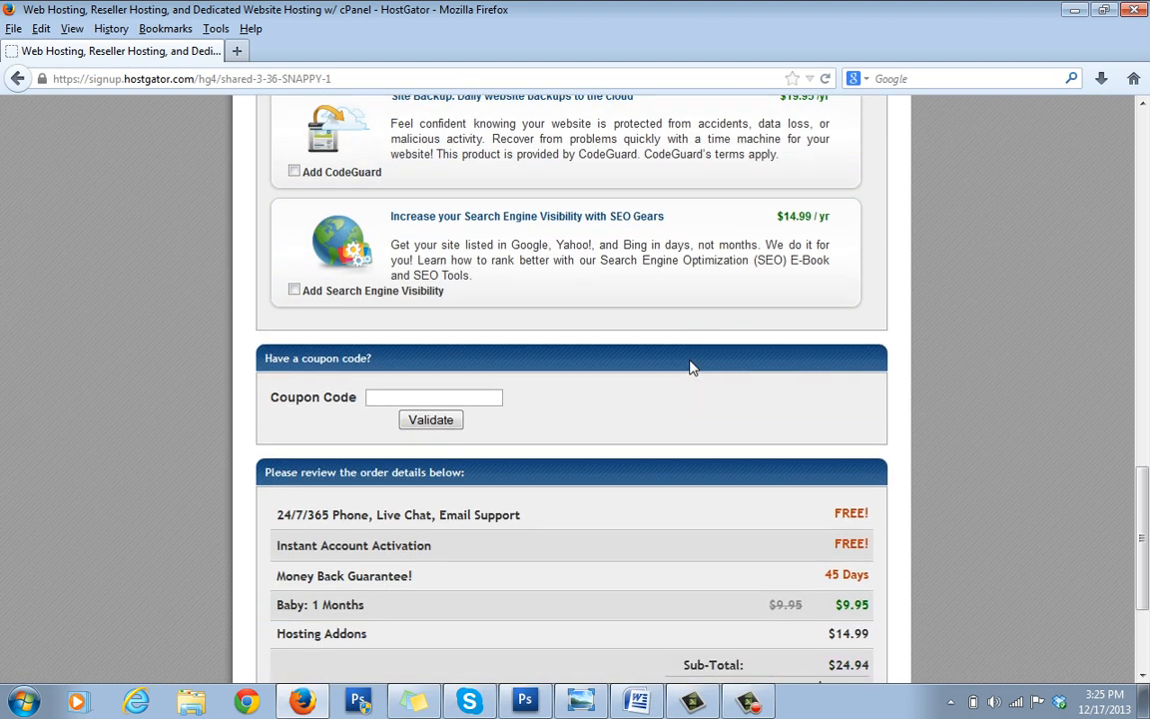
{"action": "scroll", "scroll_direction": "down", "scroll_amount": 3}
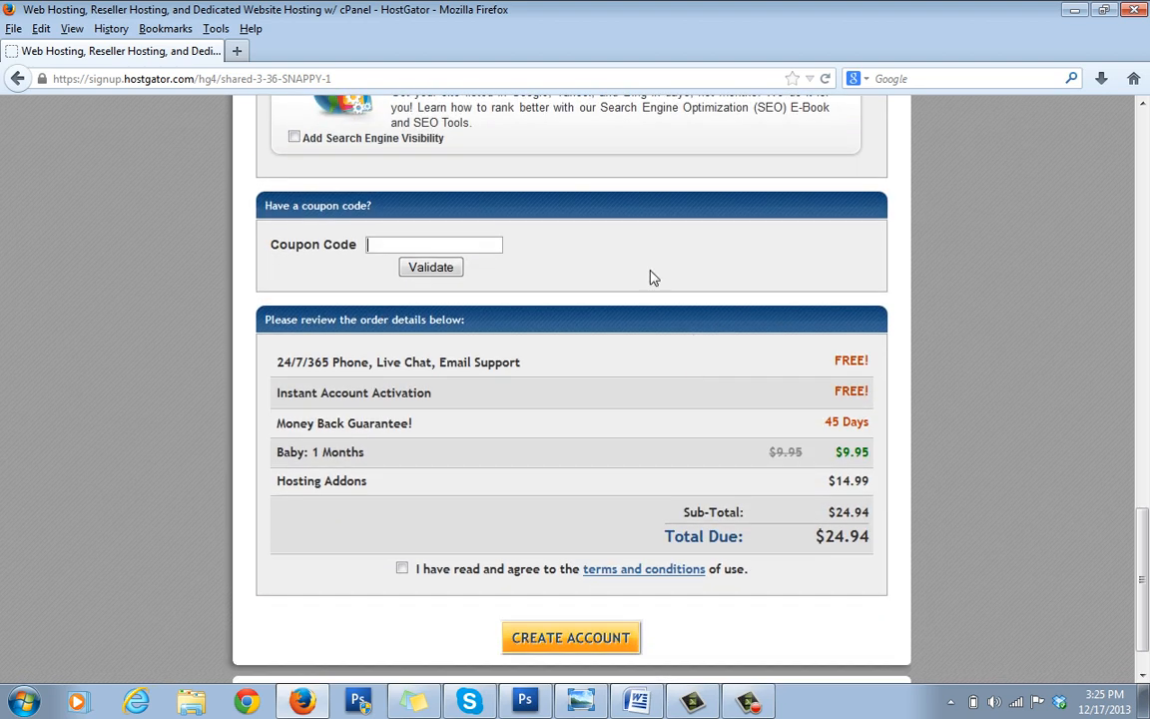
{"action": "scroll", "scroll_direction": "up", "scroll_amount": 3}
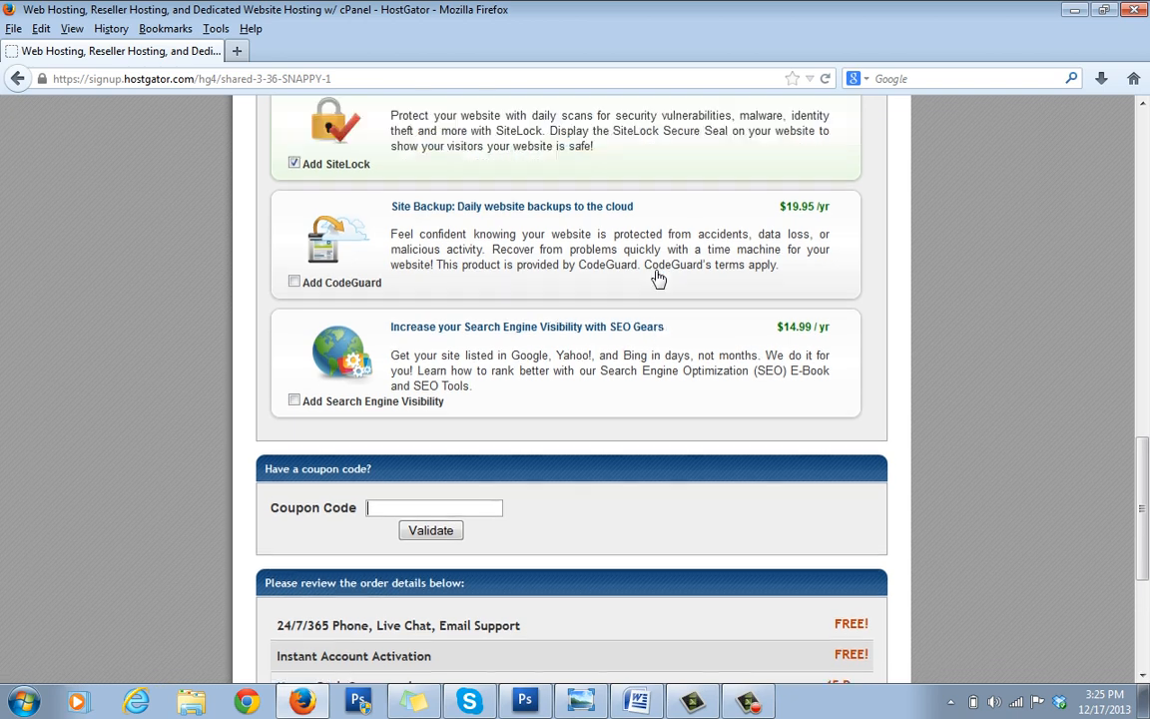
{"action": "scroll", "scroll_direction": "up", "scroll_amount": 3}
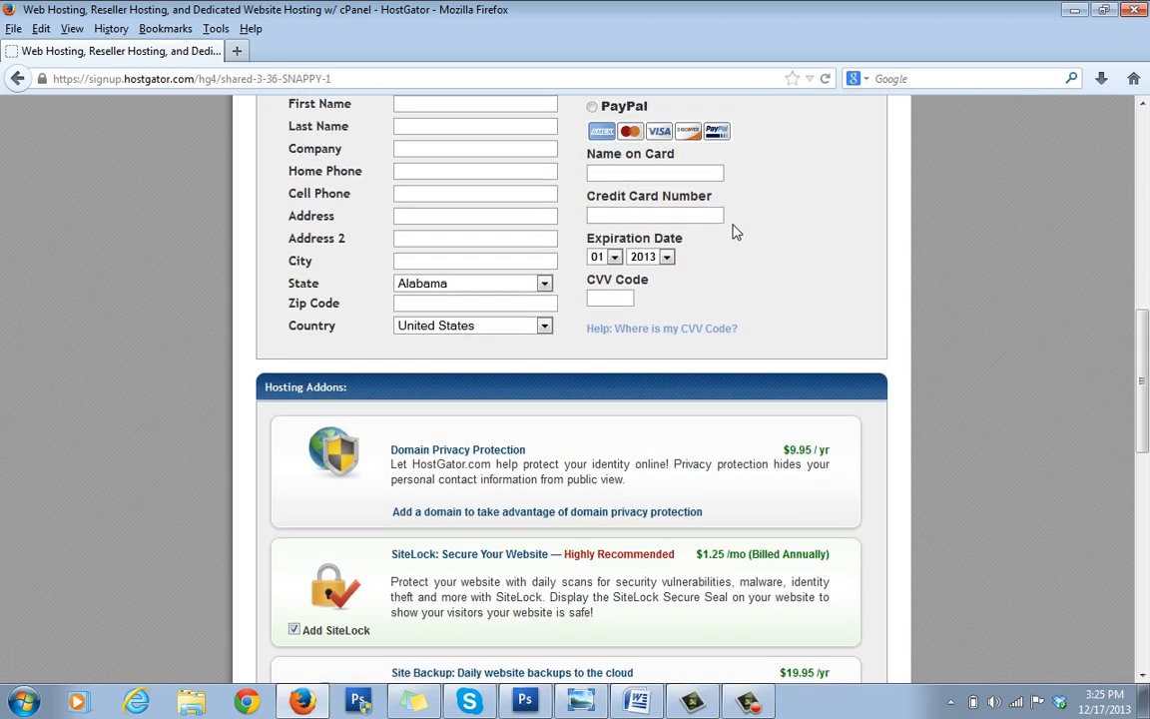
{"action": "scroll", "scroll_direction": "up", "scroll_amount": 3}
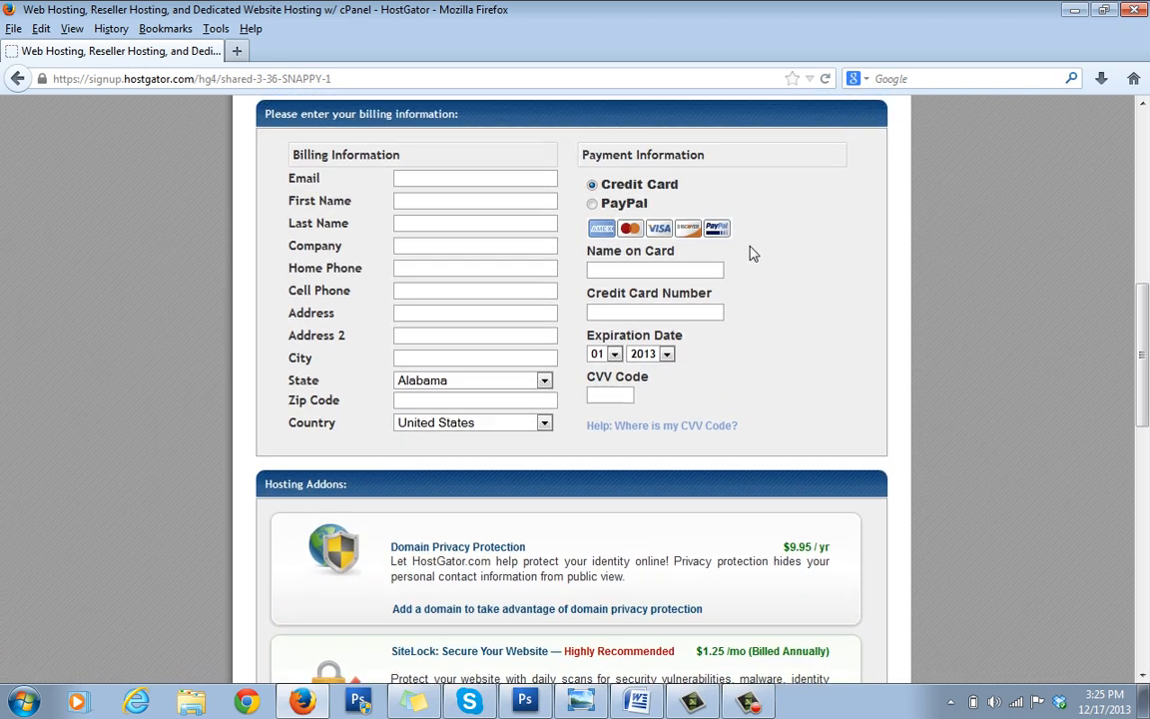
{"action": "scroll", "scroll_direction": "up", "scroll_amount": 3}
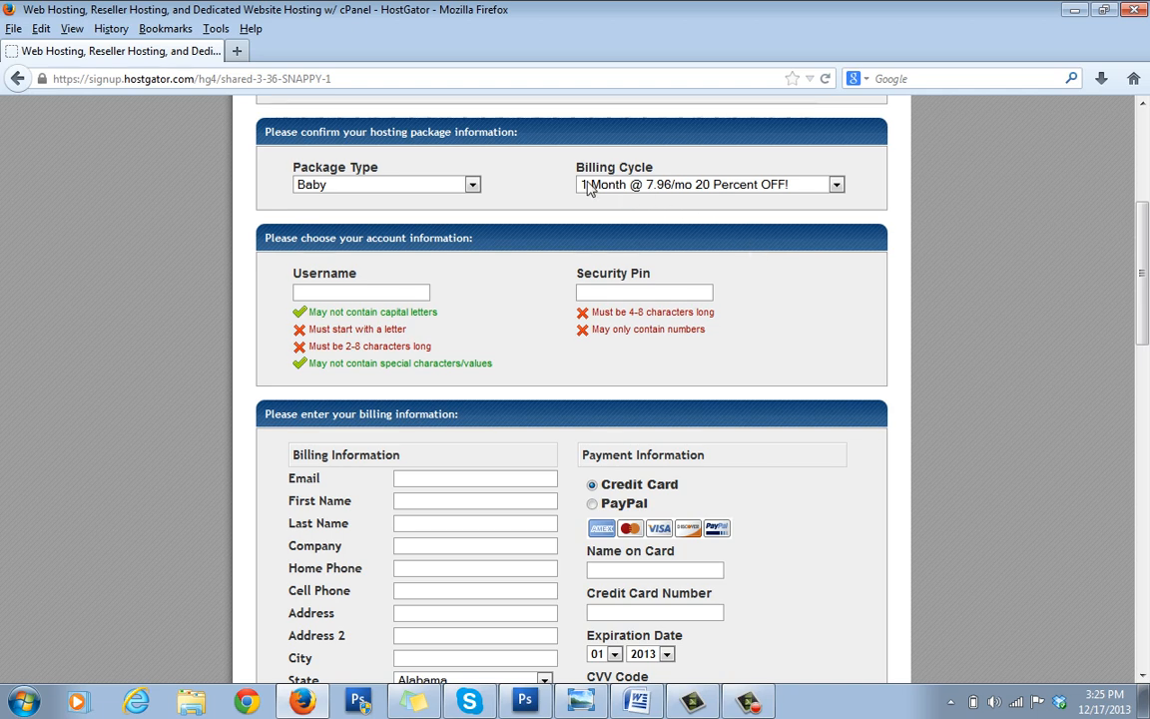
{"action": "mouse_move", "coordinate": [766, 189]}
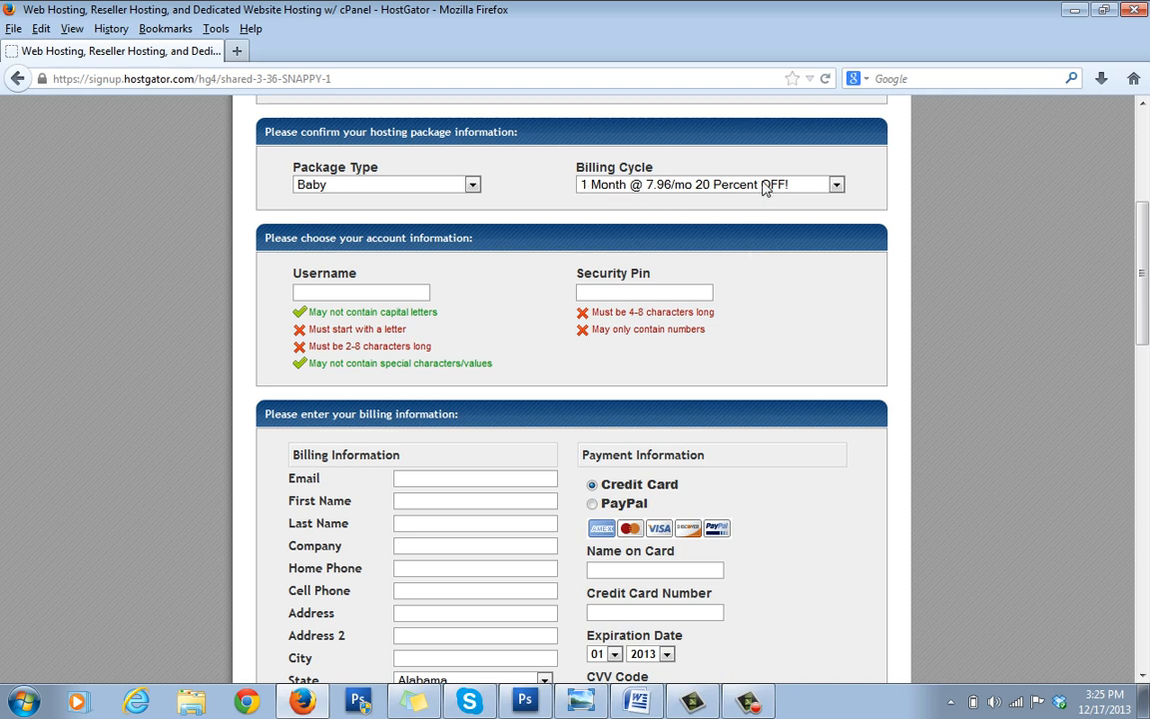
{"action": "scroll", "scroll_direction": "down", "scroll_amount": 3}
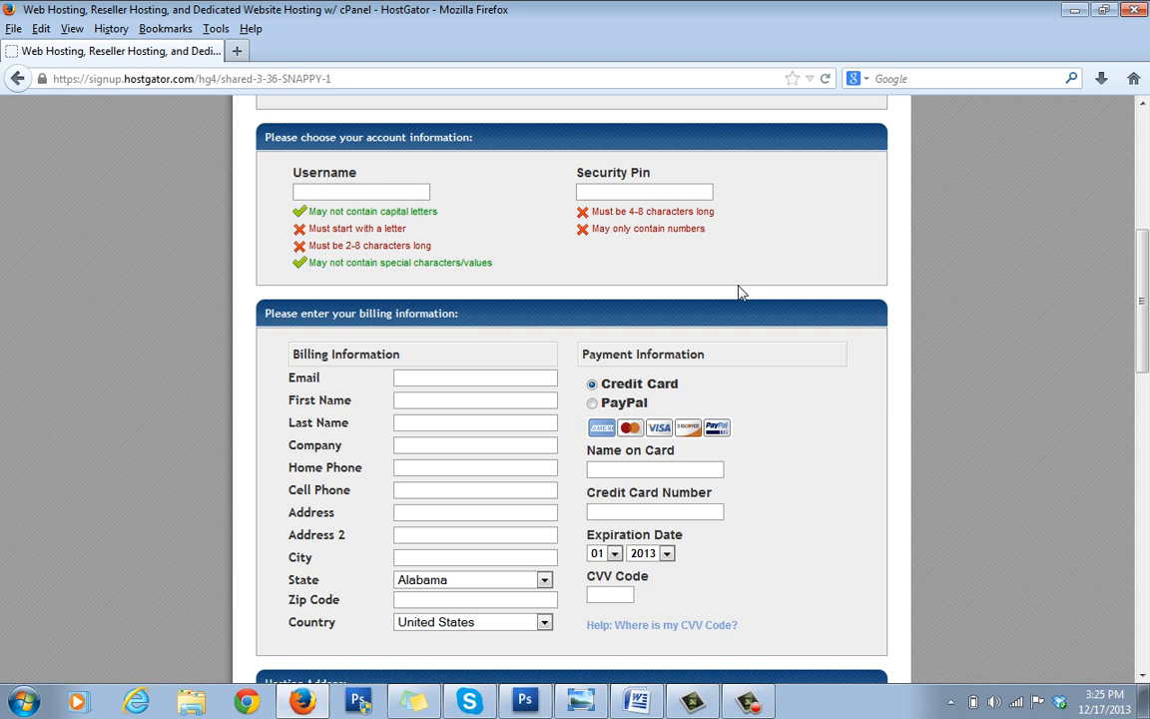
{"action": "scroll", "scroll_direction": "down", "scroll_amount": 3}
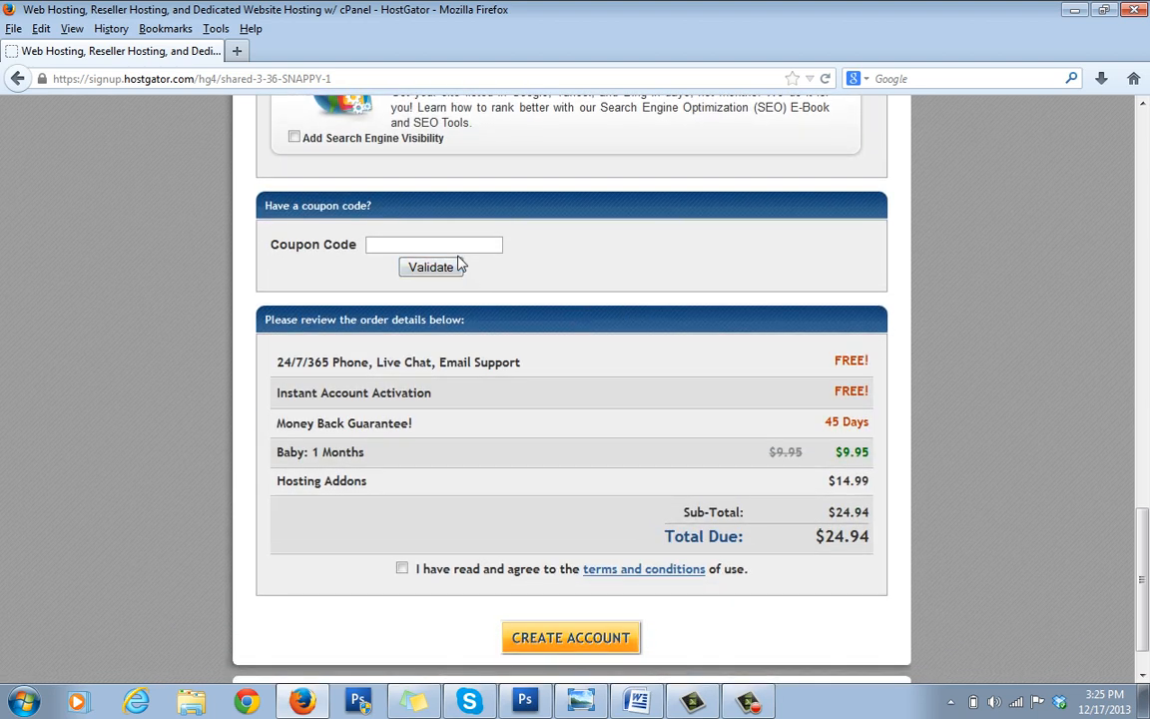
{"action": "left_click", "coordinate": [635, 698]}
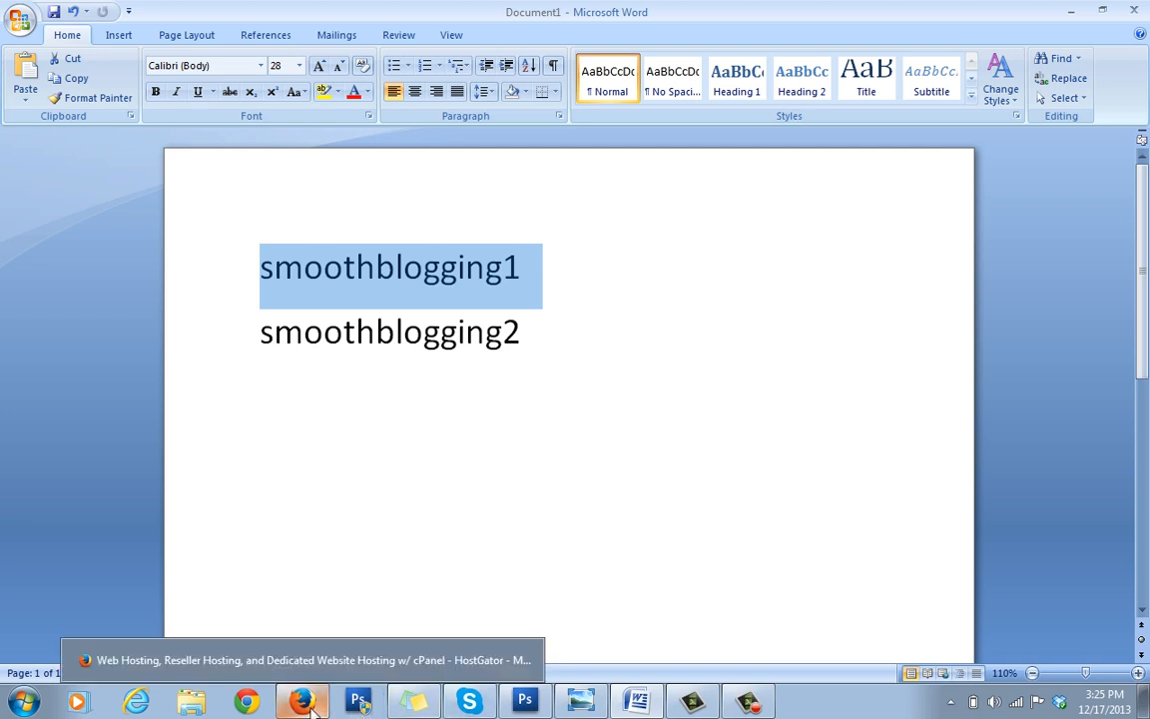
{"action": "left_click", "coordinate": [303, 698]}
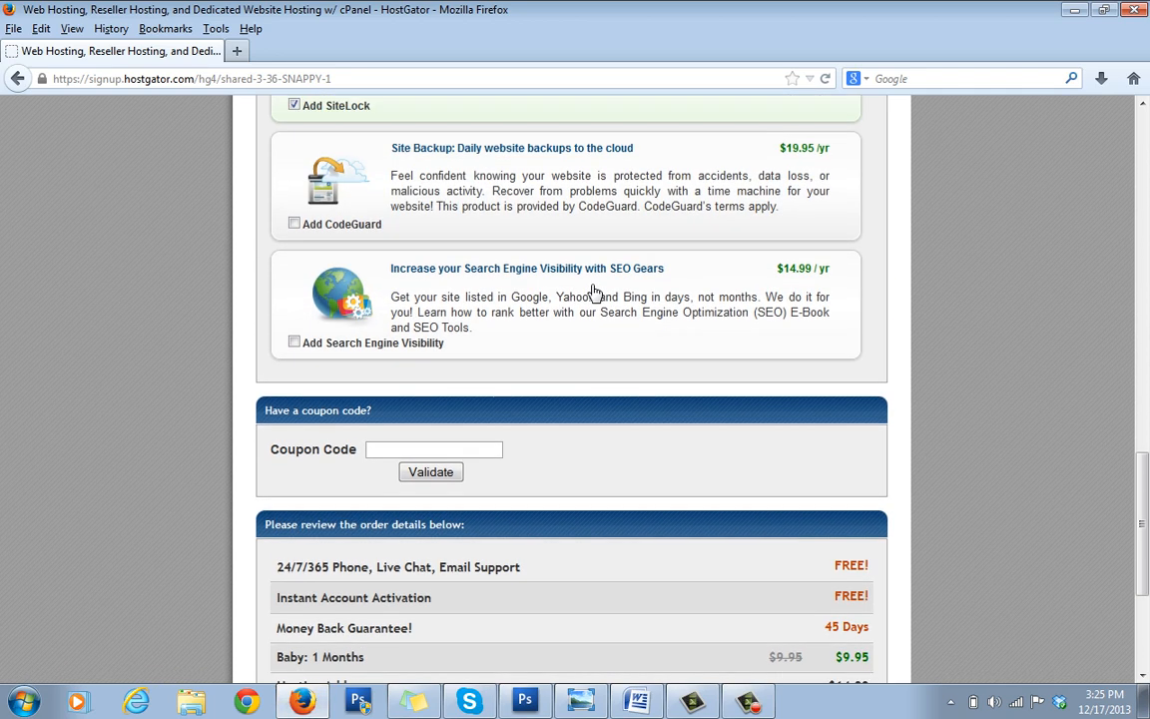
{"action": "scroll", "scroll_direction": "up", "scroll_amount": 3}
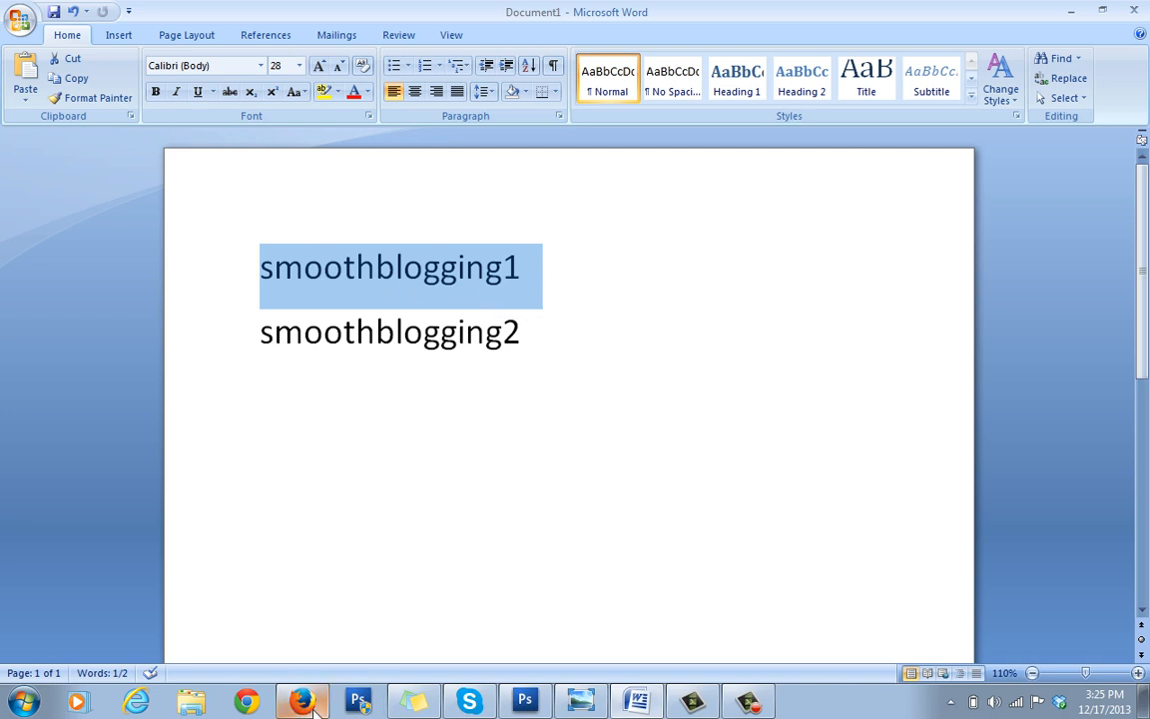
{"action": "left_click", "coordinate": [302, 698]}
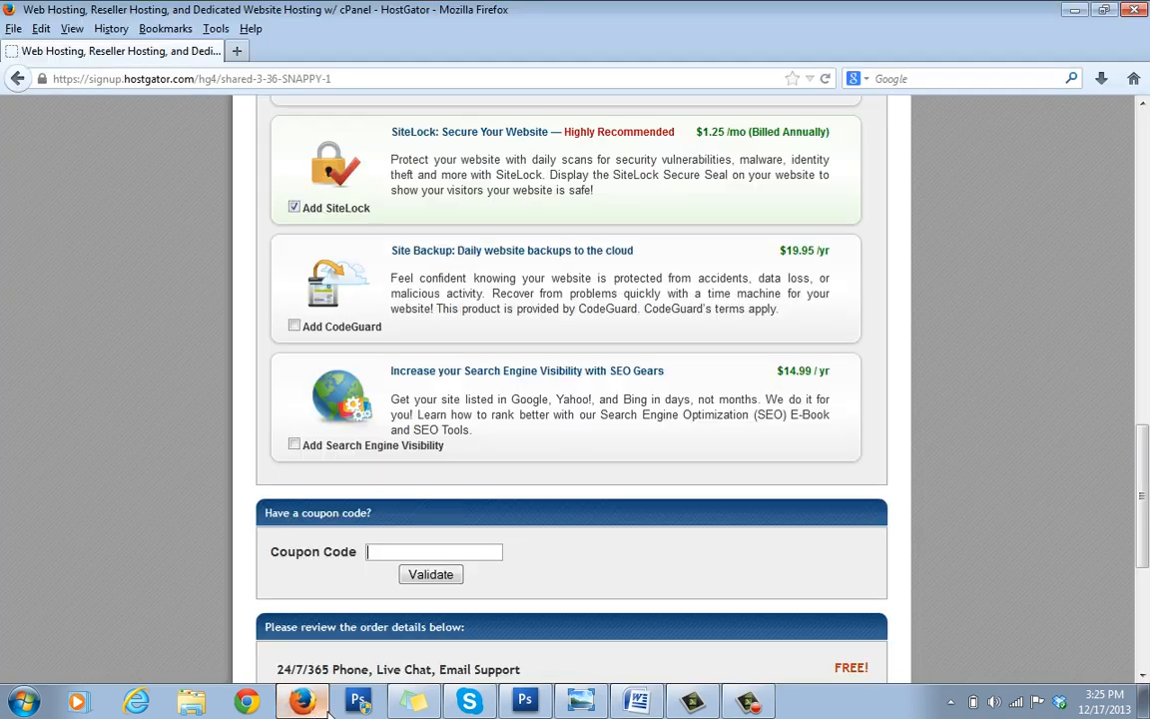
- Review the billing cycle choices and keep the 1 Month at $7.96/mo option for the Baby plan
{"action": "scroll", "scroll_direction": "up", "scroll_amount": 3}
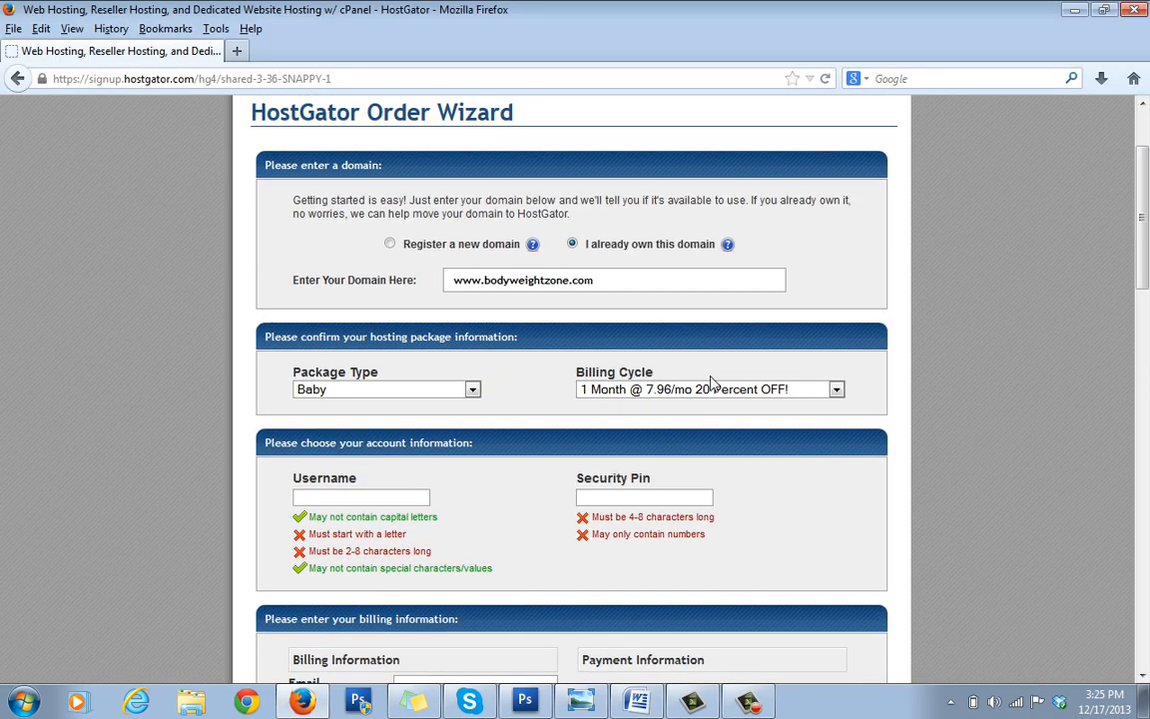
{"action": "left_click", "coordinate": [835, 387]}
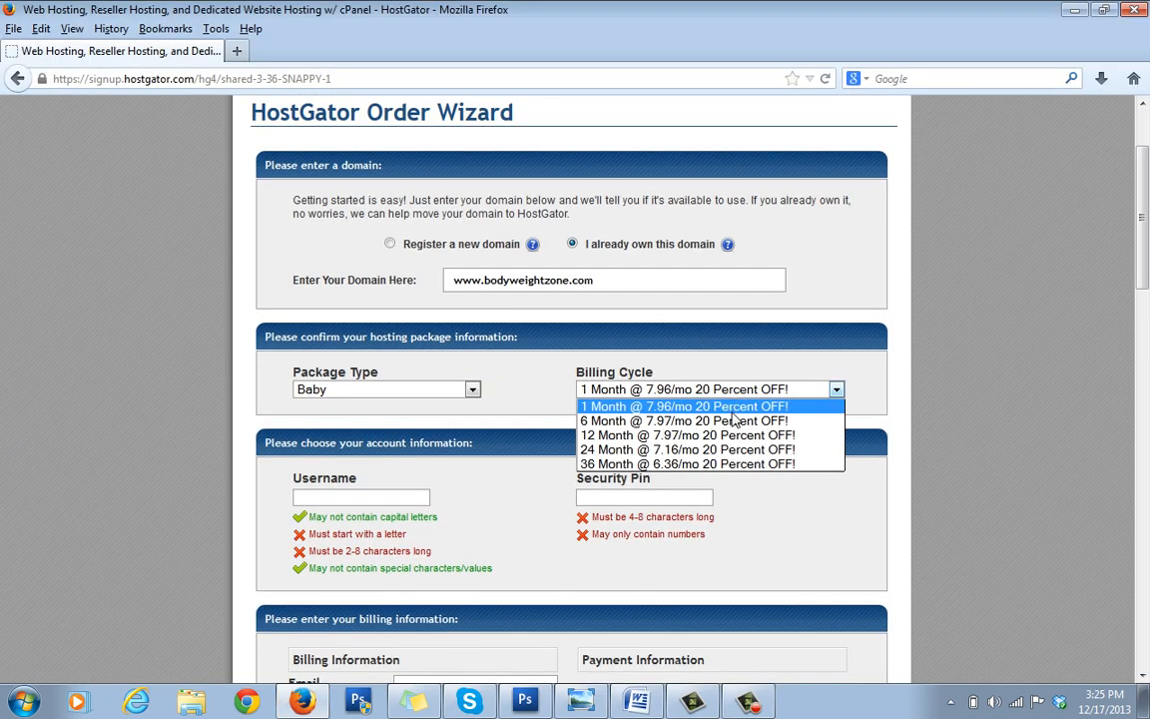
{"action": "mouse_move", "coordinate": [683, 419]}
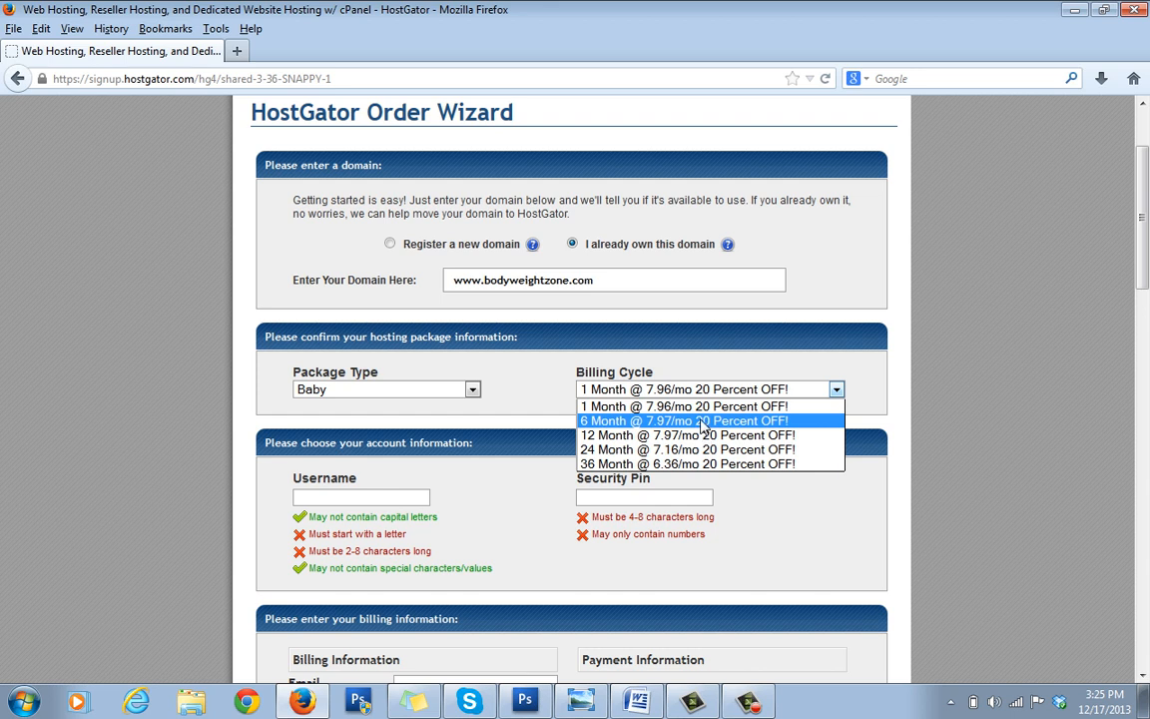
{"action": "mouse_move", "coordinate": [690, 435]}
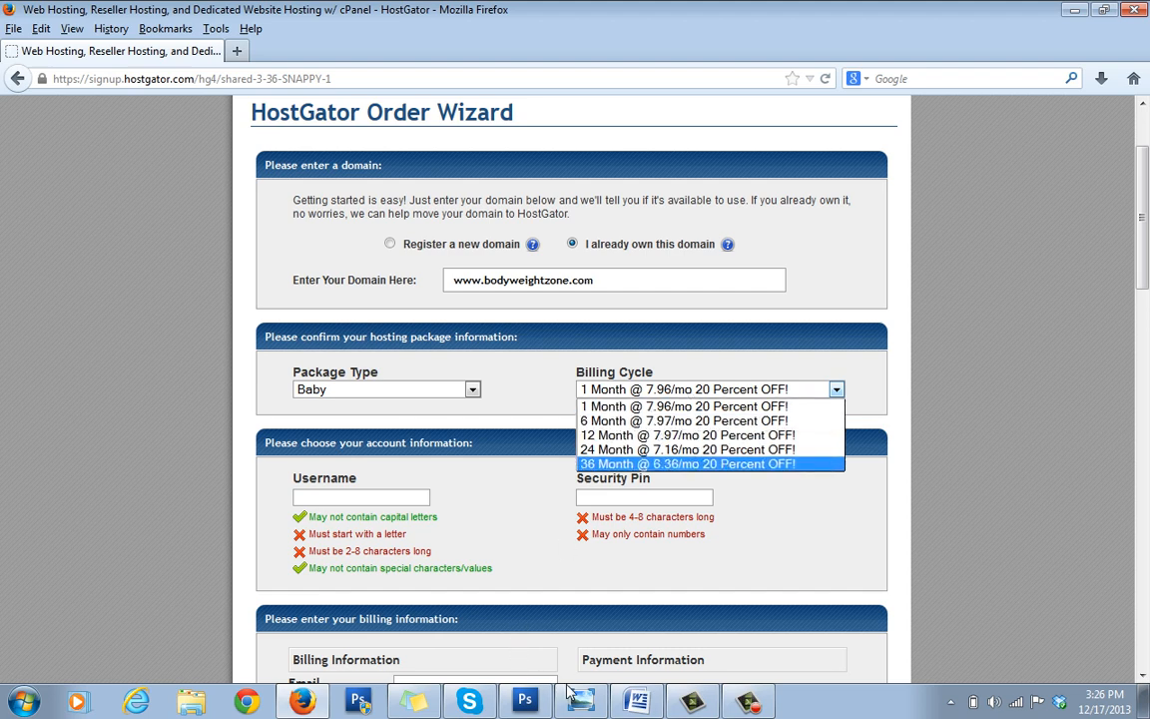
{"action": "left_click", "coordinate": [634, 699]}
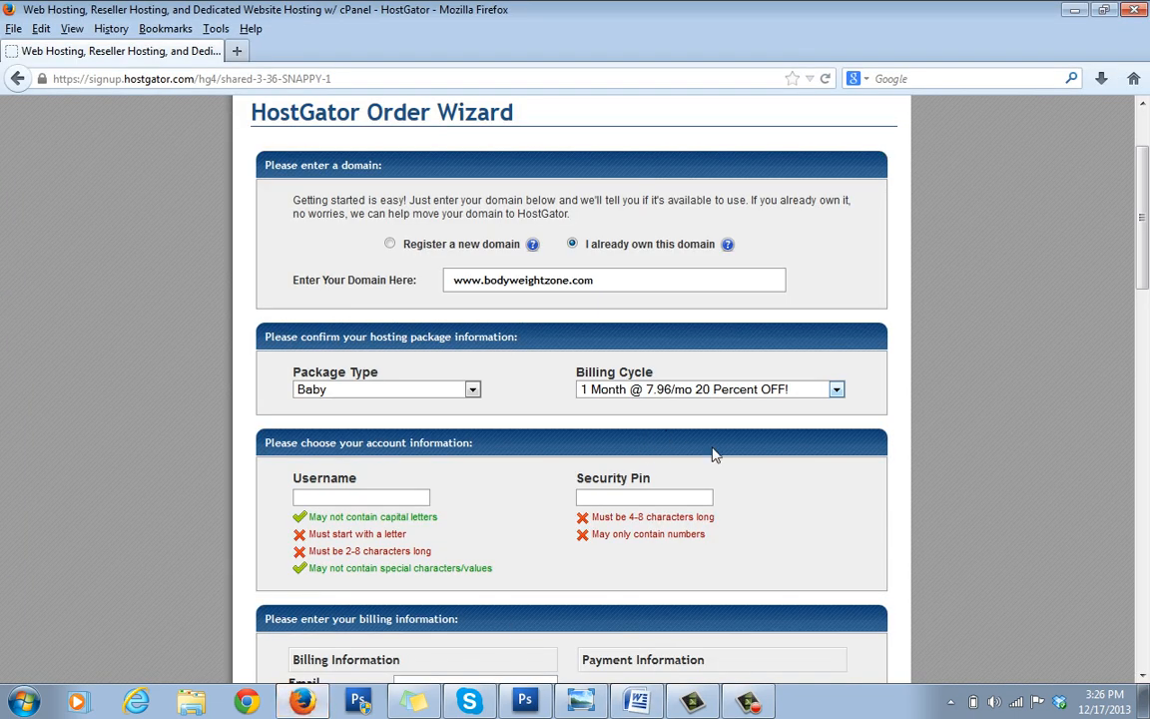
{"action": "mouse_move", "coordinate": [722, 459]}
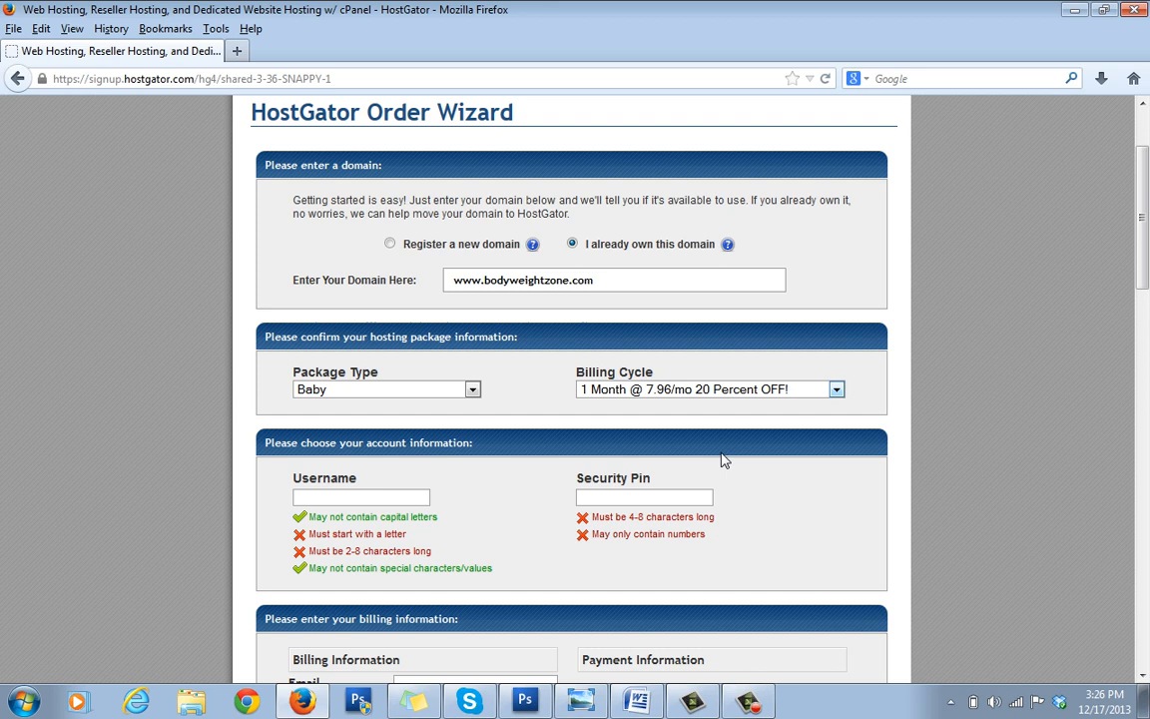
{"action": "mouse_move", "coordinate": [703, 407]}
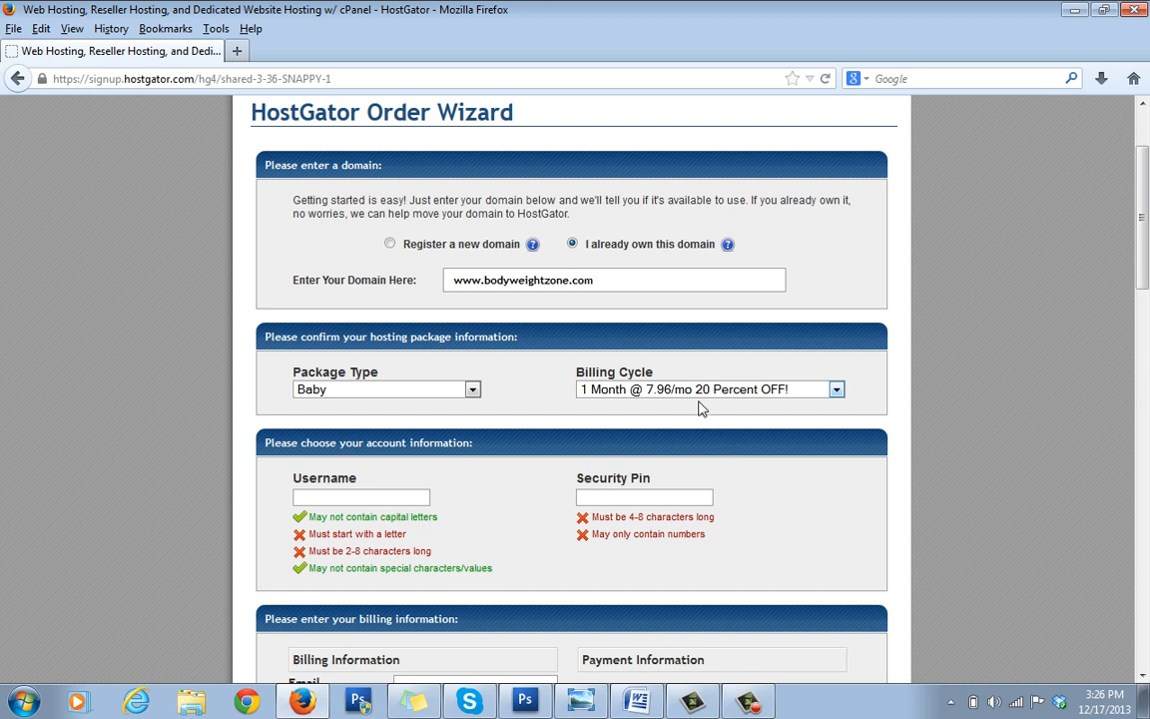
{"action": "left_click", "coordinate": [834, 387]}
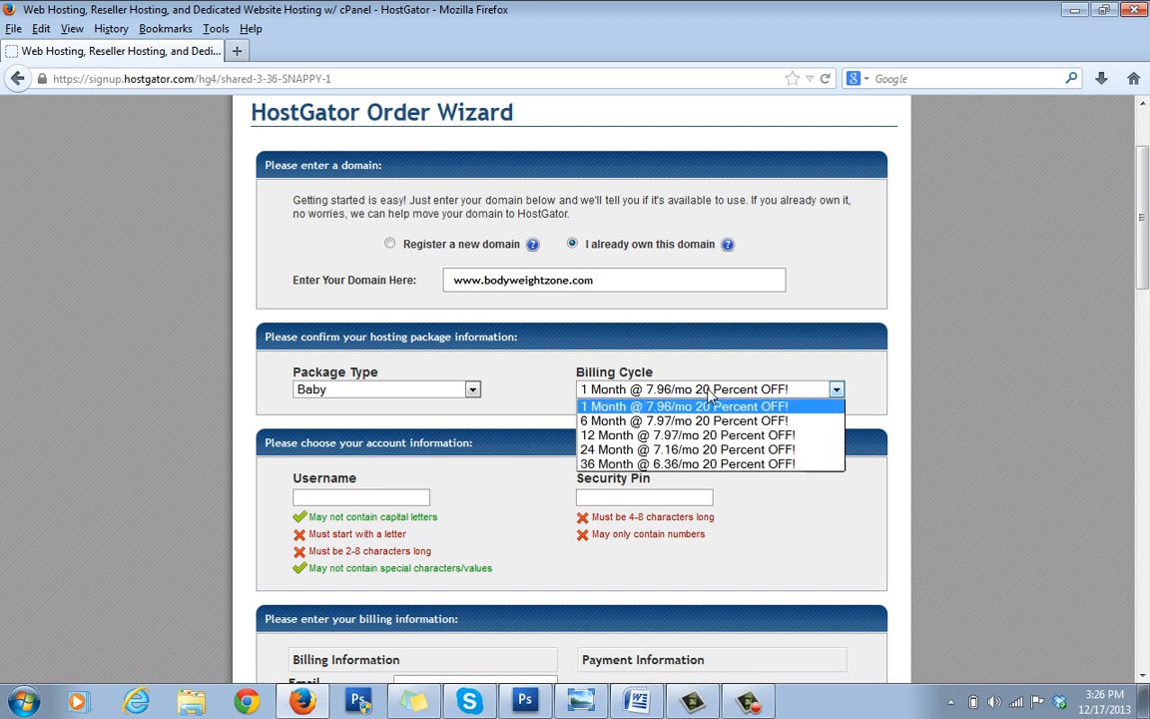
{"action": "mouse_move", "coordinate": [709, 419]}
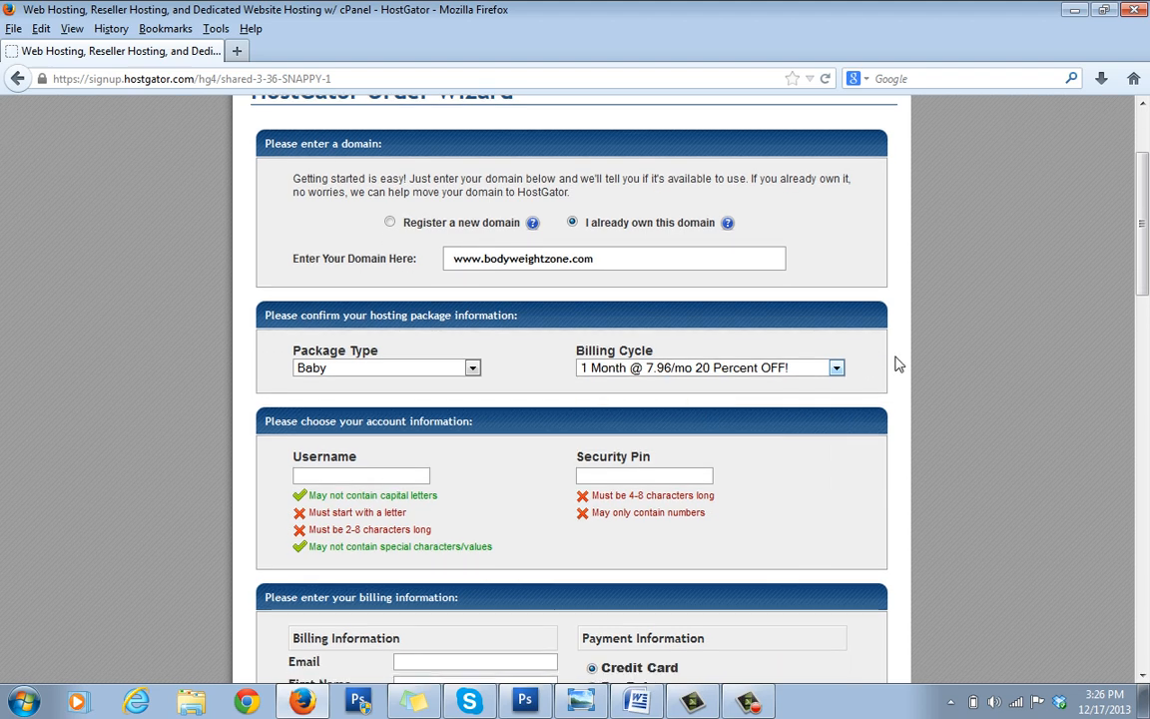
- Look over the billing and add-on sections down to the coupon box and $24.94 order total
{"action": "scroll", "scroll_direction": "down", "scroll_amount": 3}
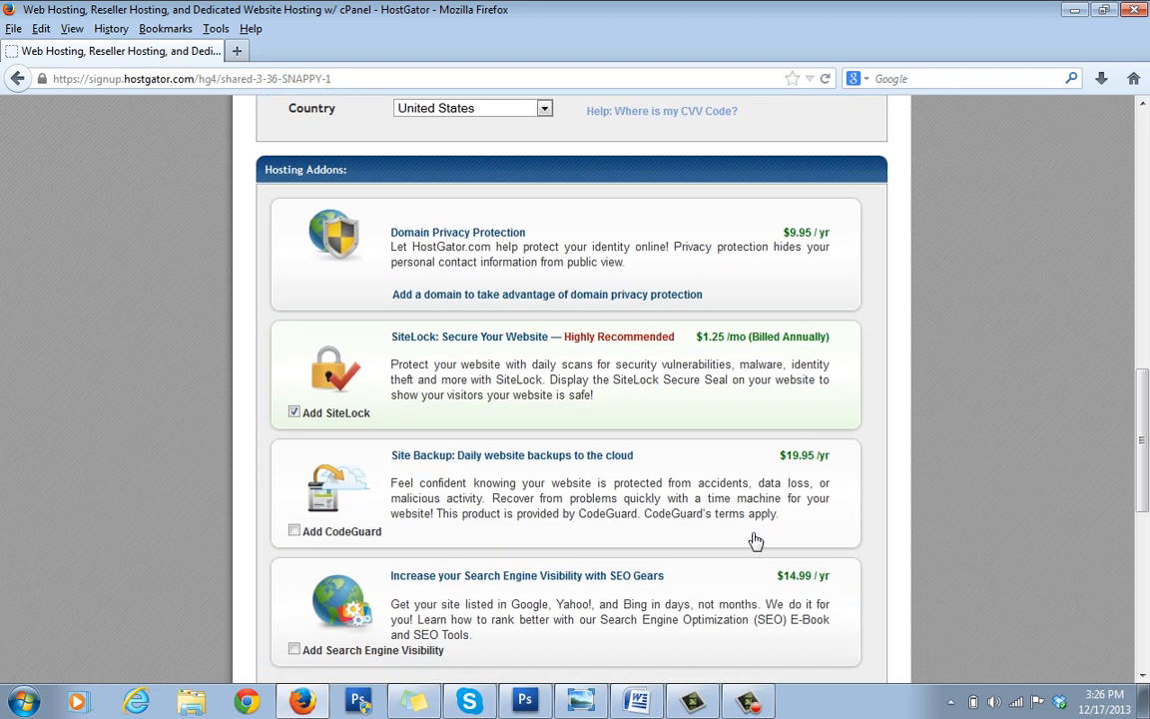
{"action": "left_click", "coordinate": [635, 698]}
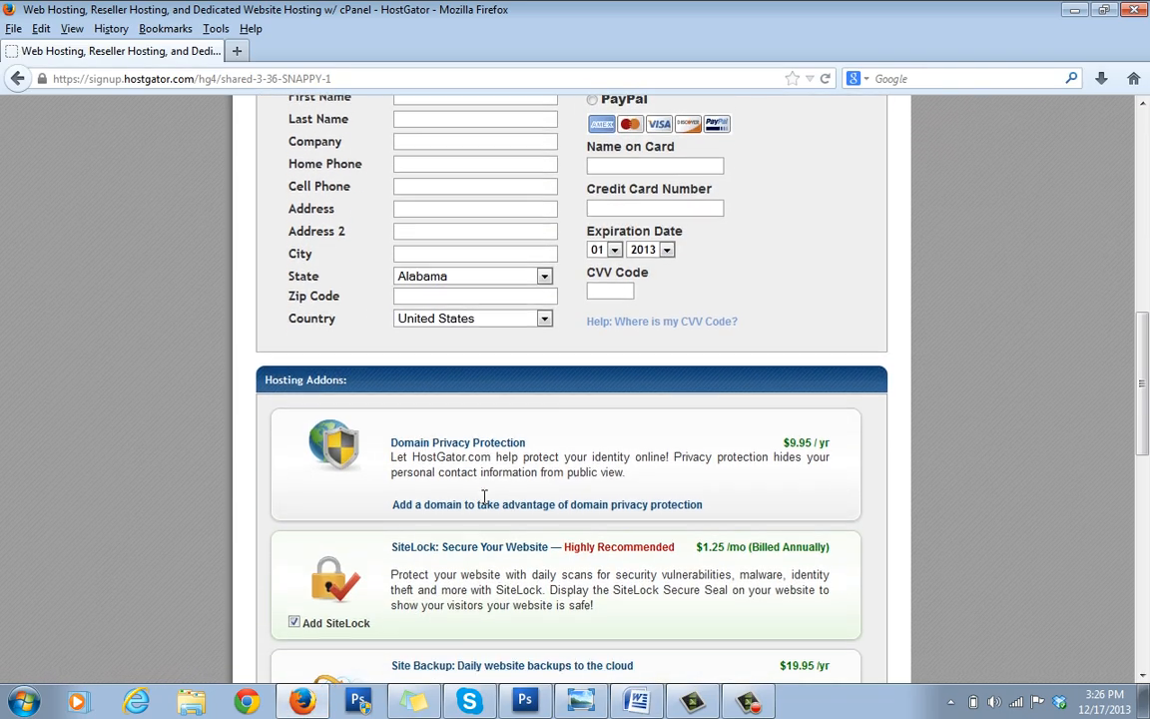
{"action": "scroll", "scroll_direction": "up", "scroll_amount": 3}
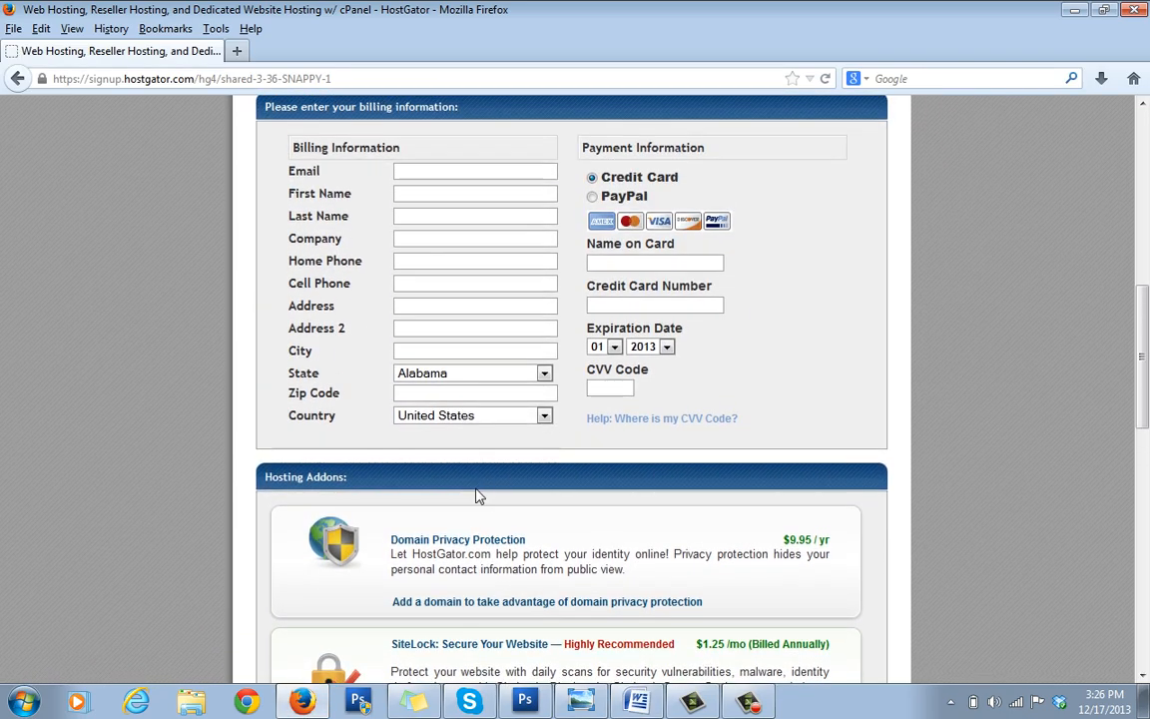
{"action": "scroll", "scroll_direction": "up", "scroll_amount": 3}
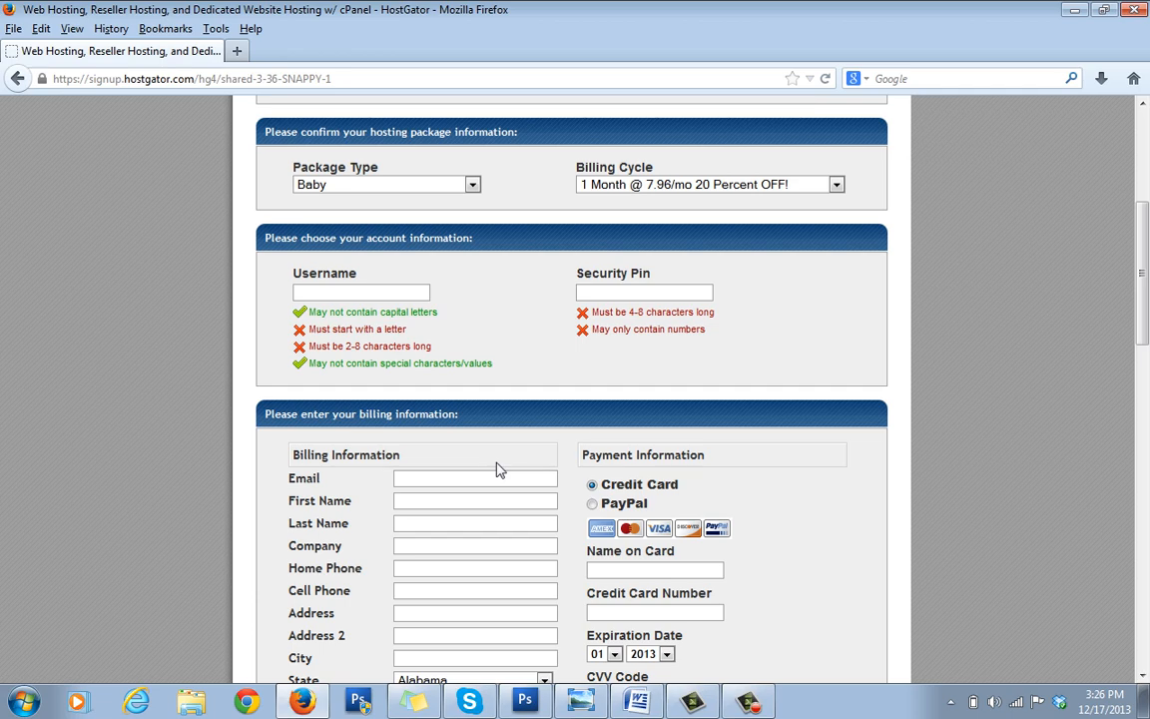
{"action": "scroll", "scroll_direction": "down", "scroll_amount": 3}
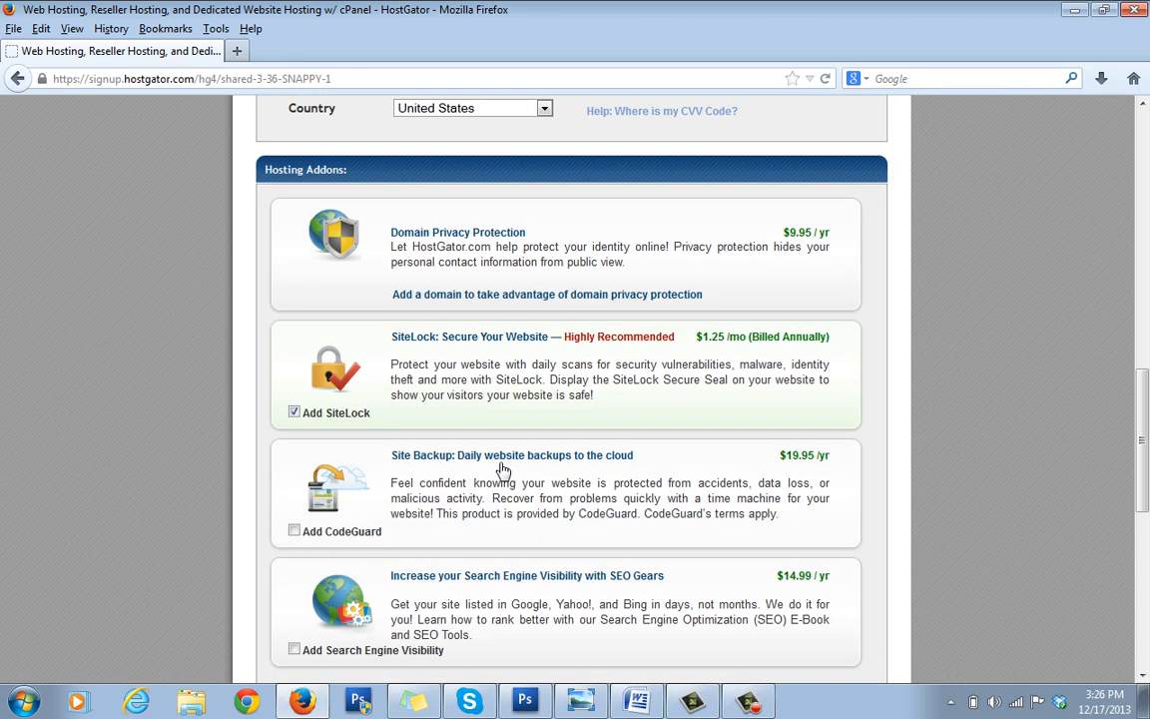
{"action": "scroll", "scroll_direction": "up", "scroll_amount": 3}
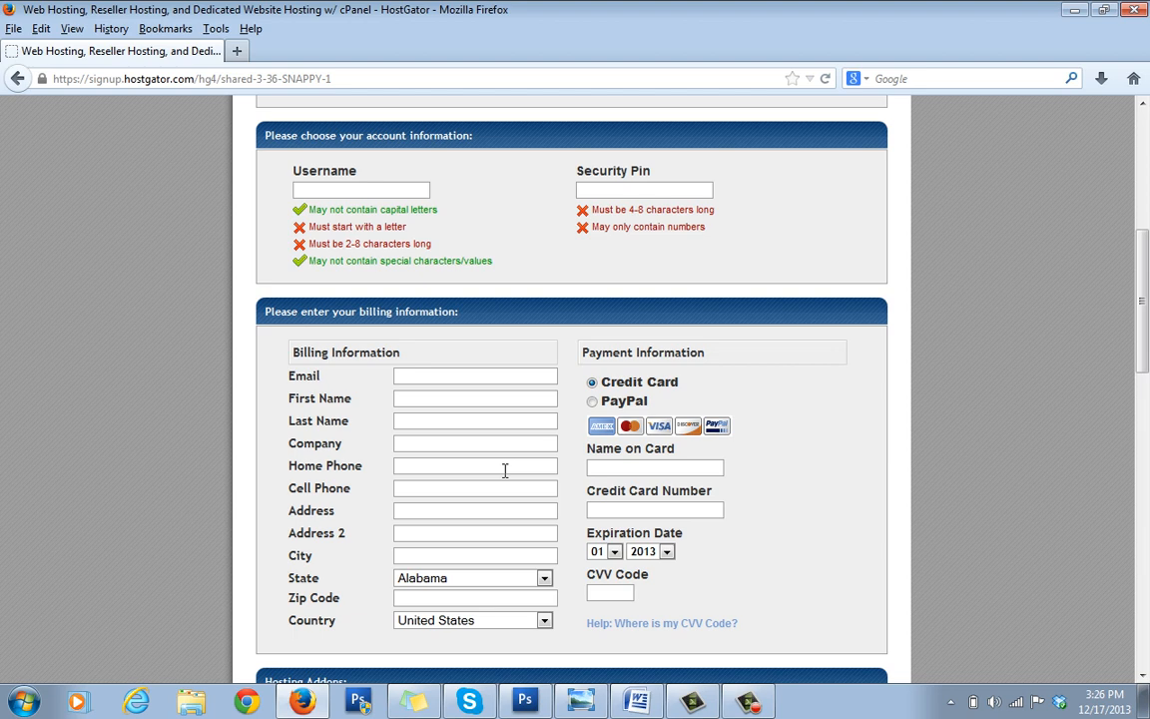
{"action": "scroll", "scroll_direction": "down", "scroll_amount": 3}
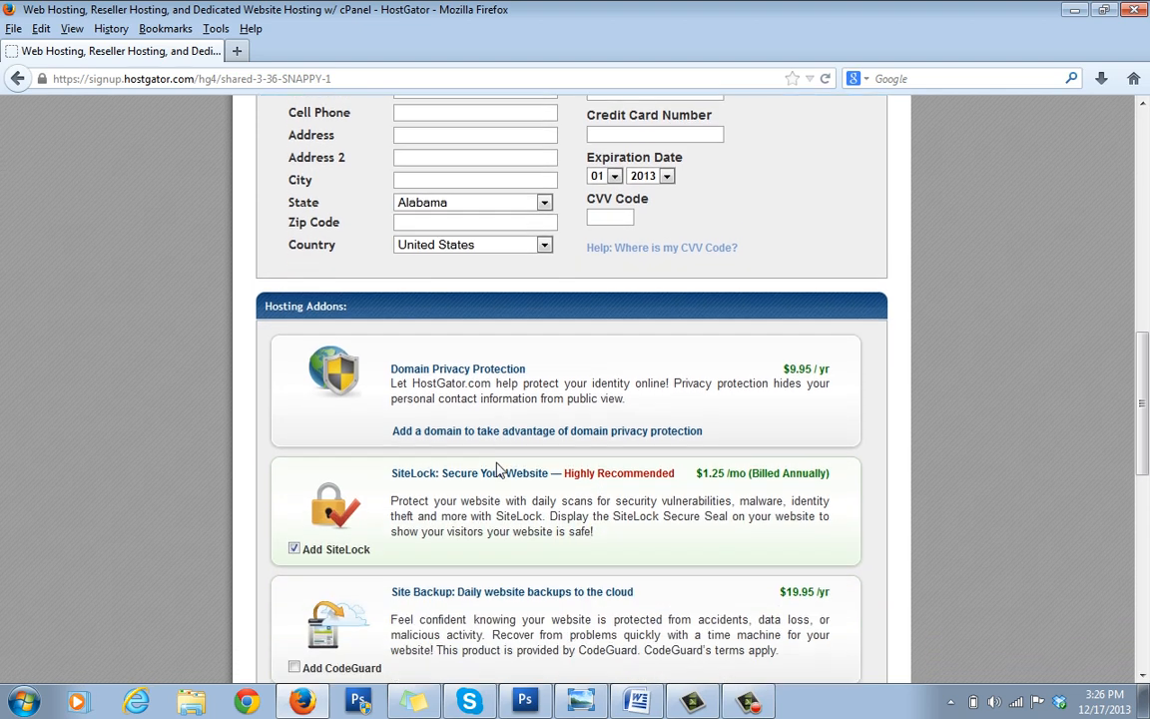
{"action": "scroll", "scroll_direction": "down", "scroll_amount": 3}
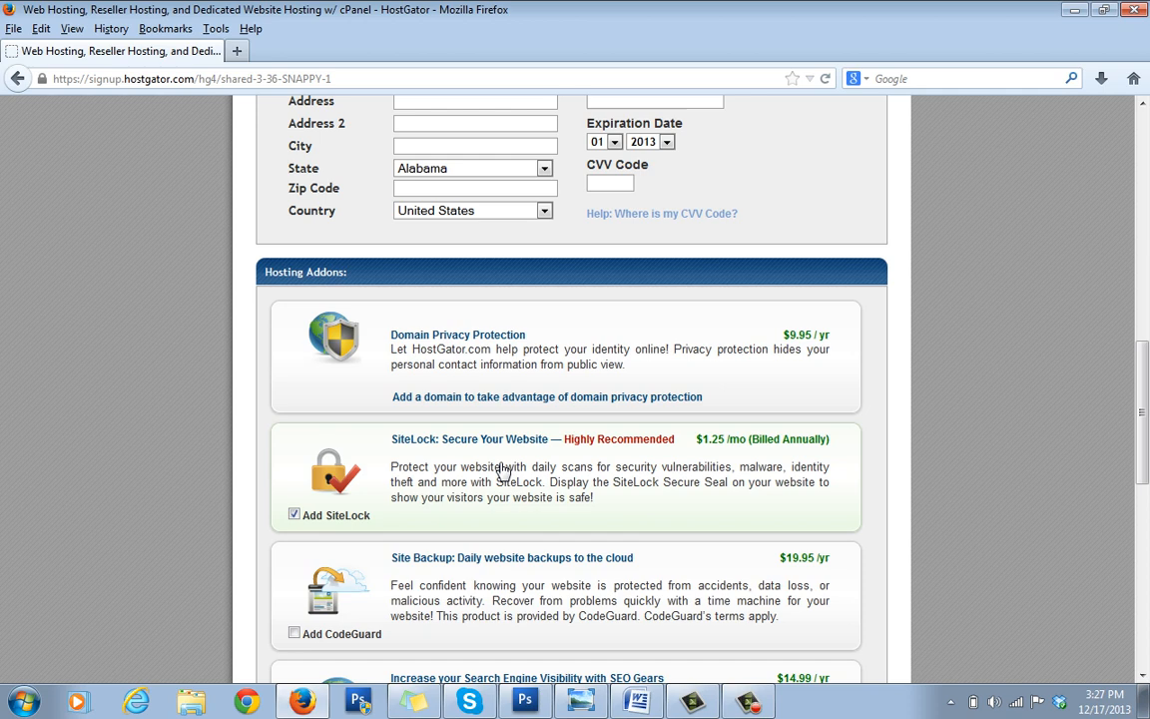
{"action": "scroll", "scroll_direction": "down", "scroll_amount": 3}
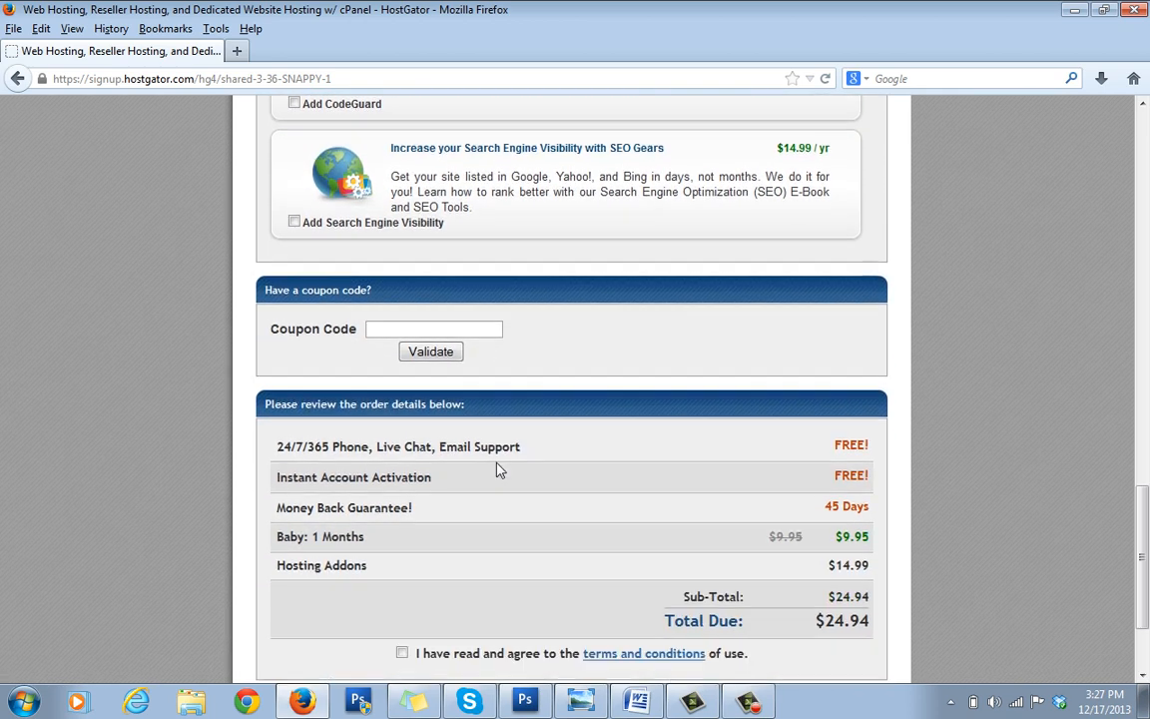
- Enter smoothblogging1 in the Coupon Code field
{"action": "scroll", "scroll_direction": "down", "scroll_amount": 3}
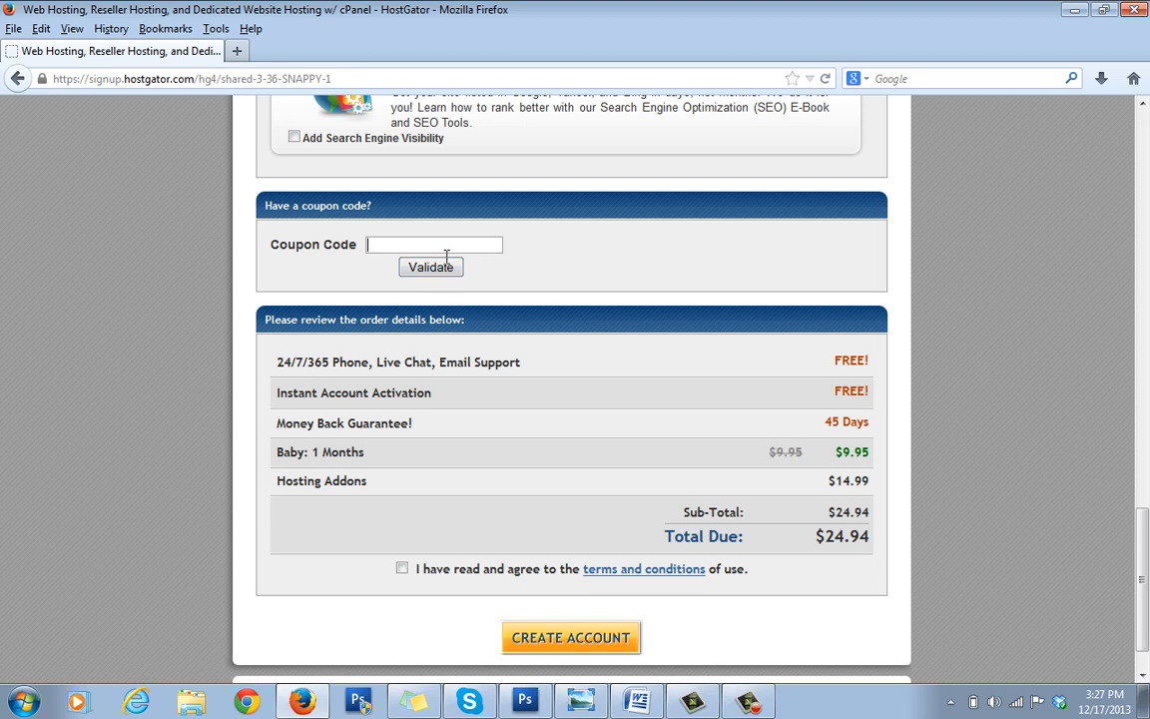
{"action": "type", "text": "smoothb"}
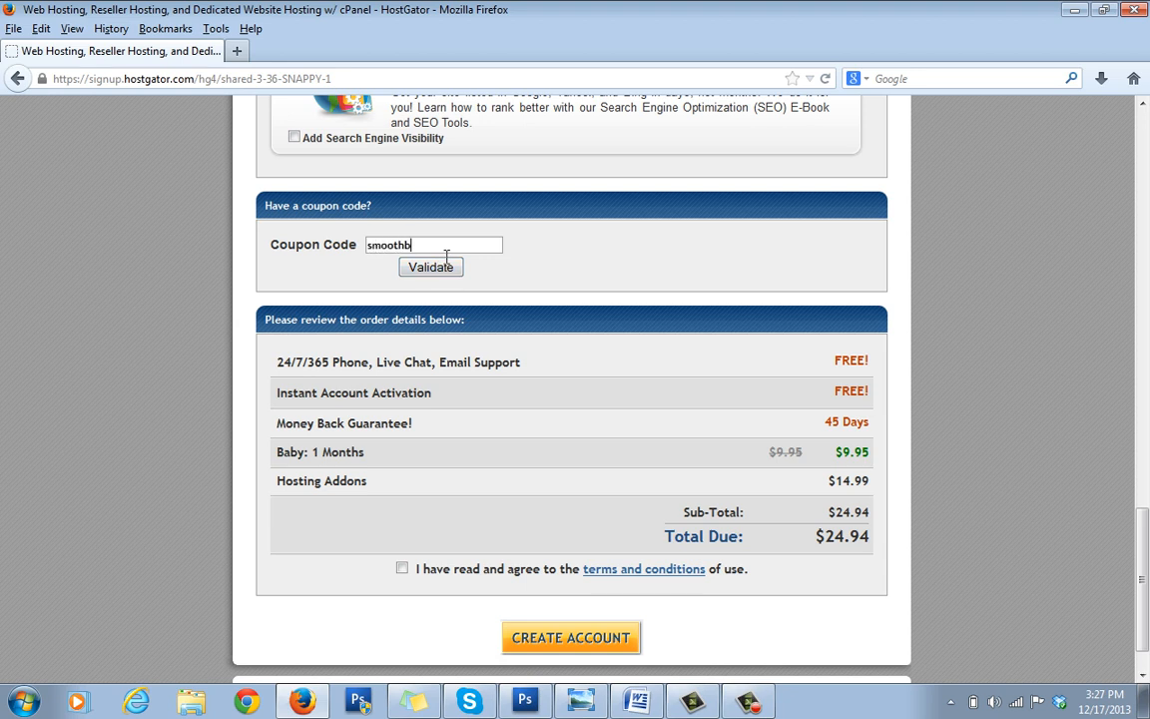
{"action": "type", "text": "logging"}
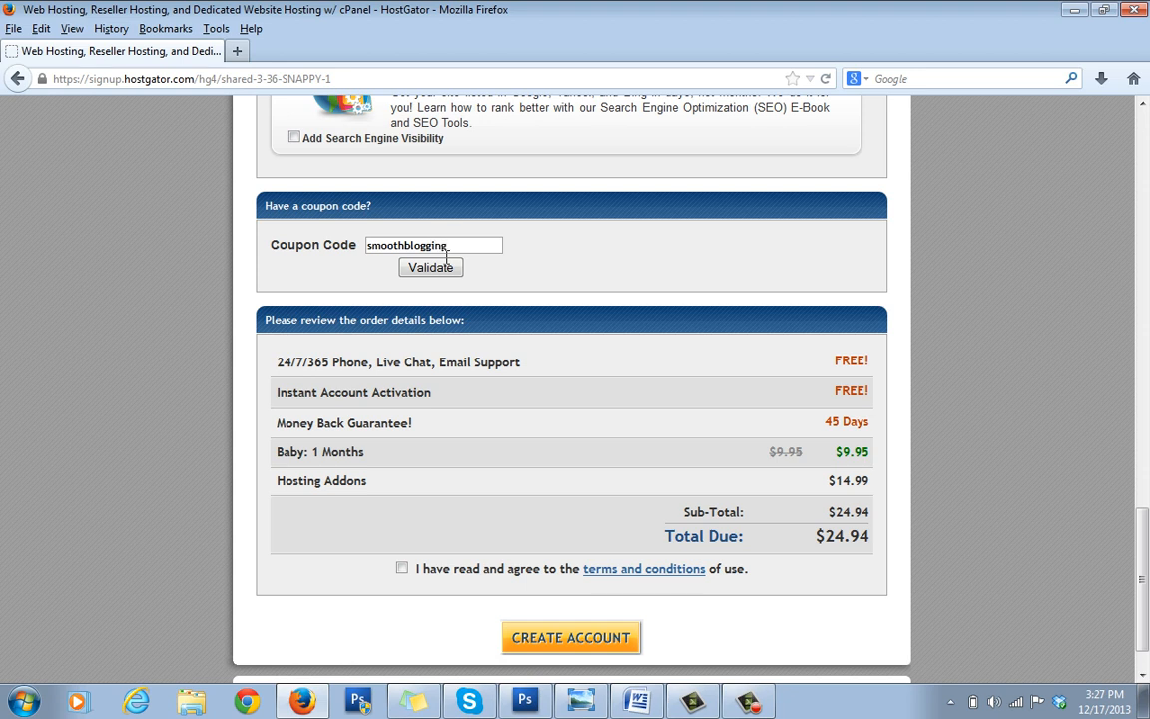
{"action": "type", "text": "1"}
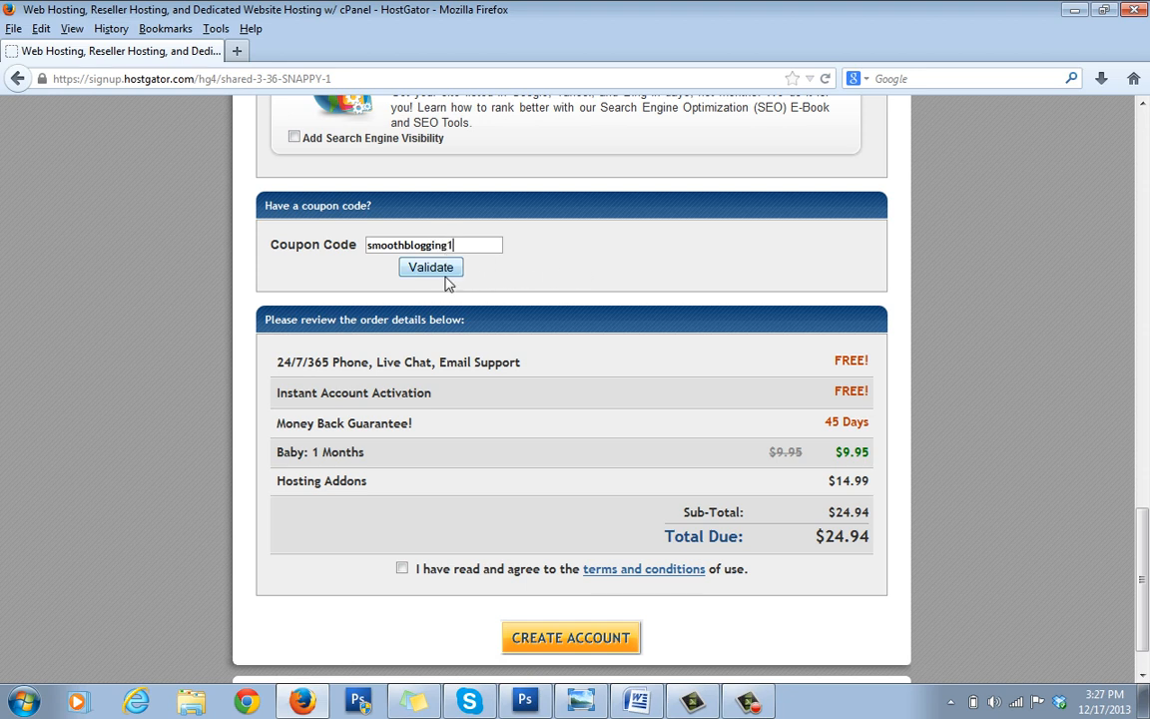
{"action": "mouse_move", "coordinate": [473, 323]}
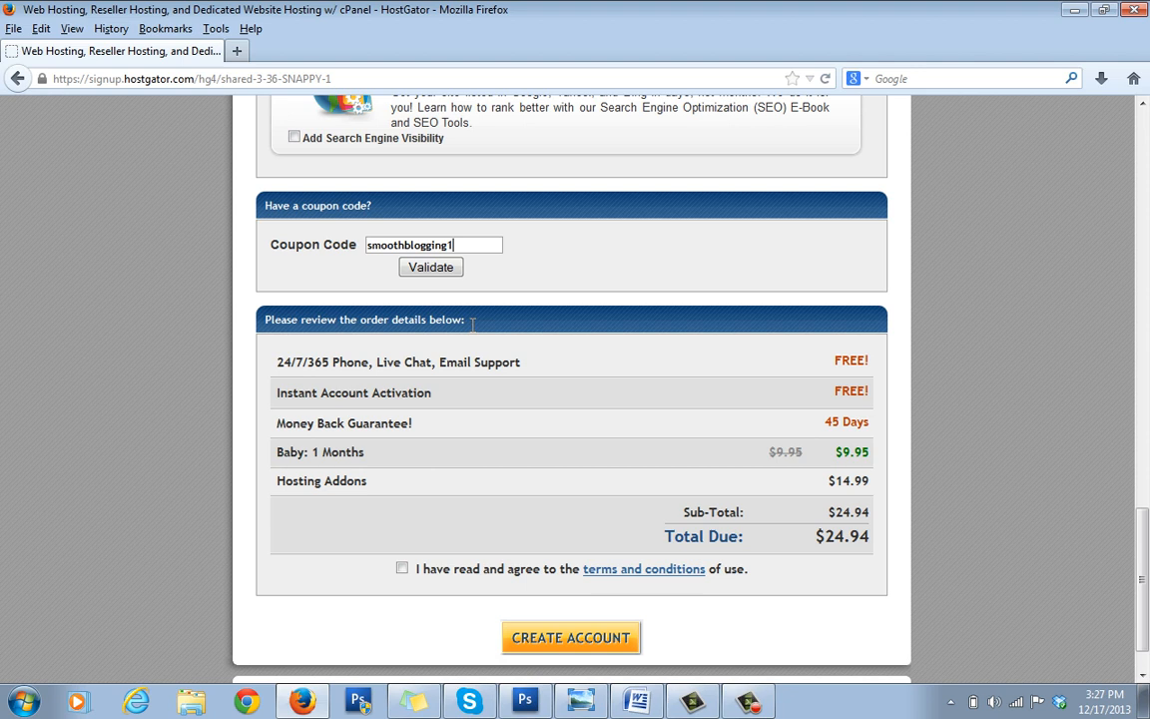
{"action": "mouse_move", "coordinate": [734, 240]}
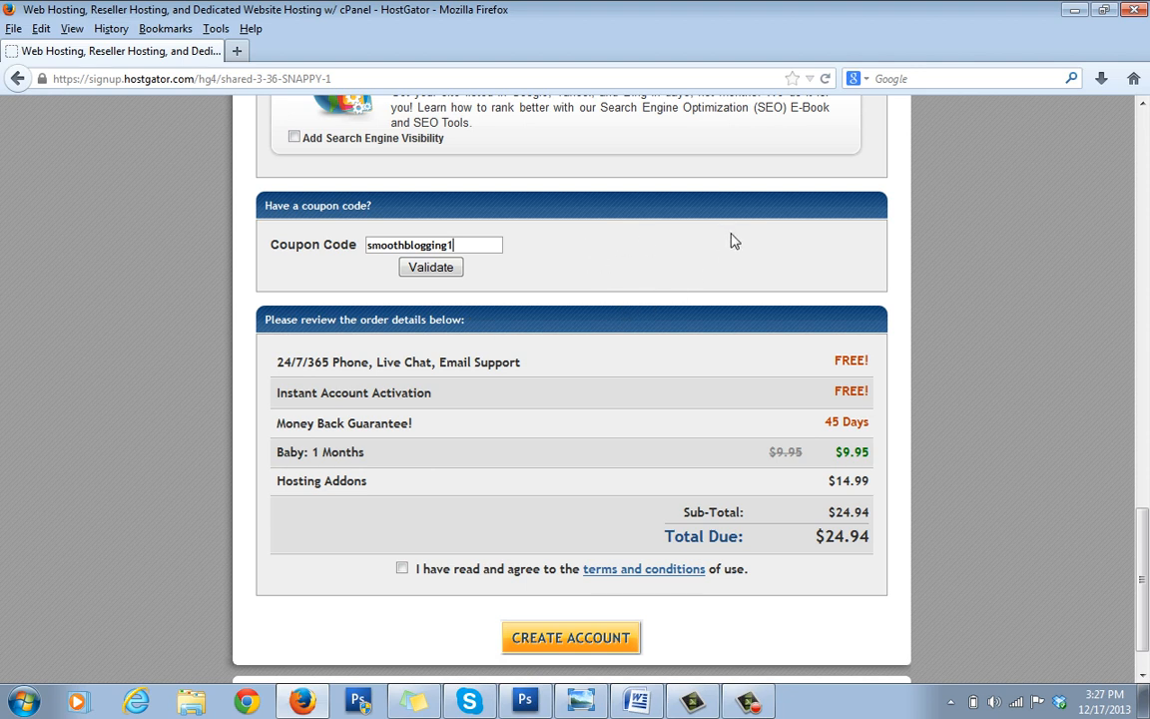
{"action": "mouse_move", "coordinate": [583, 404]}
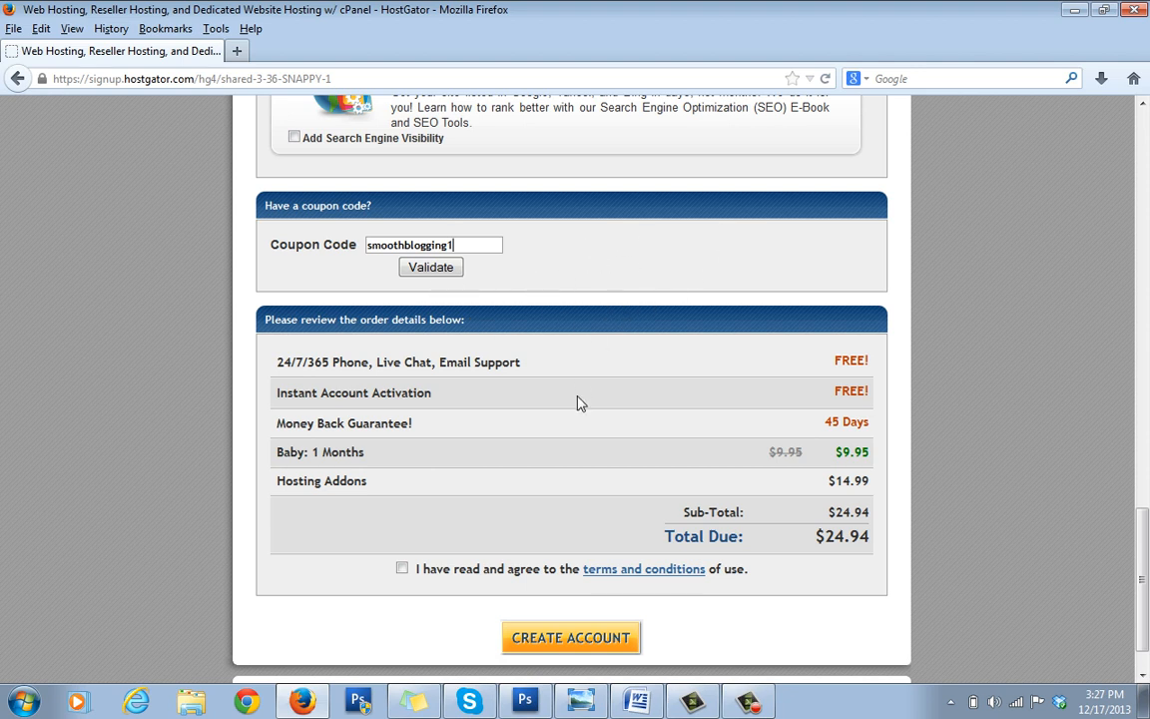
{"action": "mouse_move", "coordinate": [463, 569]}
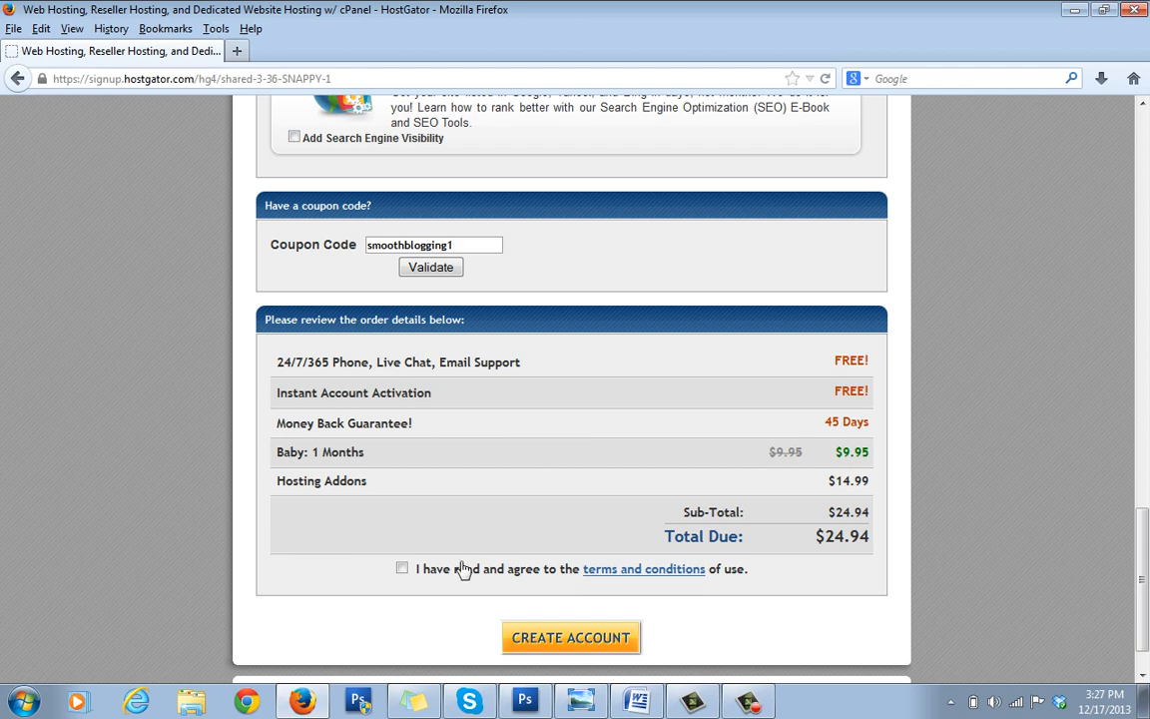
- Agree to the terms and conditions with the coupon applied for a $15.00 total
{"action": "left_click", "coordinate": [431, 267]}
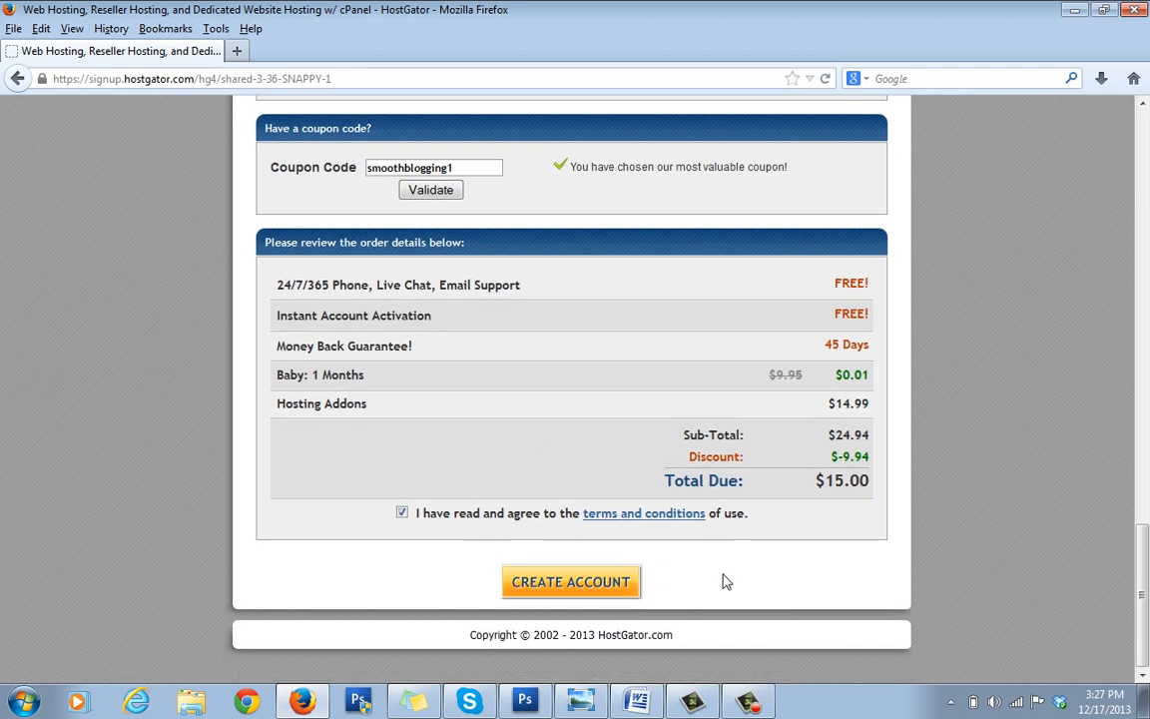
{"action": "scroll", "scroll_direction": "up", "scroll_amount": 3}
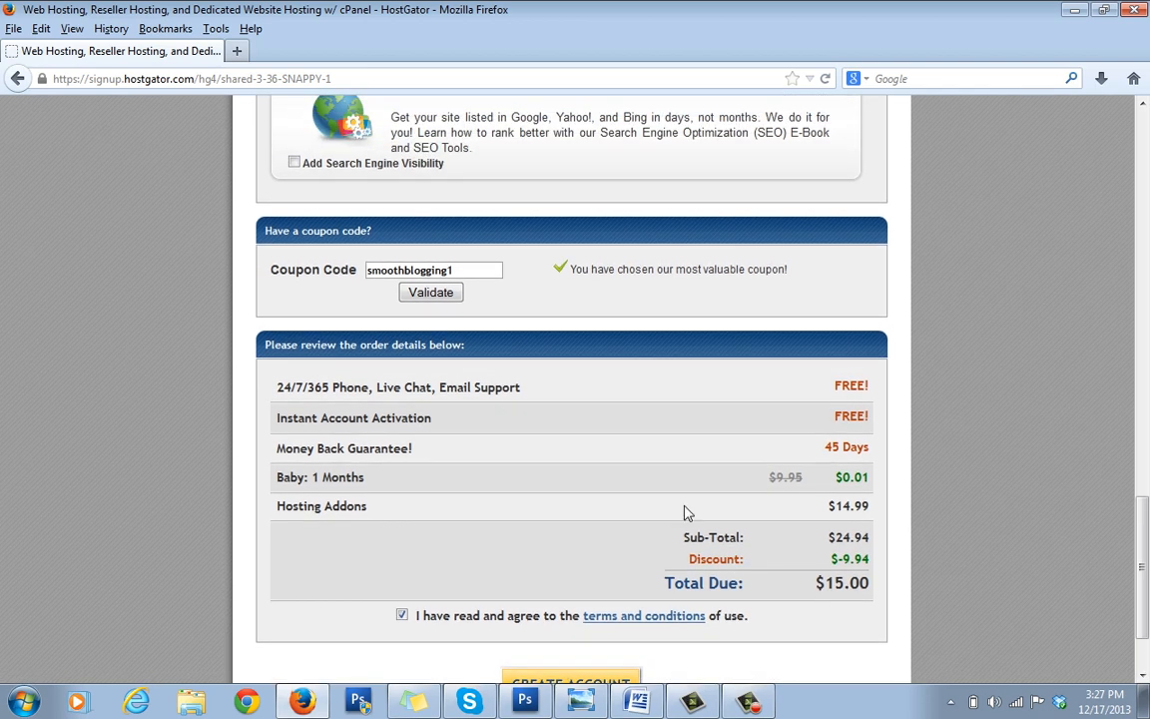
{"action": "scroll", "scroll_direction": "up", "scroll_amount": 3}
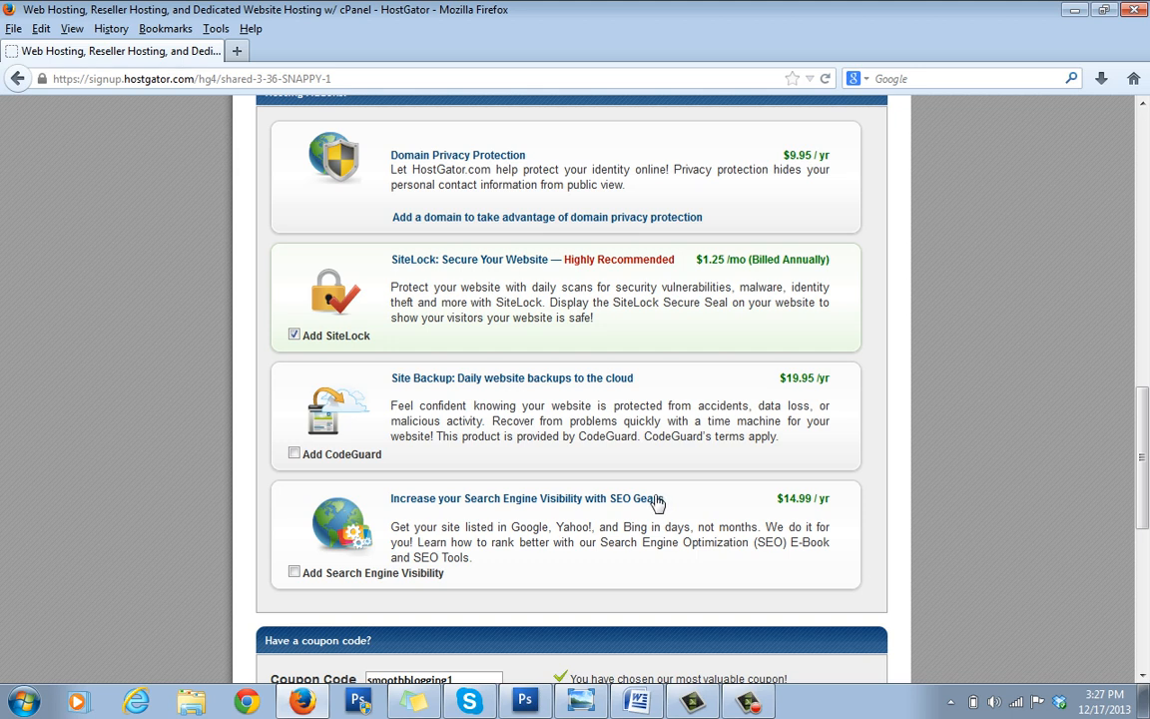
{"action": "mouse_move", "coordinate": [730, 635]}
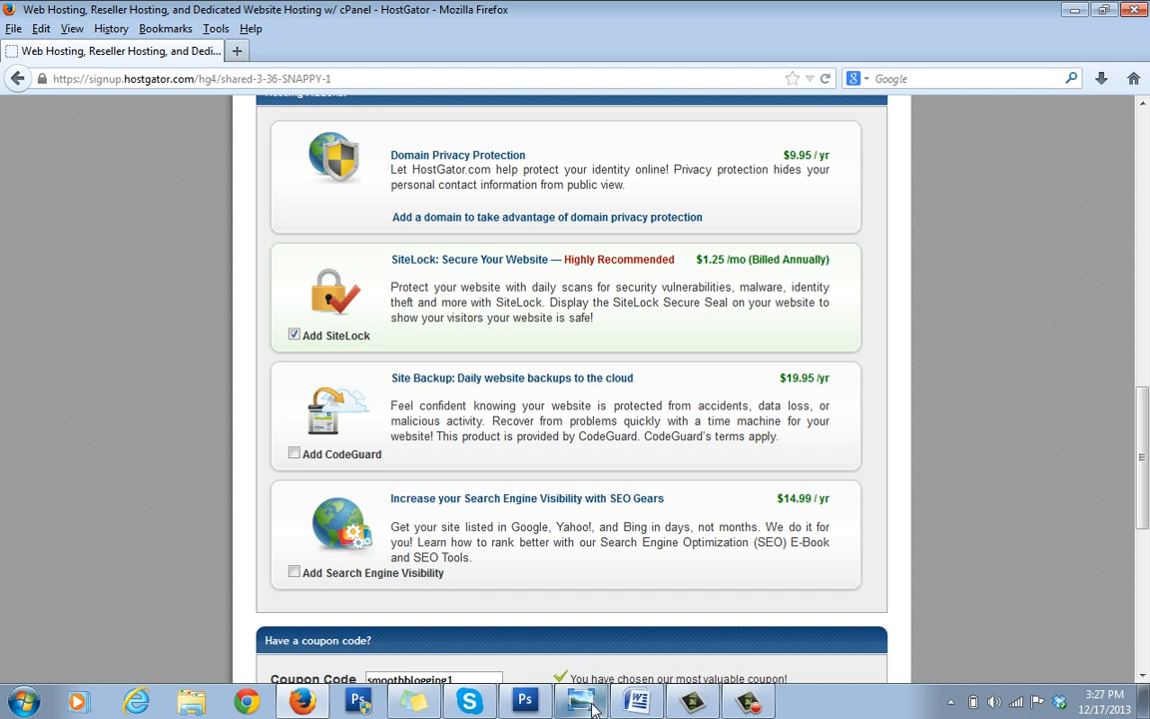
{"action": "mouse_move", "coordinate": [579, 703]}
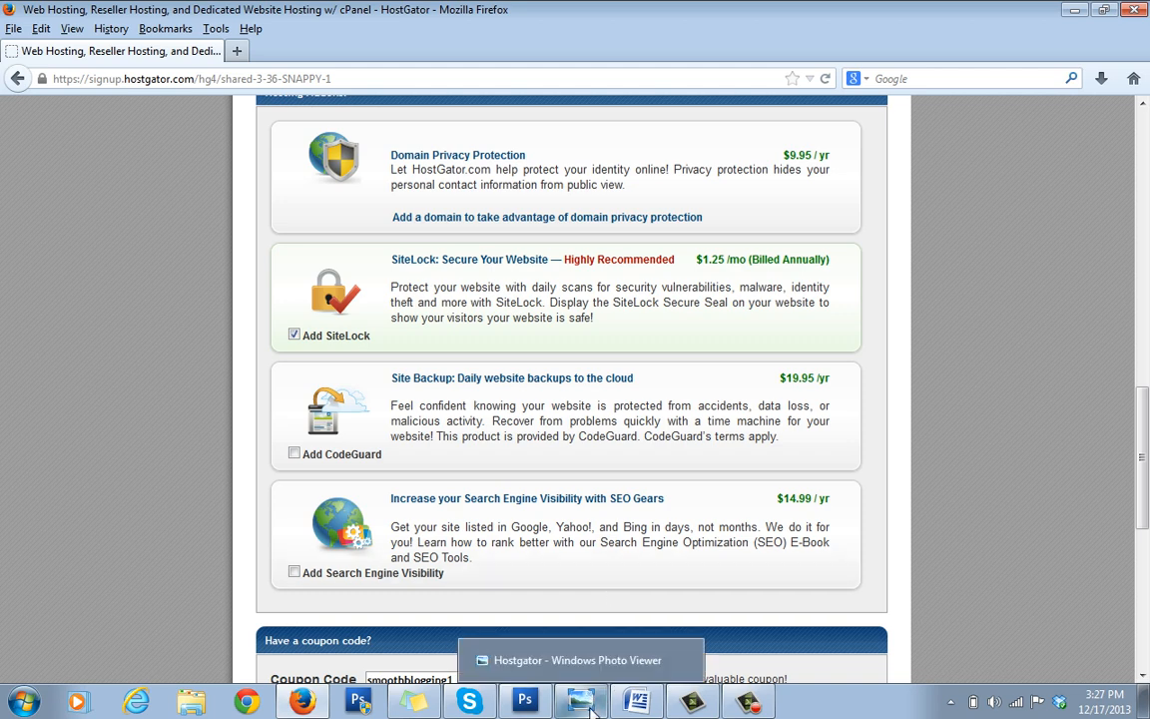
- Bring up the saved HostGator welcome email image with the account login details
{"action": "left_click", "coordinate": [581, 698]}
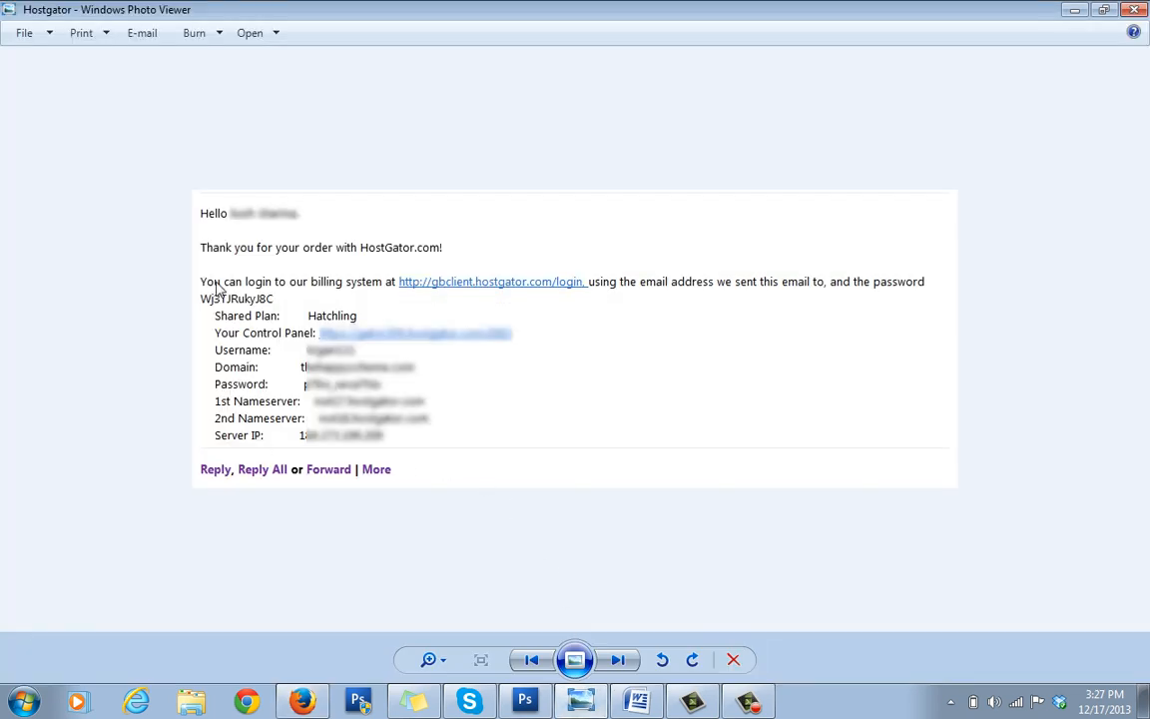
{"action": "mouse_move", "coordinate": [256, 262]}
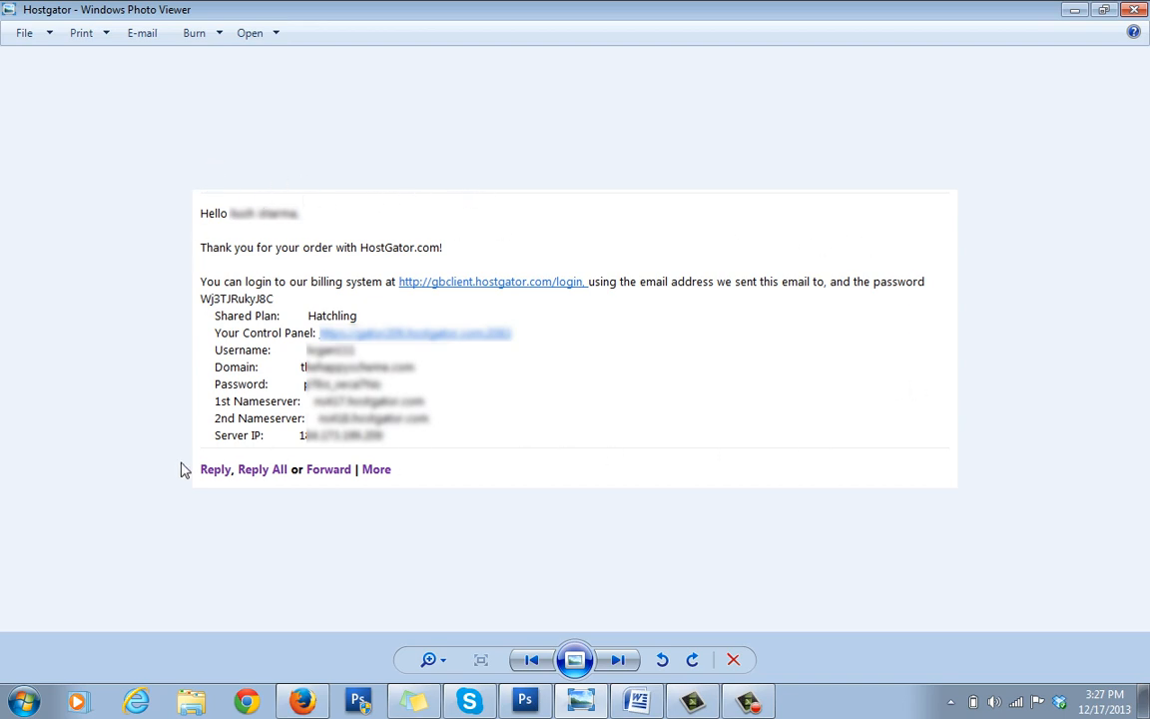
{"action": "mouse_move", "coordinate": [214, 451]}
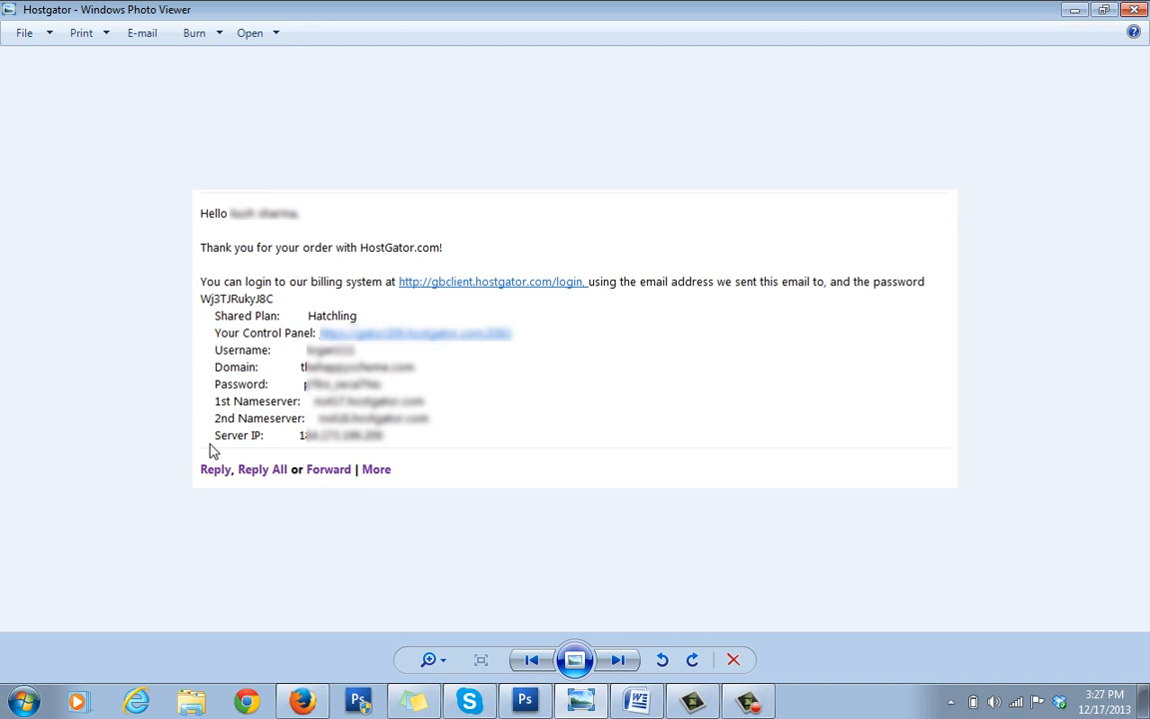
{"action": "mouse_move", "coordinate": [230, 337]}
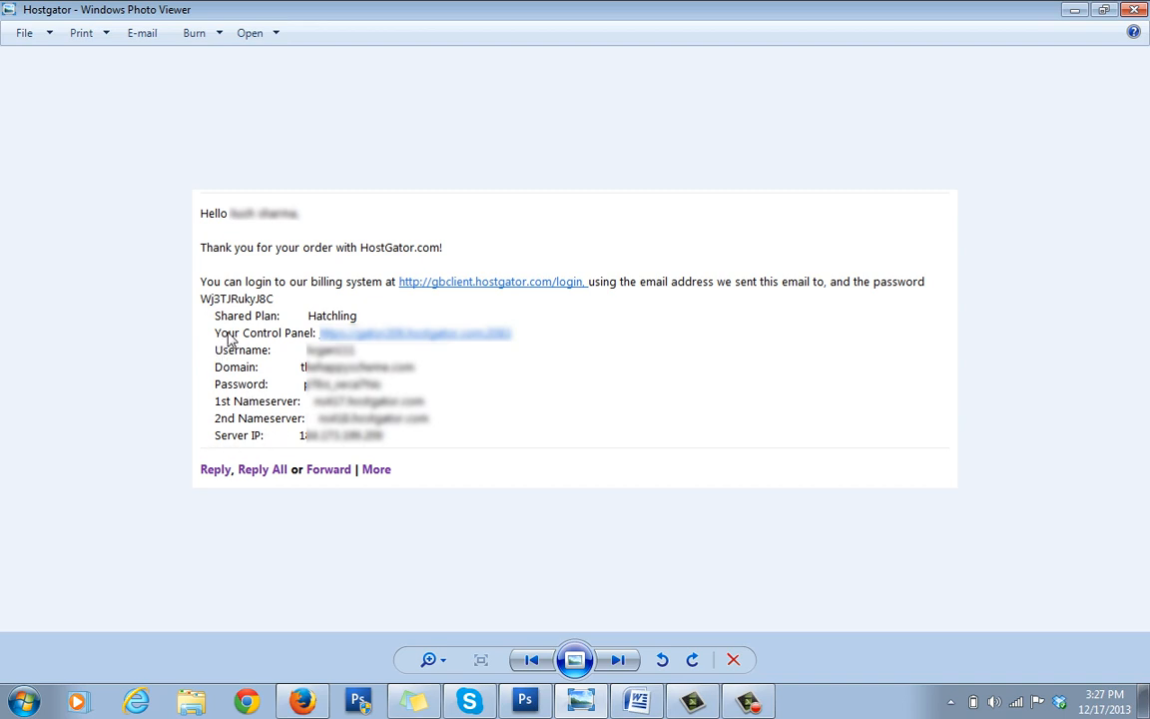
{"action": "mouse_move", "coordinate": [703, 259]}
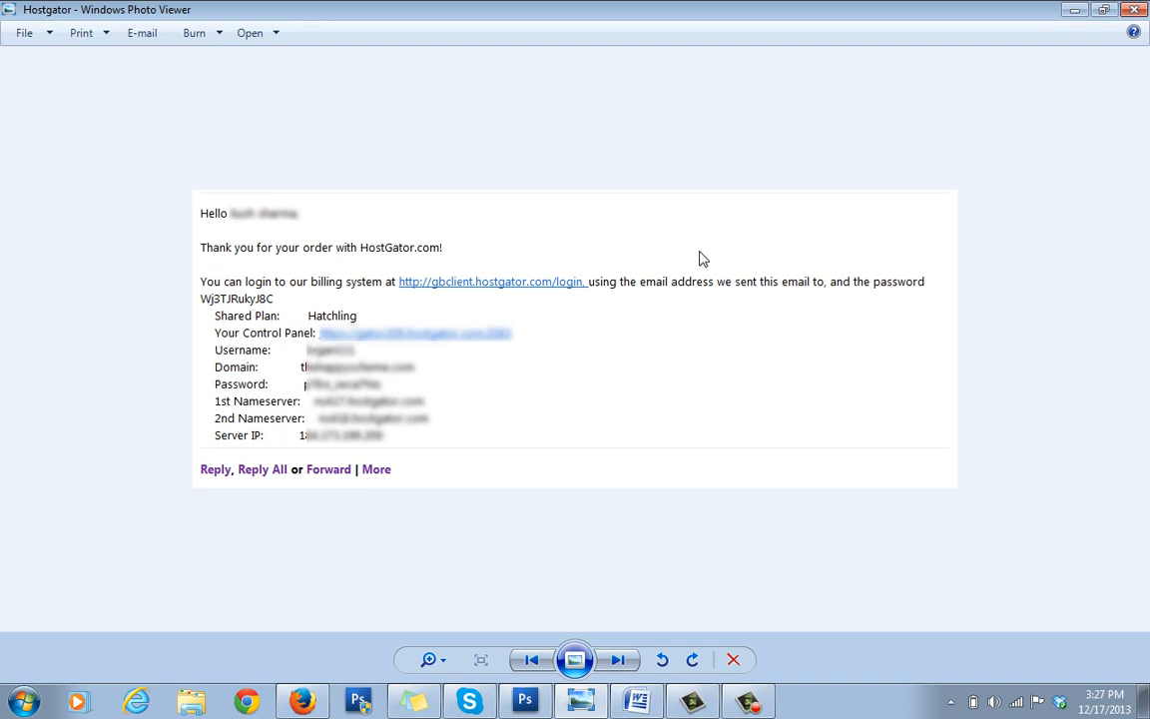
{"action": "mouse_move", "coordinate": [663, 246]}
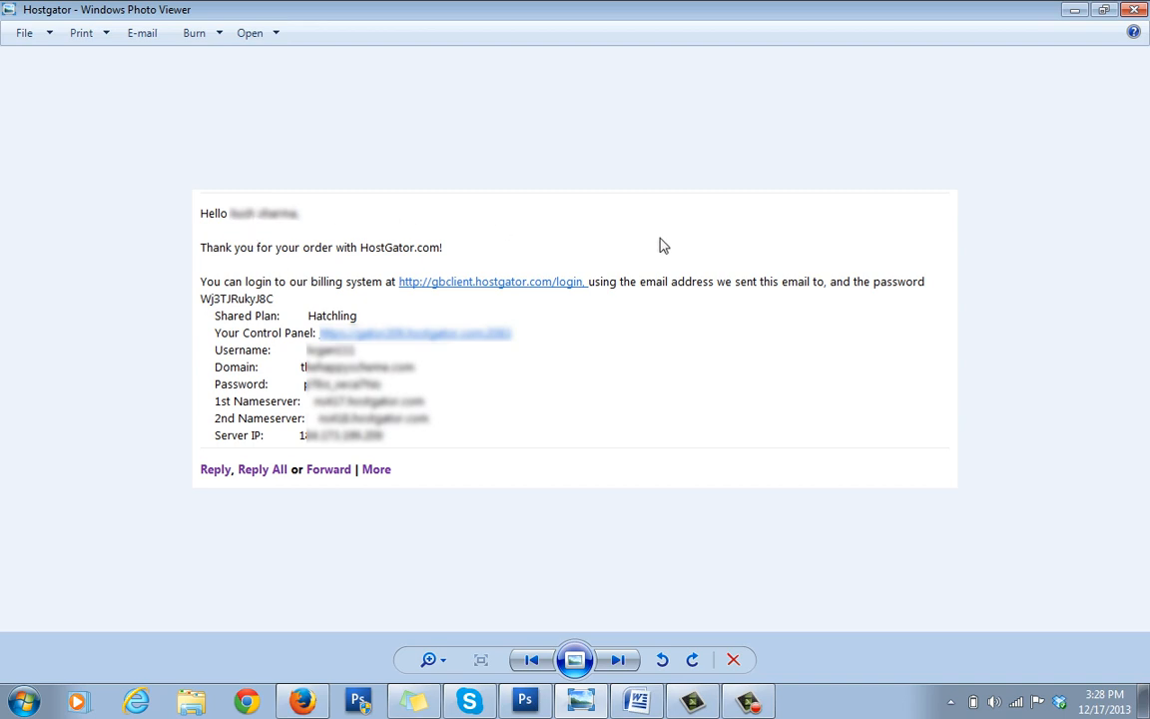
{"action": "mouse_move", "coordinate": [822, 239]}
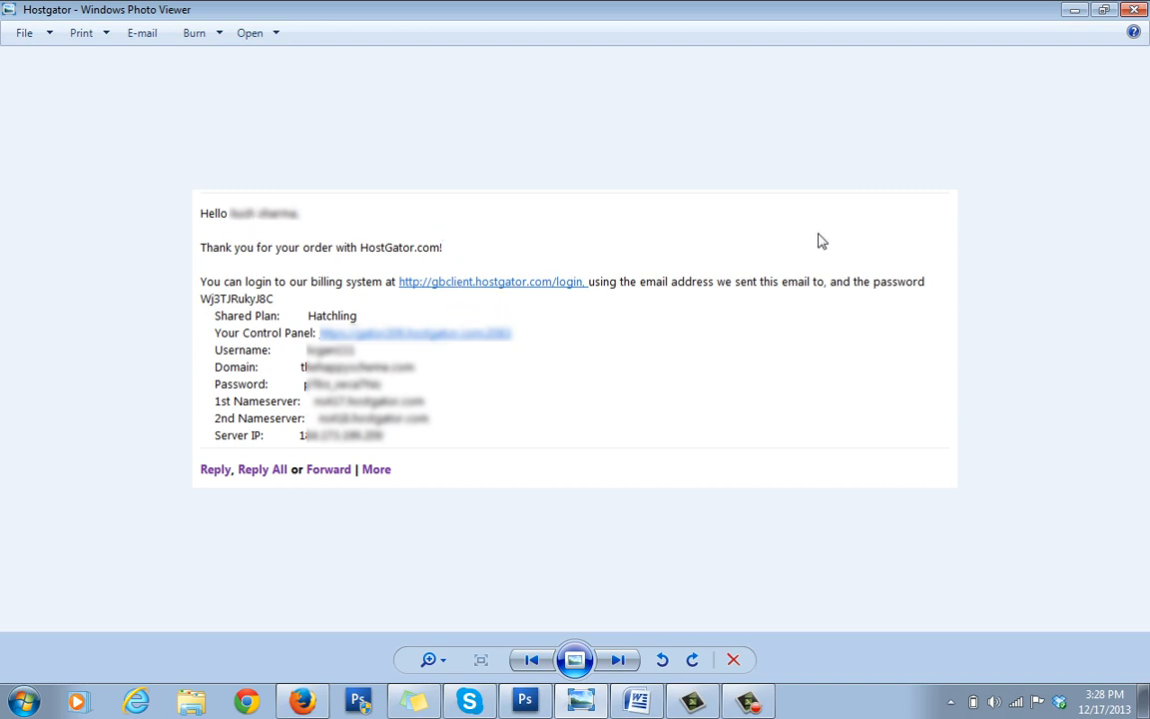
{"action": "mouse_move", "coordinate": [489, 427]}
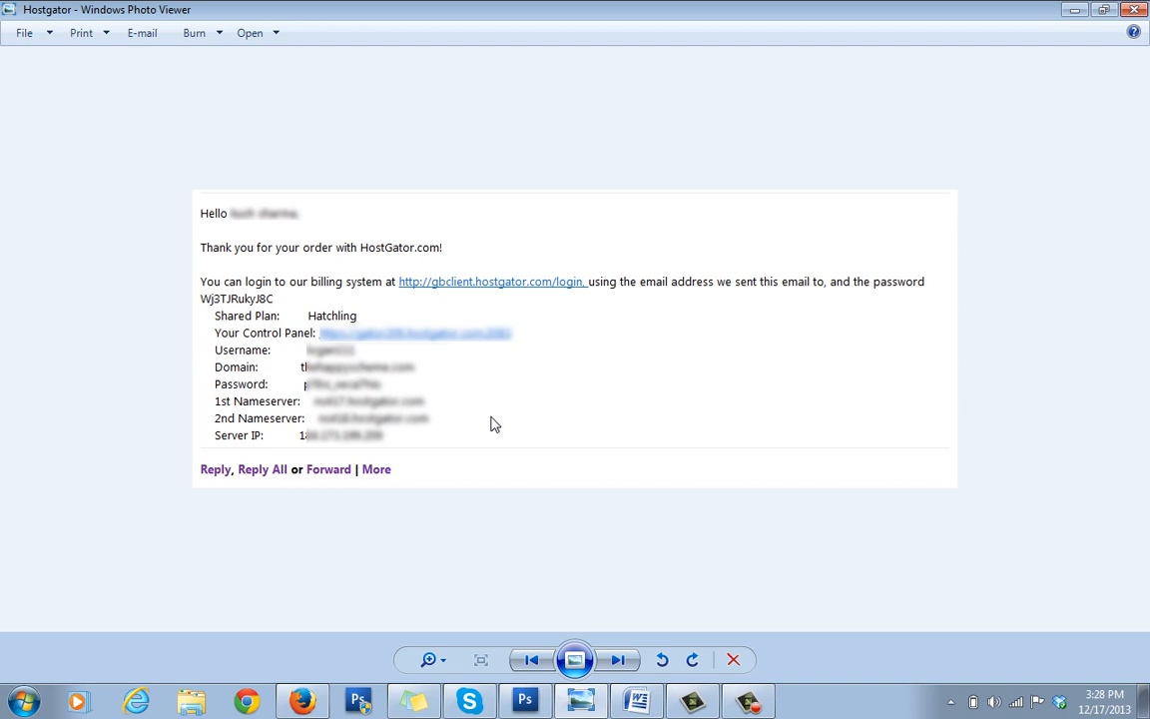
{"action": "mouse_move", "coordinate": [473, 417]}
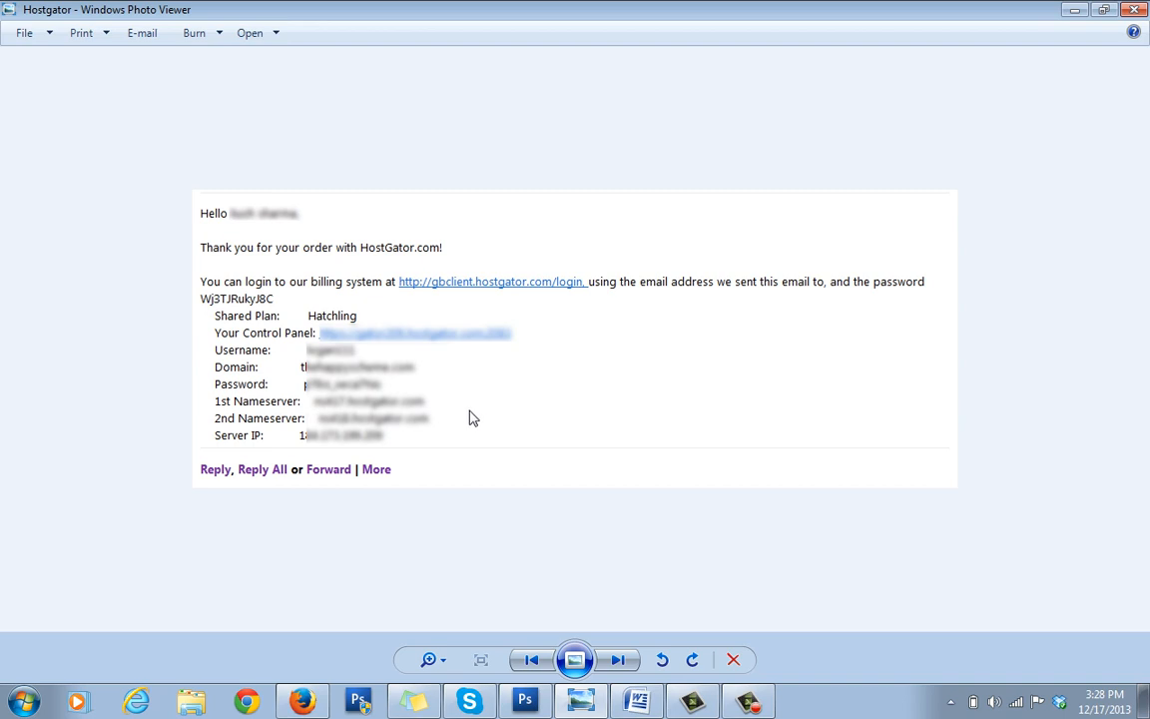
{"action": "mouse_move", "coordinate": [436, 413]}
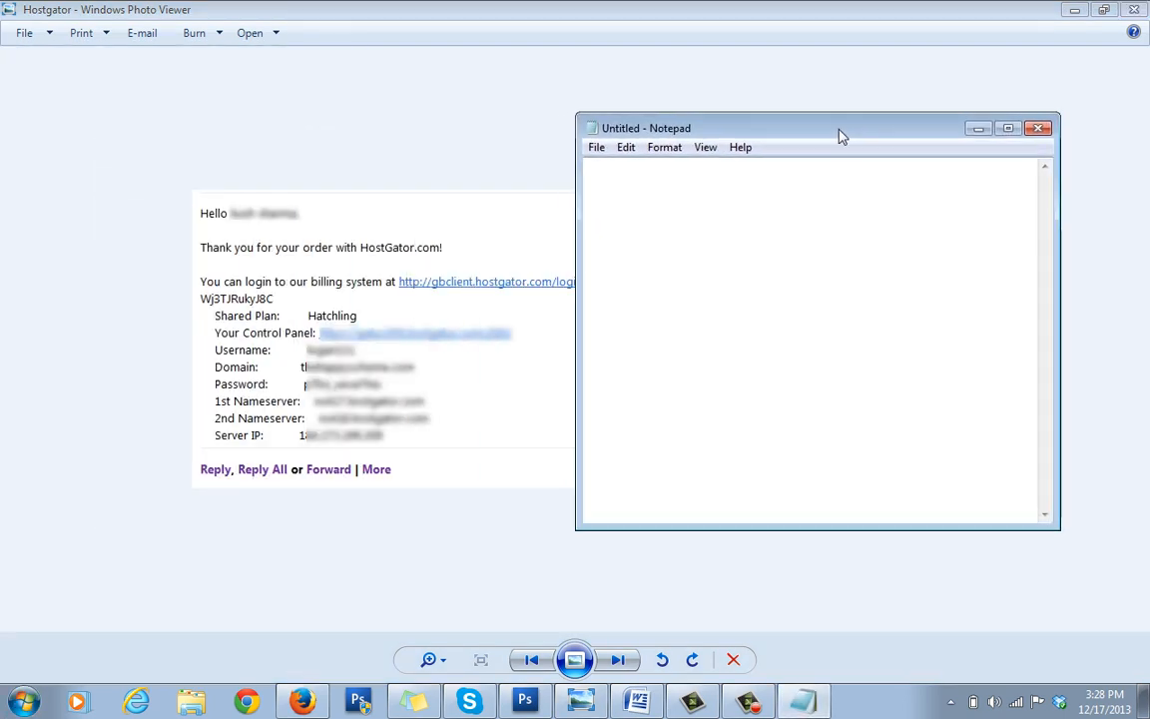
{"action": "mouse_move", "coordinate": [279, 343]}
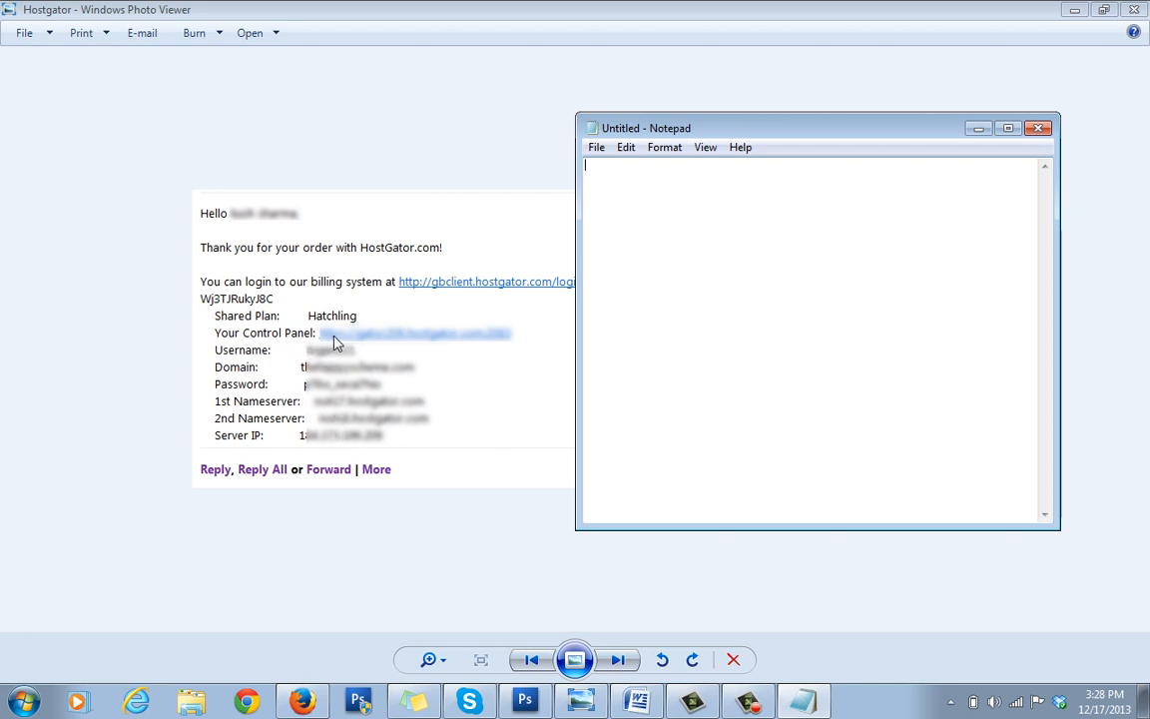
{"action": "mouse_move", "coordinate": [235, 347]}
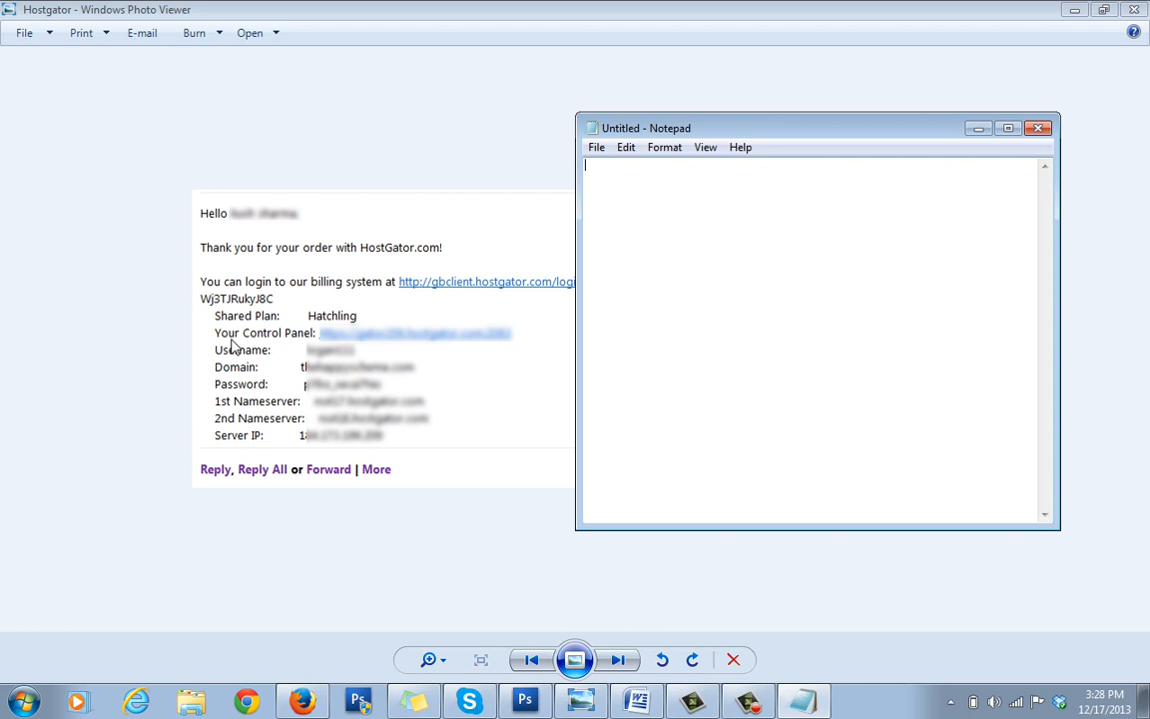
{"action": "mouse_move", "coordinate": [327, 343]}
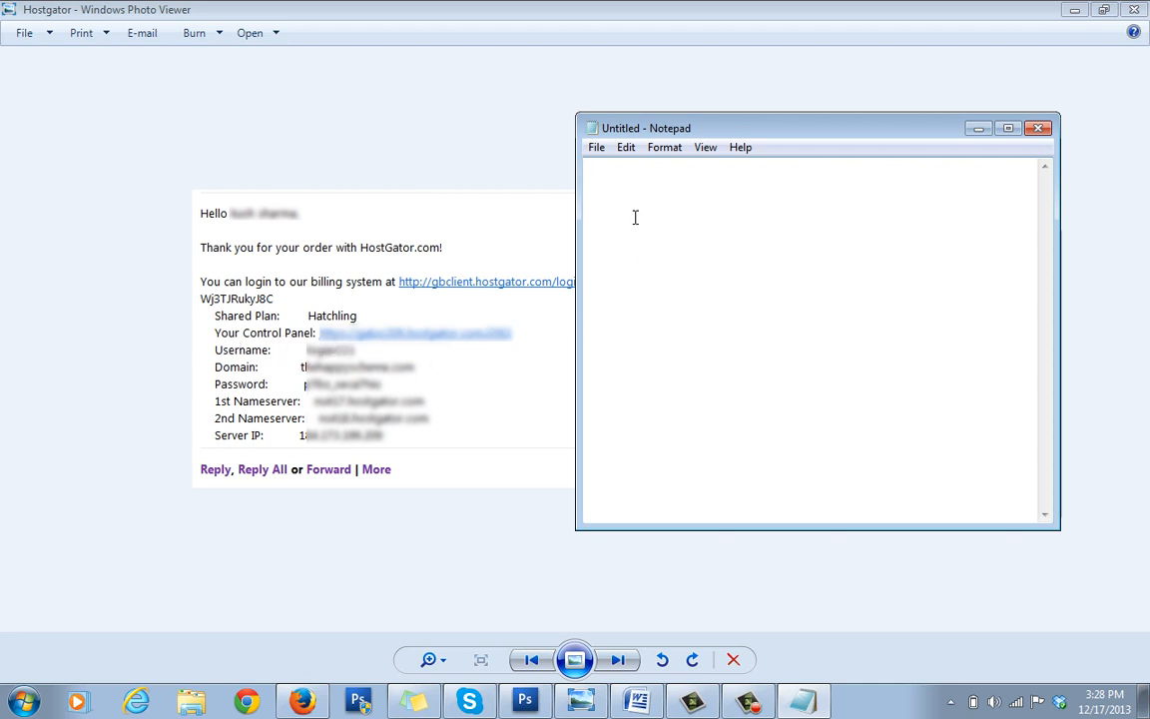
{"action": "mouse_move", "coordinate": [383, 336]}
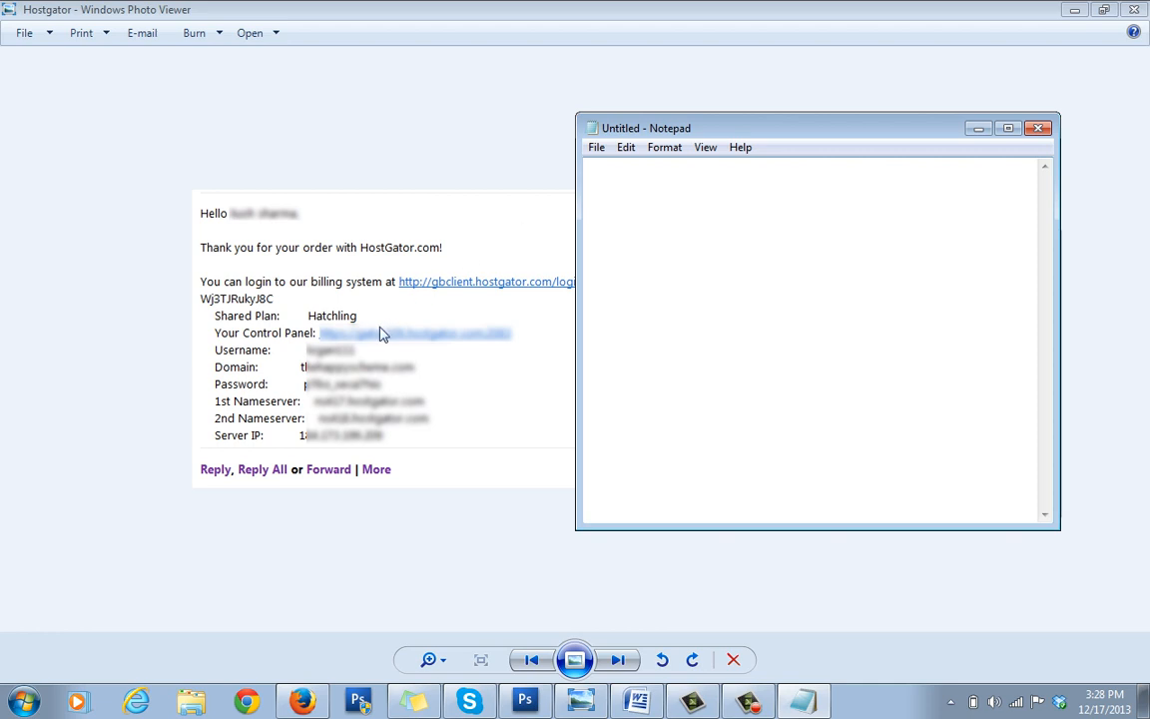
{"action": "mouse_move", "coordinate": [316, 355]}
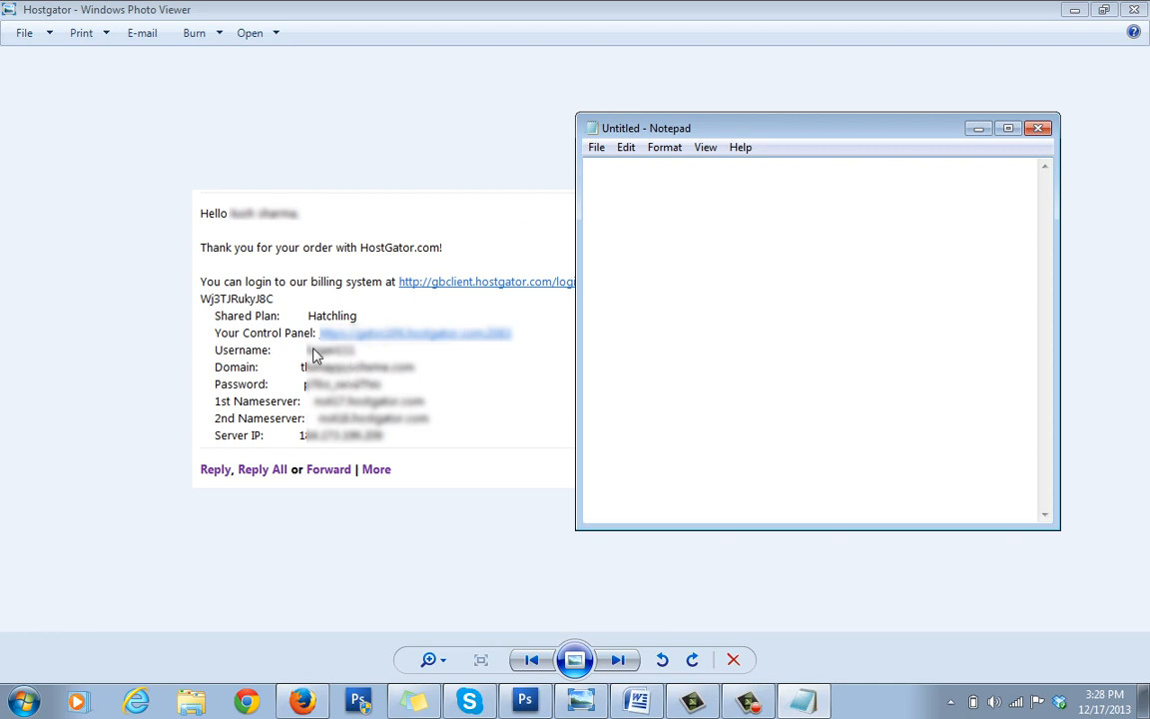
{"action": "mouse_move", "coordinate": [309, 395]}
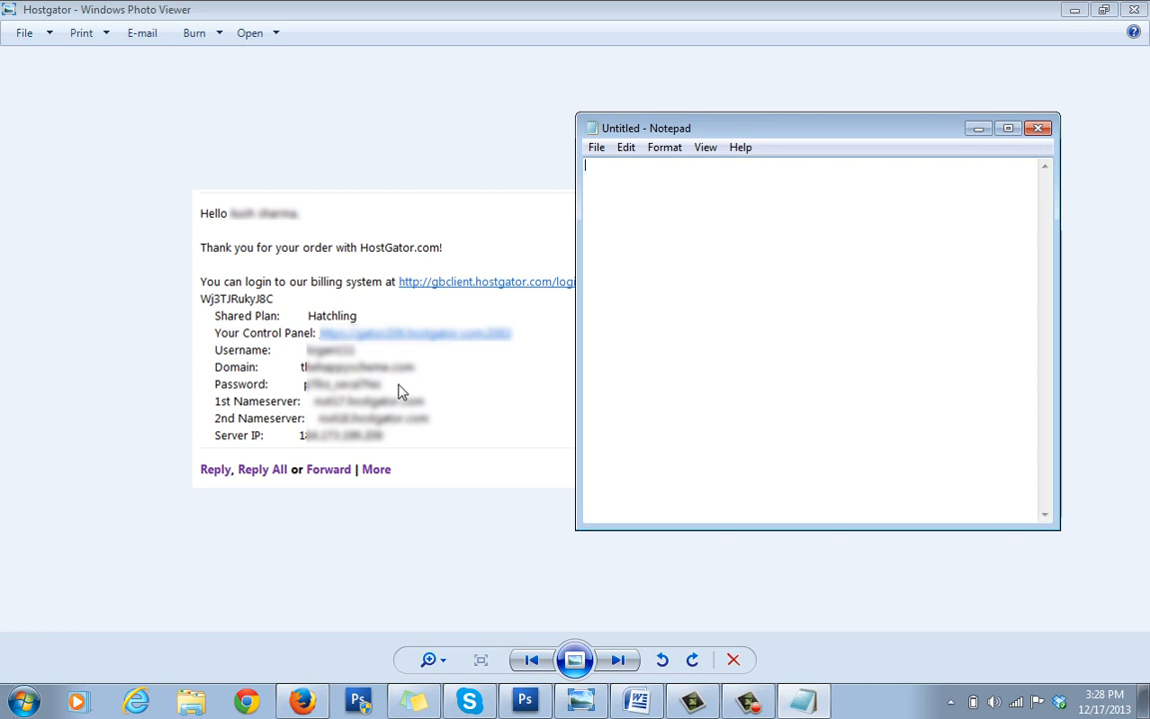
{"action": "mouse_move", "coordinate": [243, 411]}
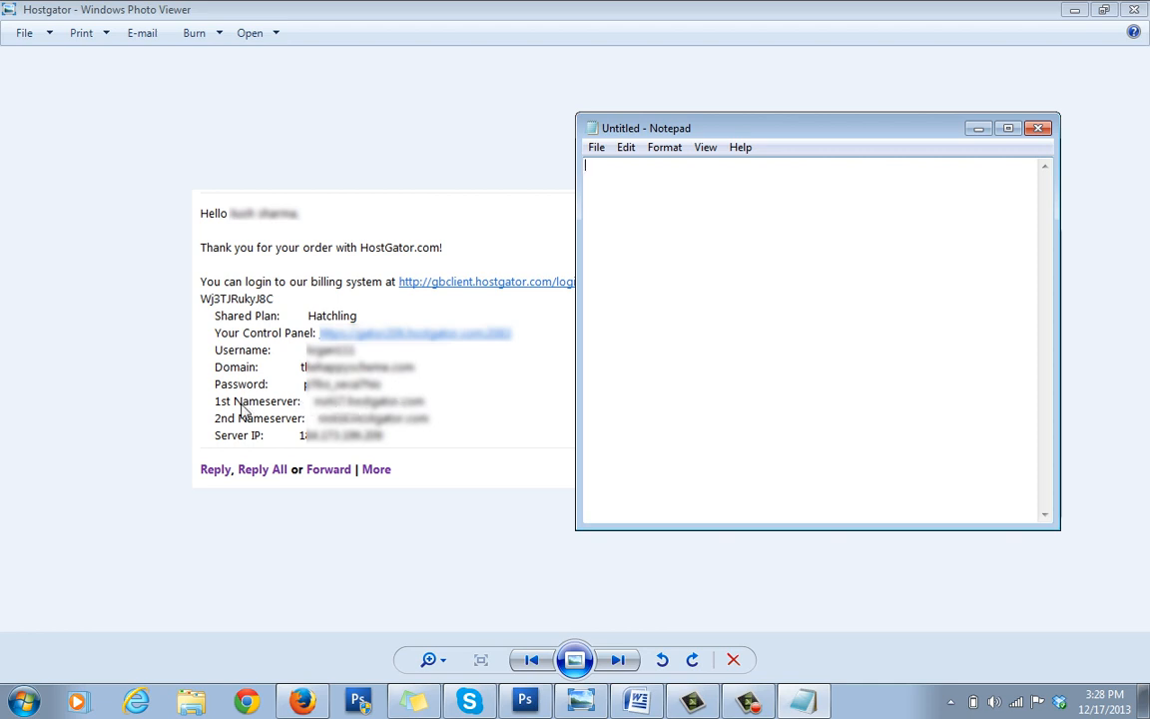
{"action": "mouse_move", "coordinate": [303, 413]}
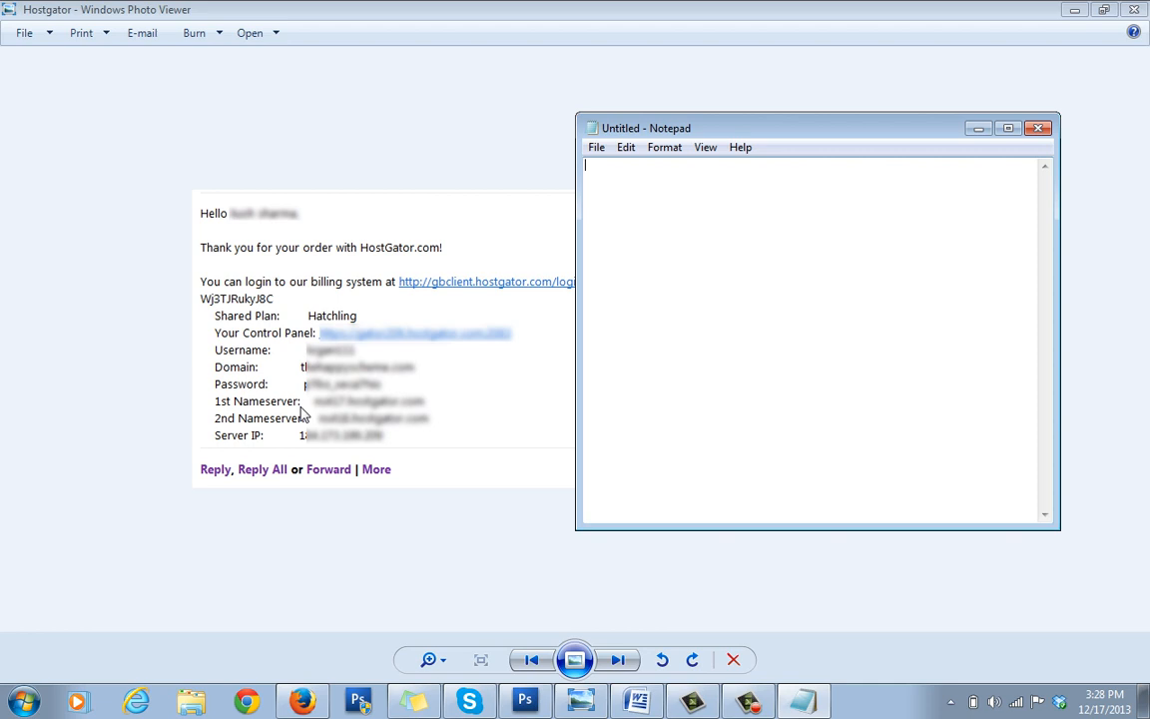
{"action": "mouse_move", "coordinate": [331, 415]}
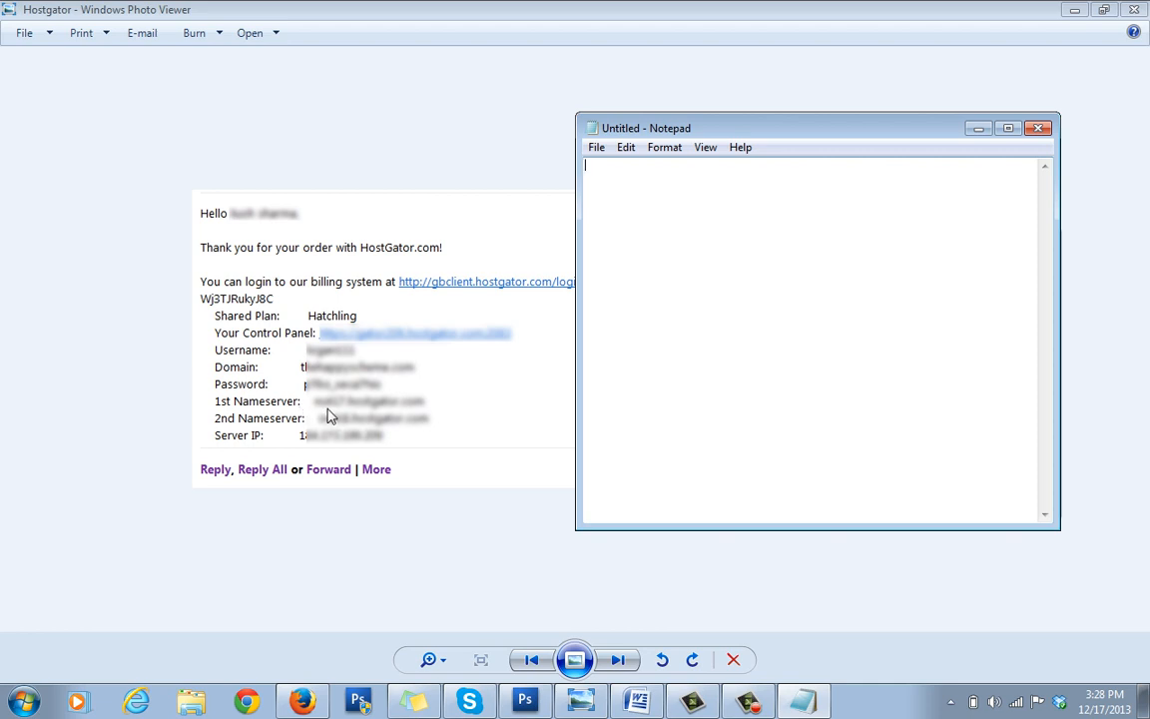
{"action": "mouse_move", "coordinate": [339, 414]}
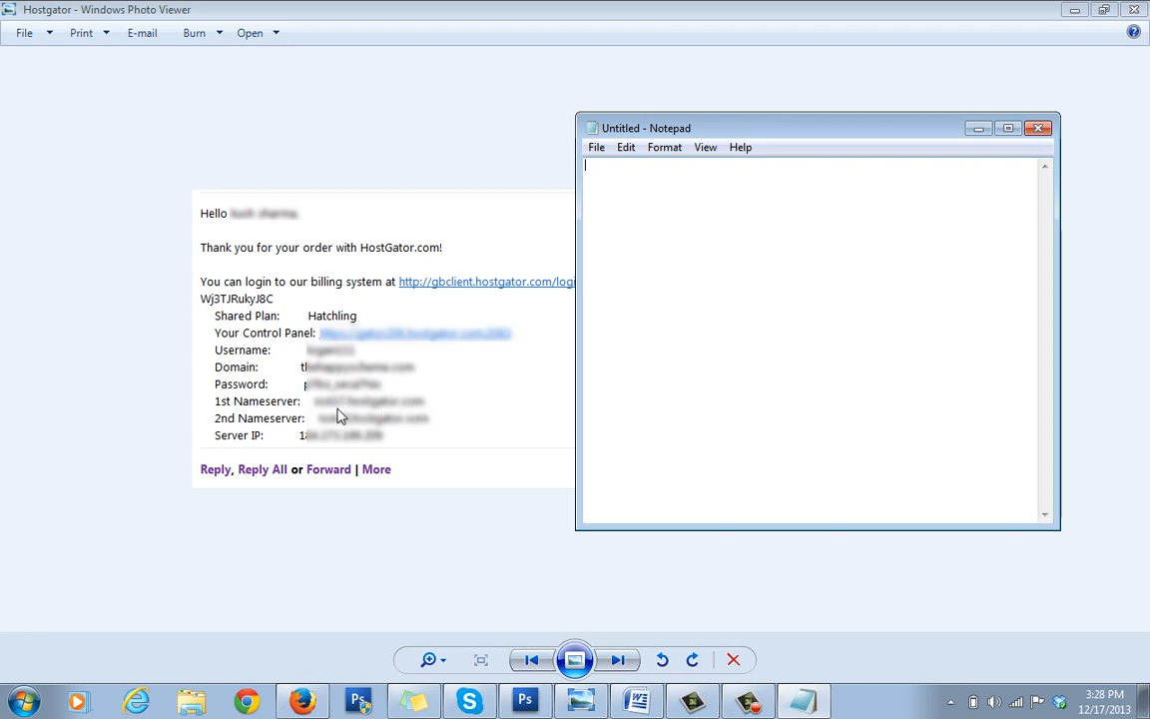
{"action": "mouse_move", "coordinate": [283, 427]}
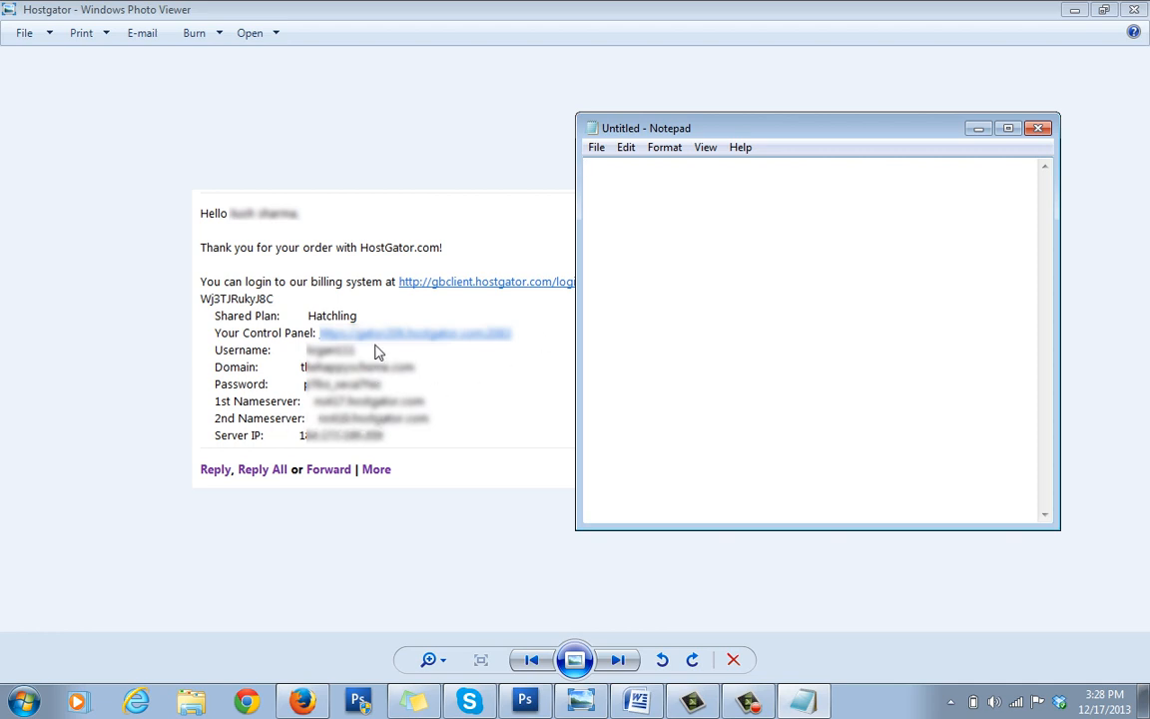
{"action": "mouse_move", "coordinate": [790, 310]}
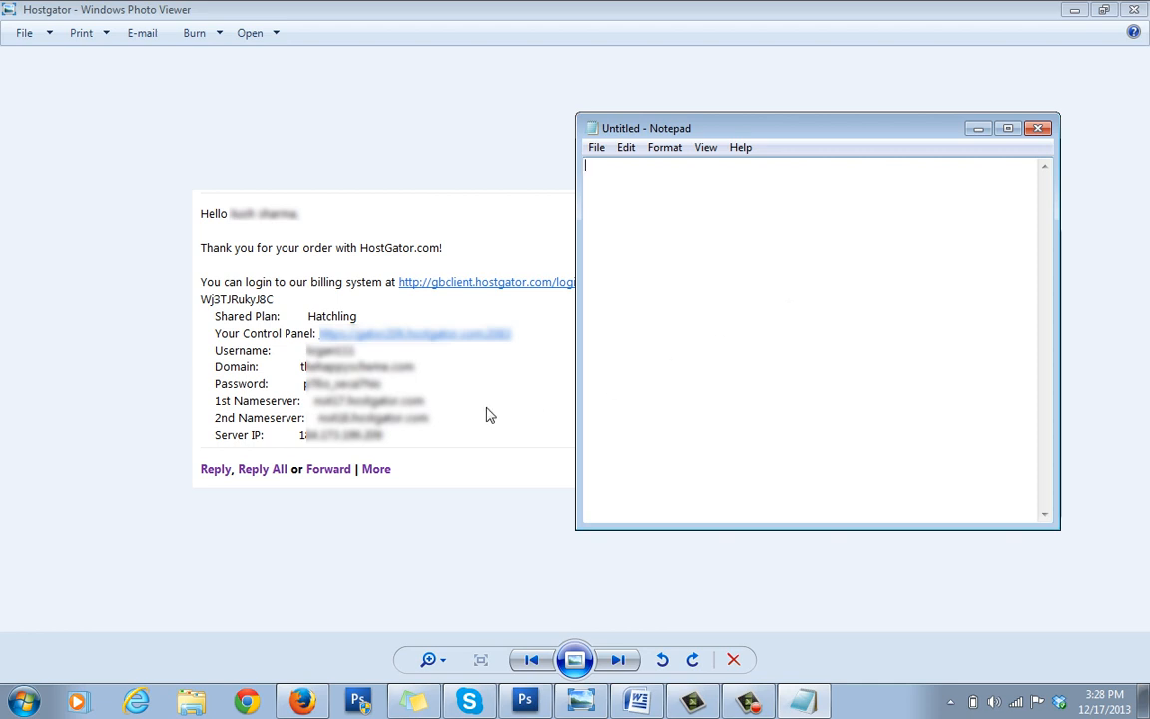
- Leave the blank Notepad document beside the email and bring the Firefox window forward
{"action": "left_click", "coordinate": [302, 699]}
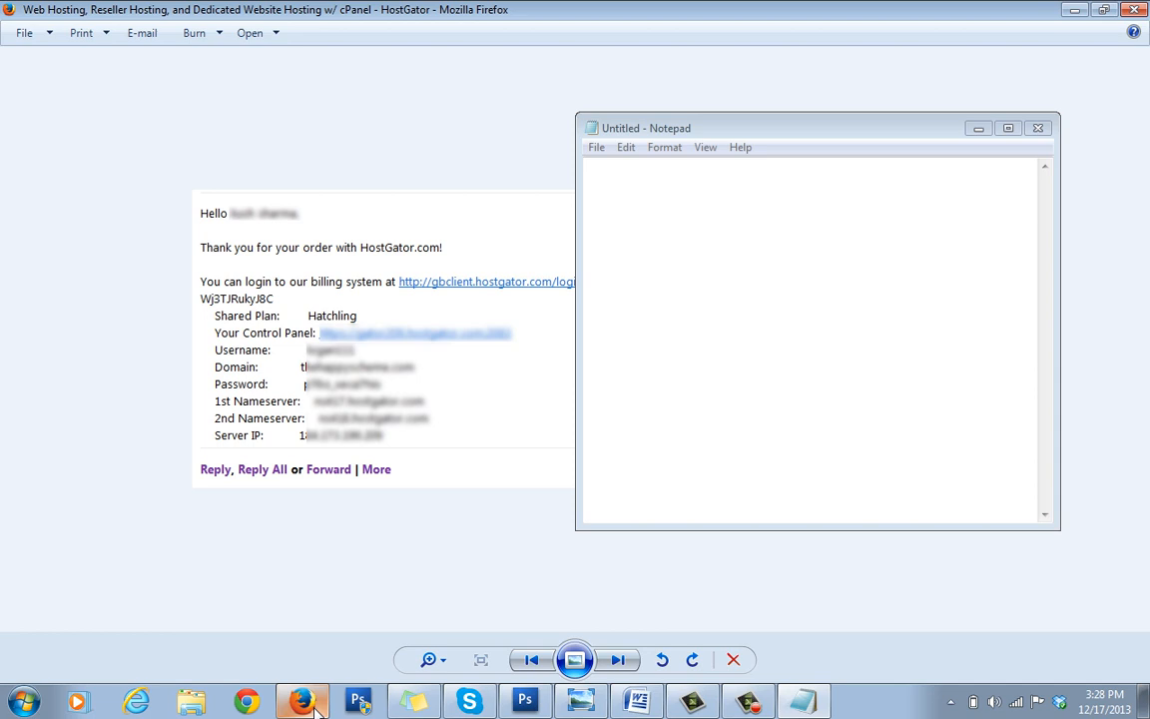
- Show the HostGator order form with its add-ons (only SiteLock included) and coupon box
{"action": "left_click", "coordinate": [304, 699]}
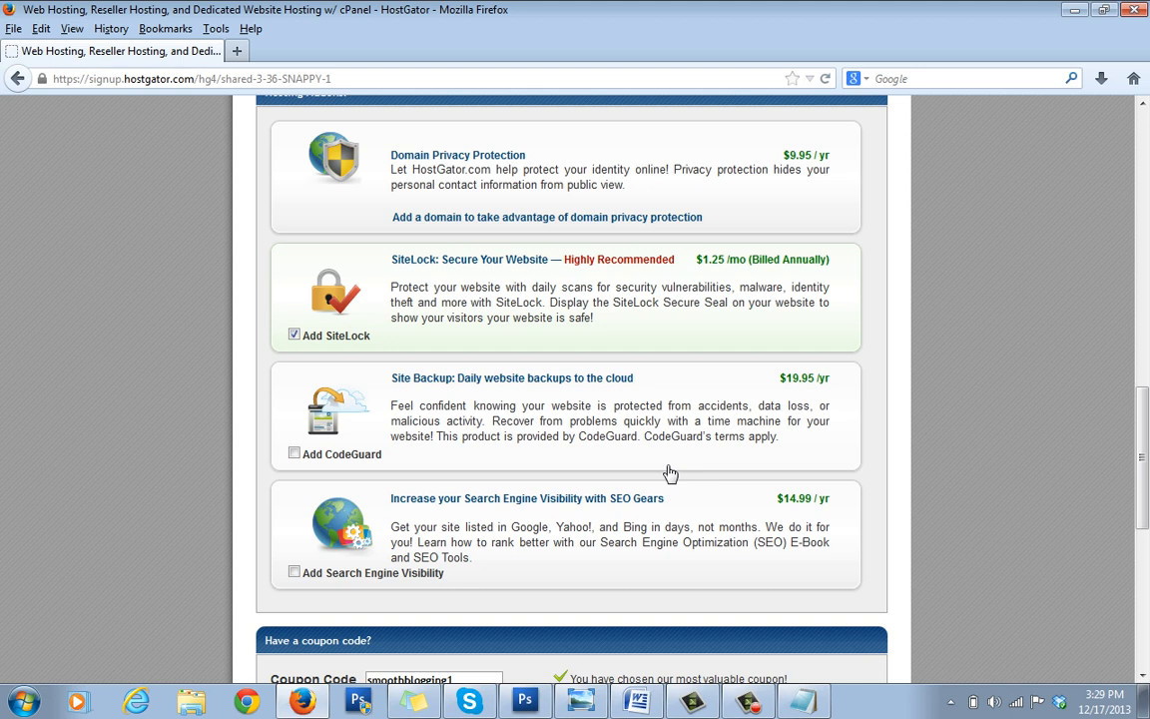
{"action": "mouse_move", "coordinate": [611, 671]}
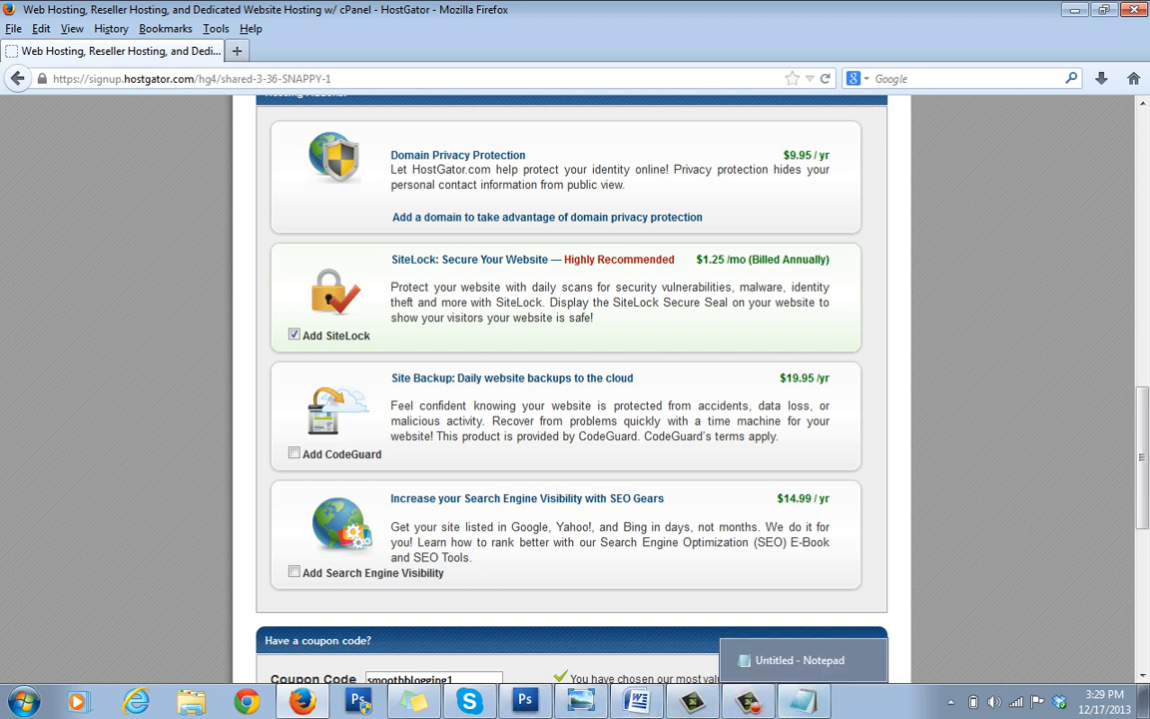
{"action": "left_click", "coordinate": [747, 698]}
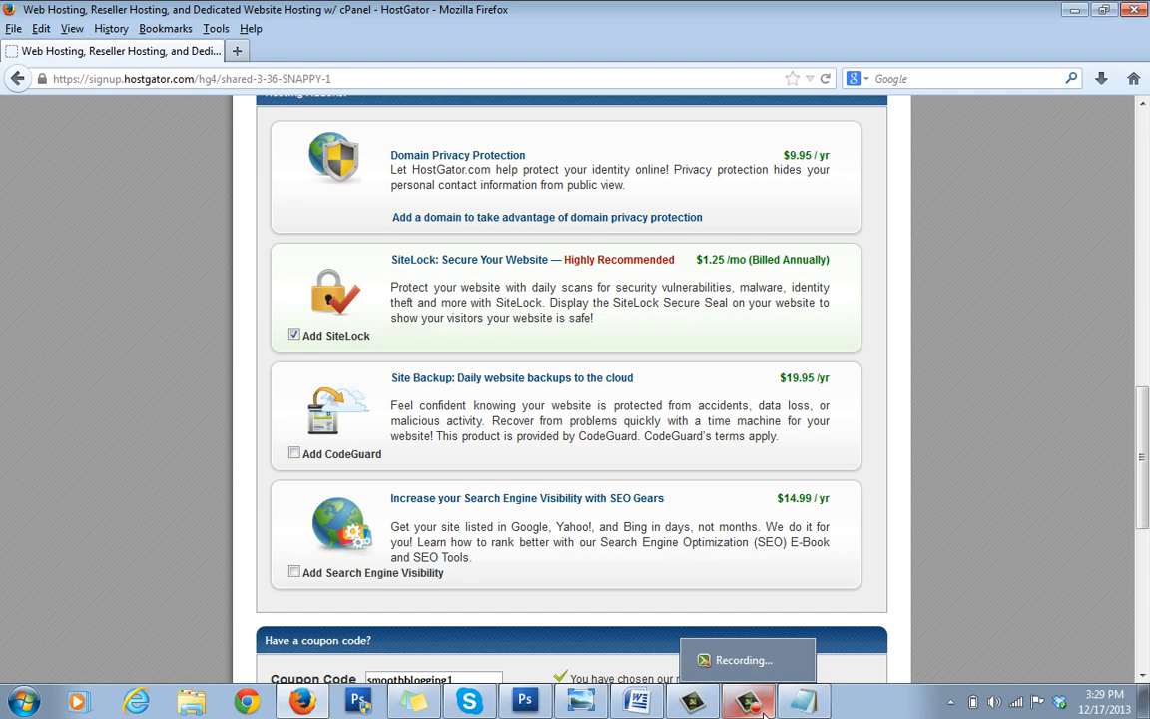